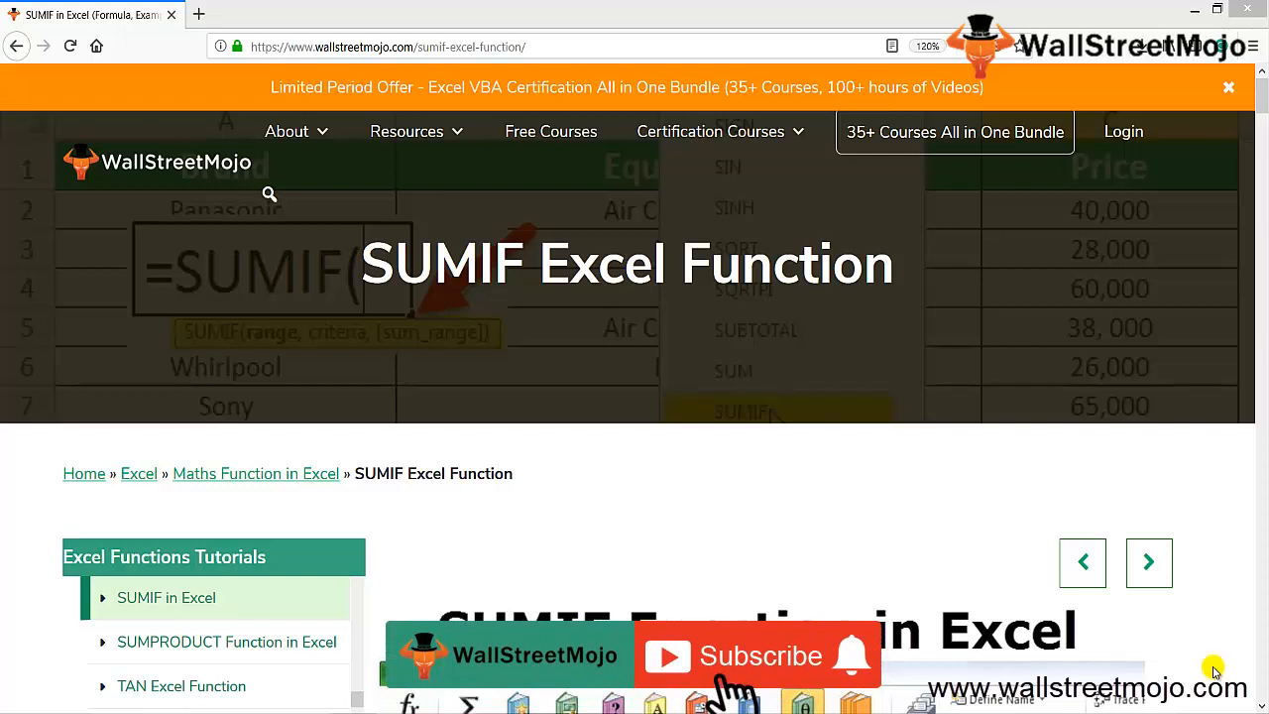
Step: Enter the notes Math, All numbers and Worksheet in B18:B20 and start = in B22
left_click(758, 654)
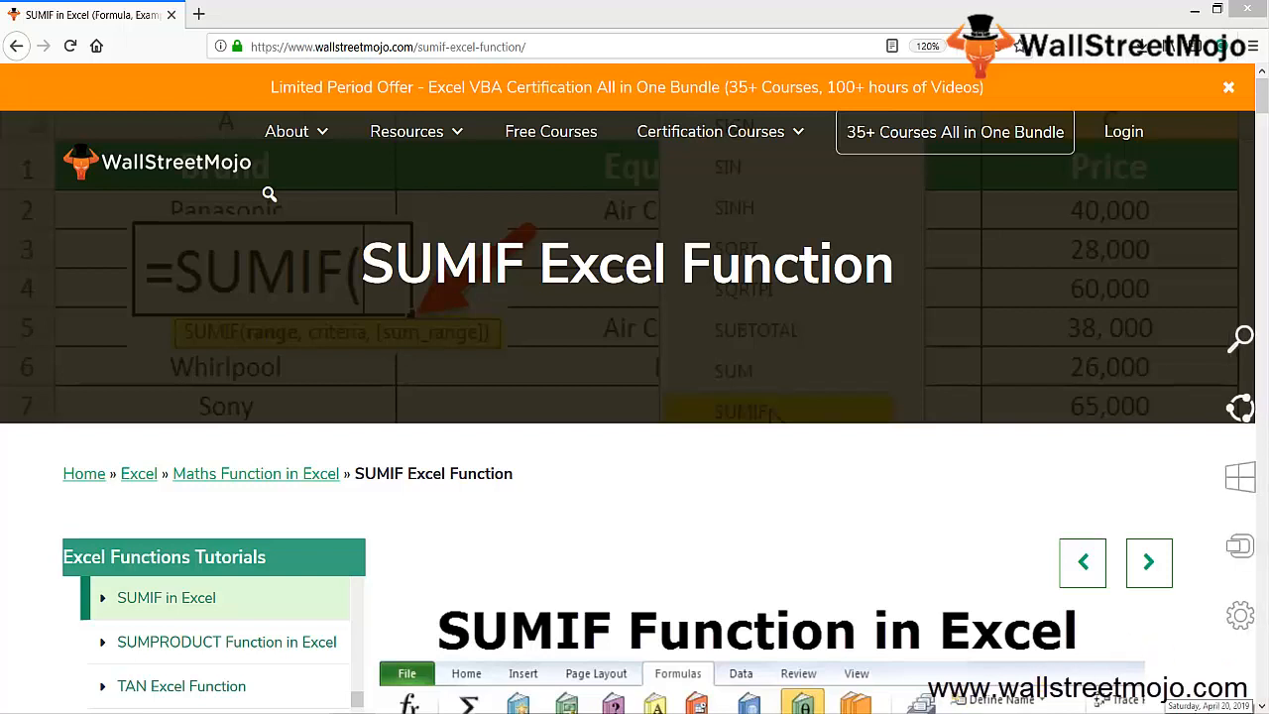
mouse_move(753, 599)
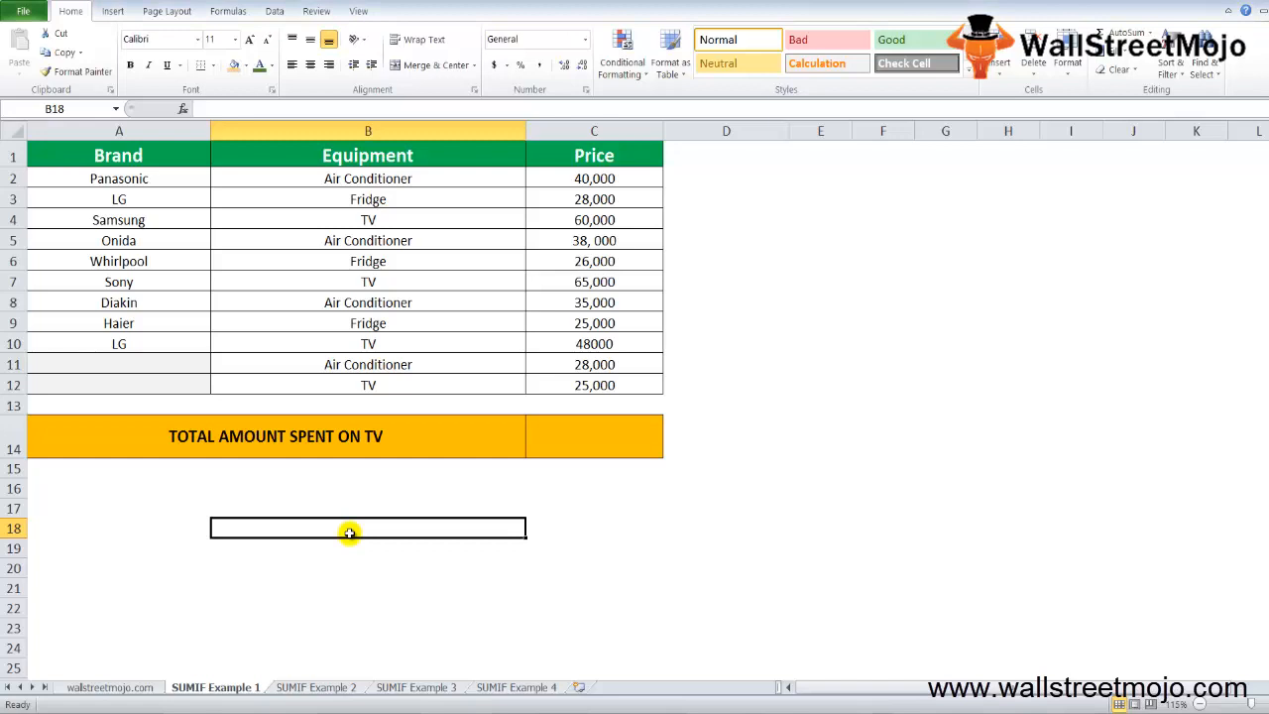
mouse_move(353, 533)
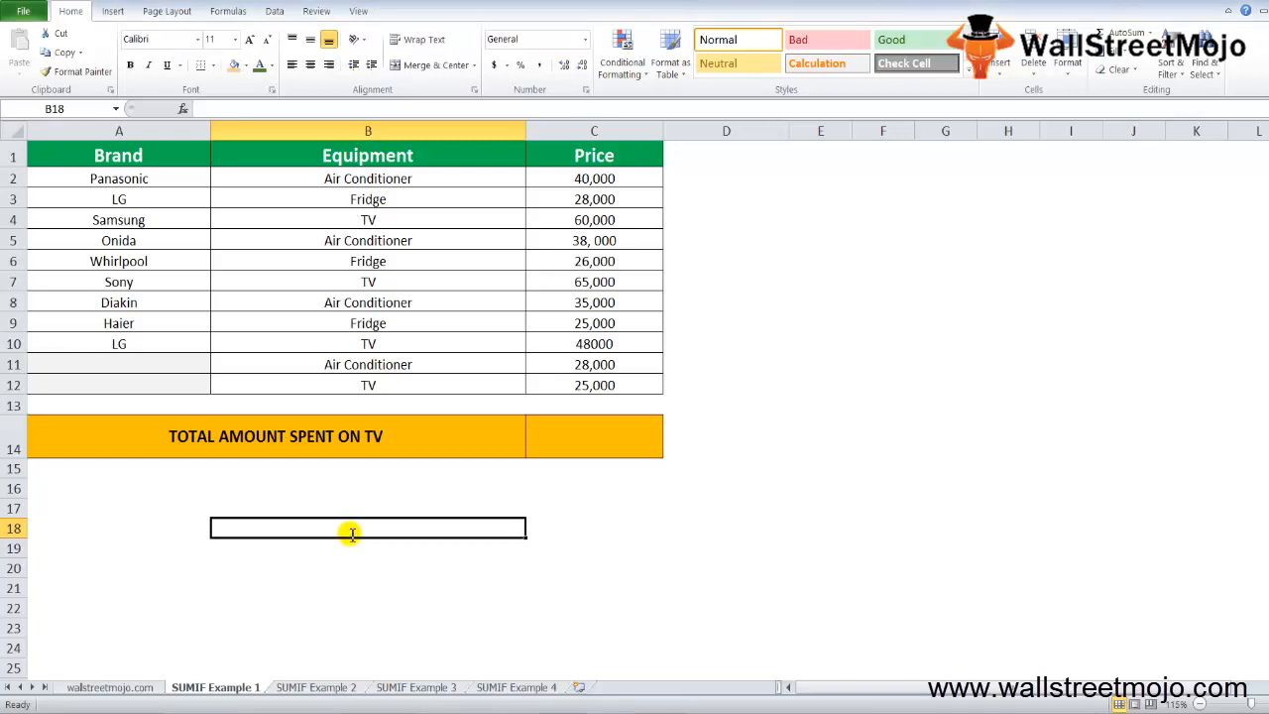
type("Math")
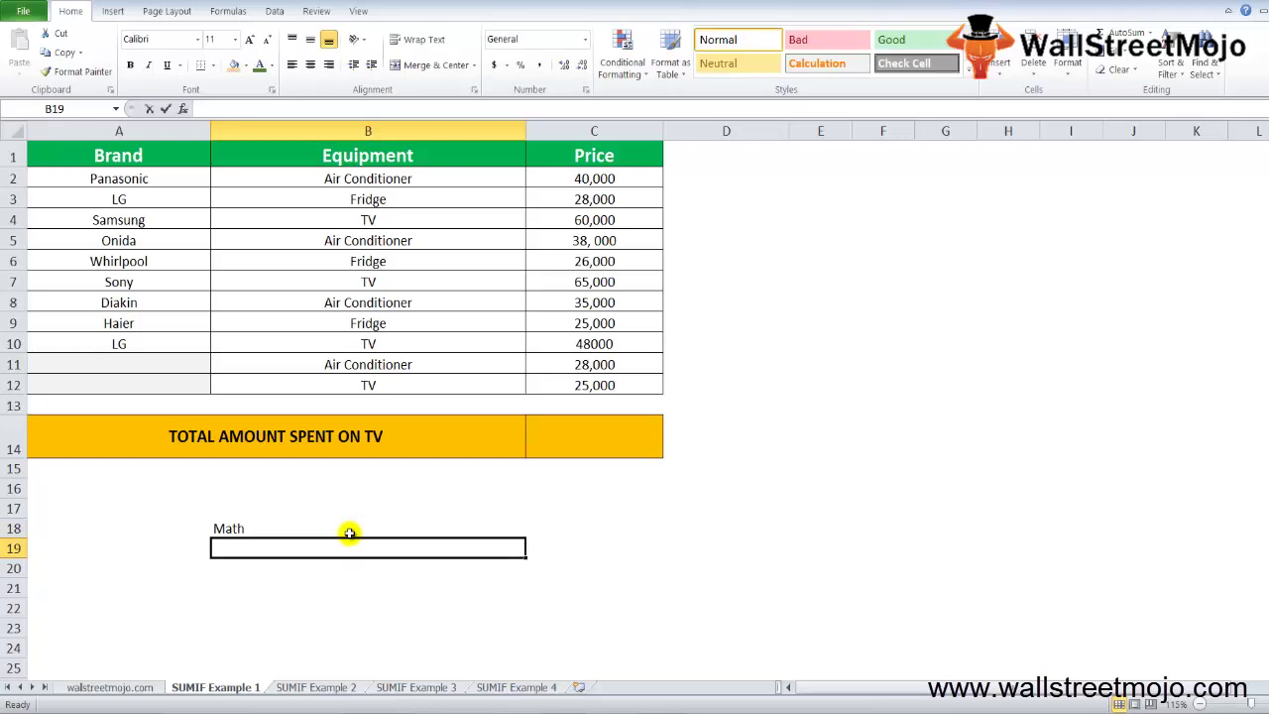
type("All number")
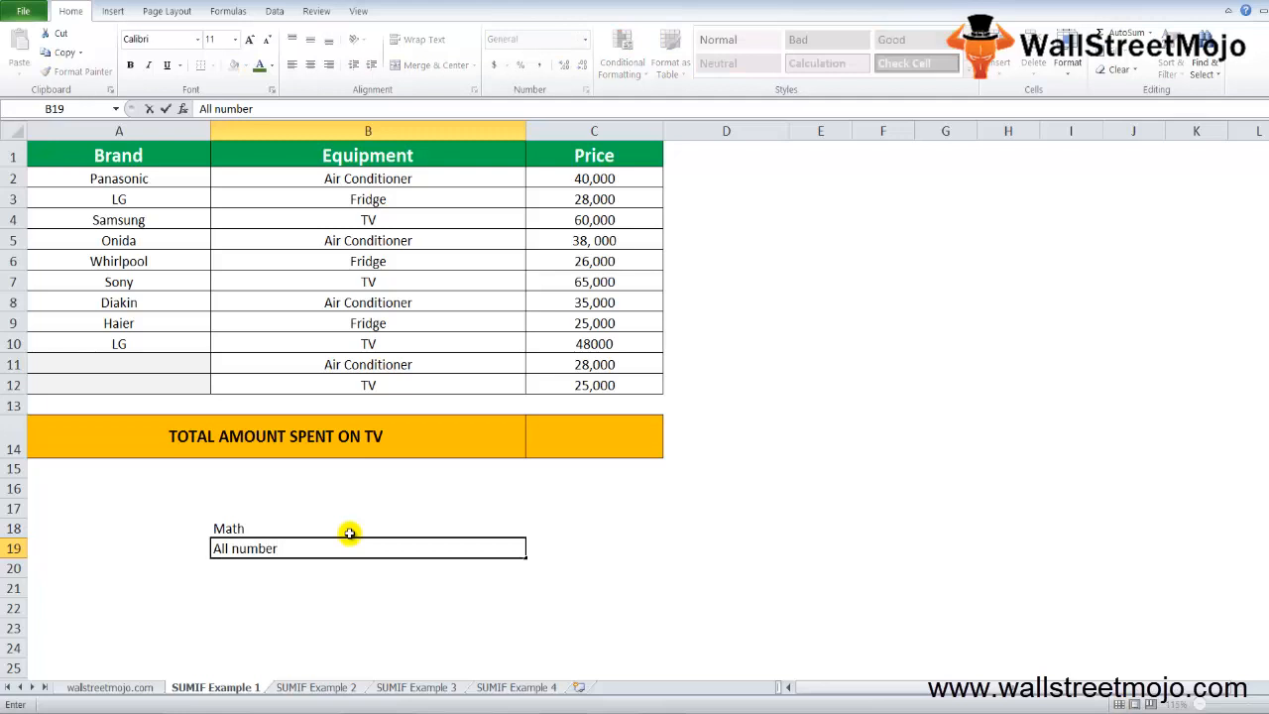
type("s")
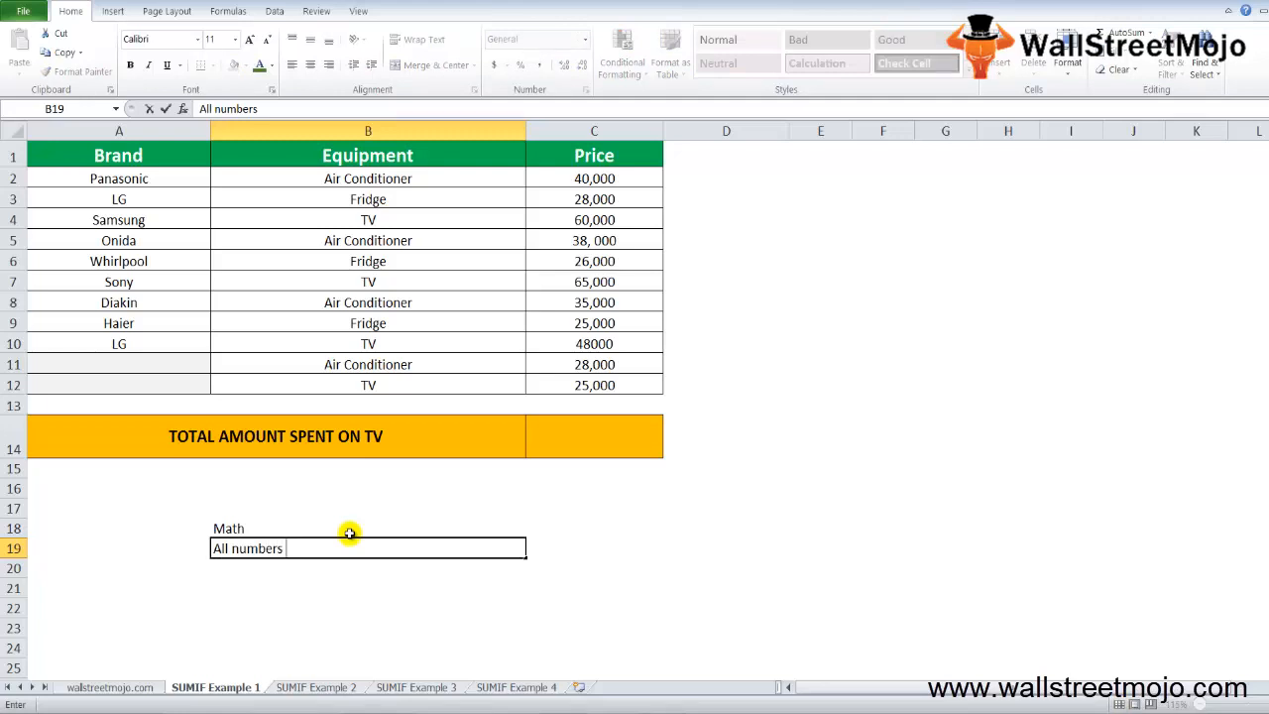
key("Enter")
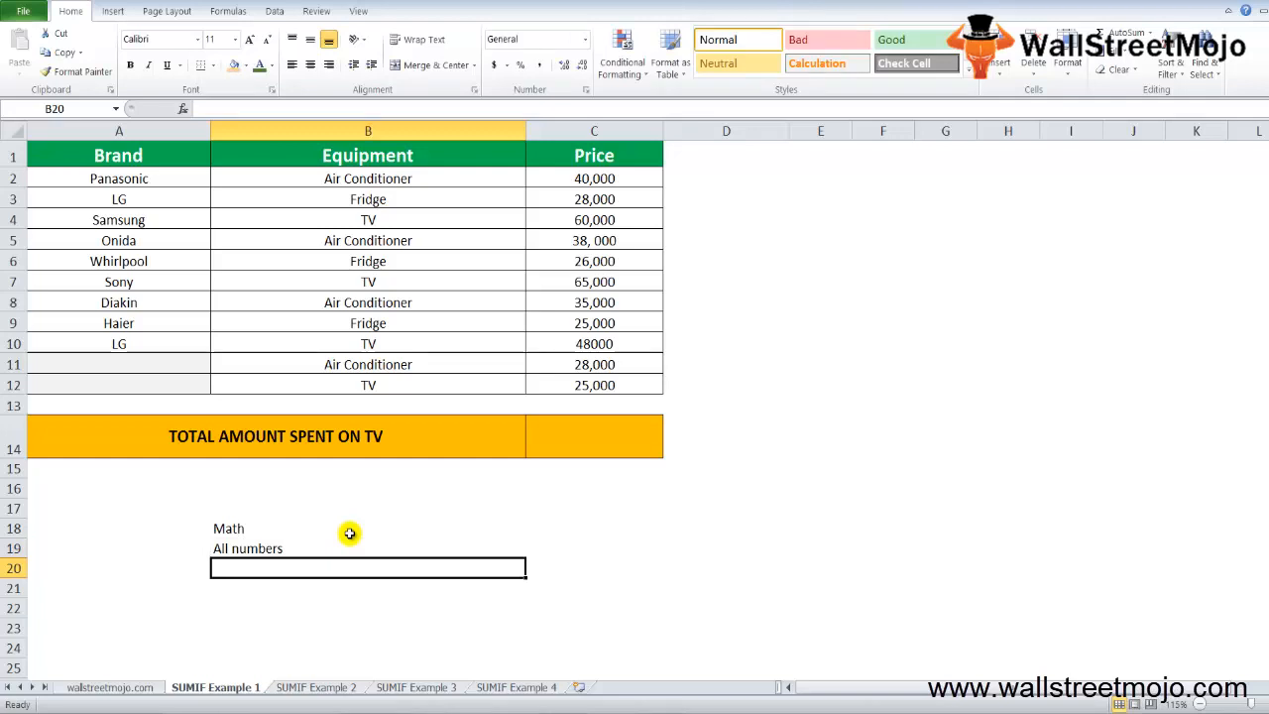
type("Worksheeet")
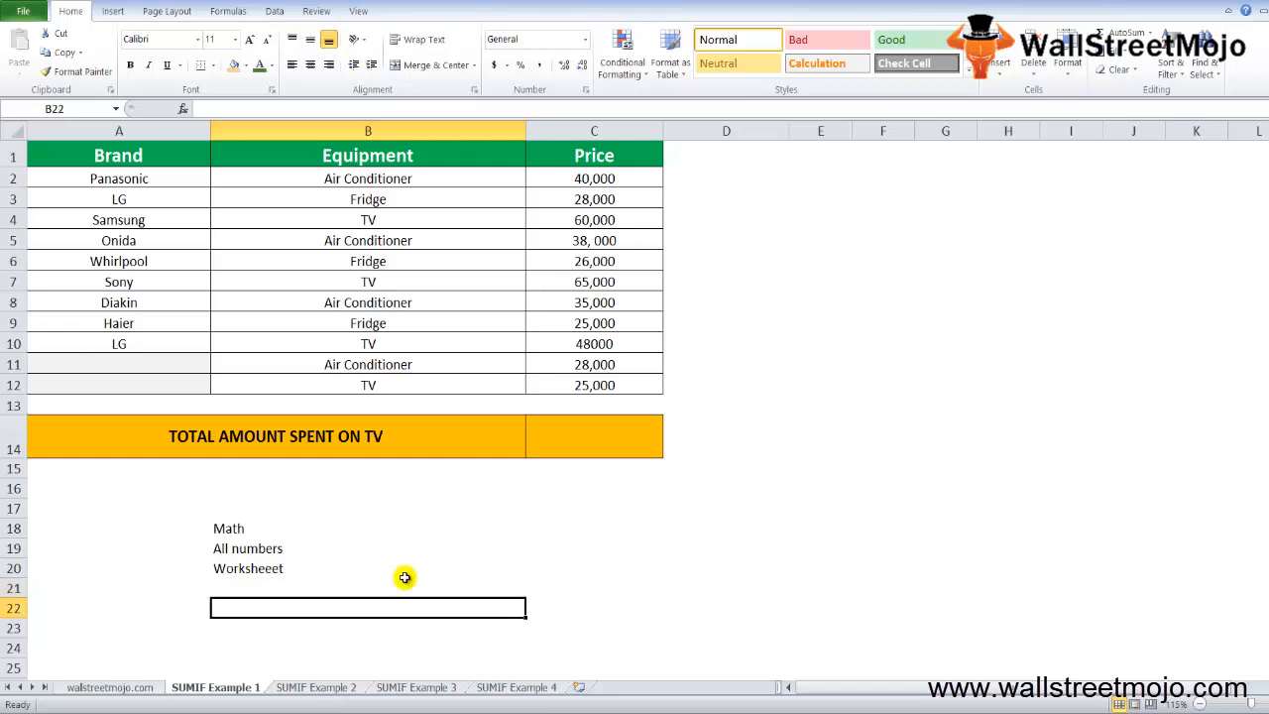
type("=")
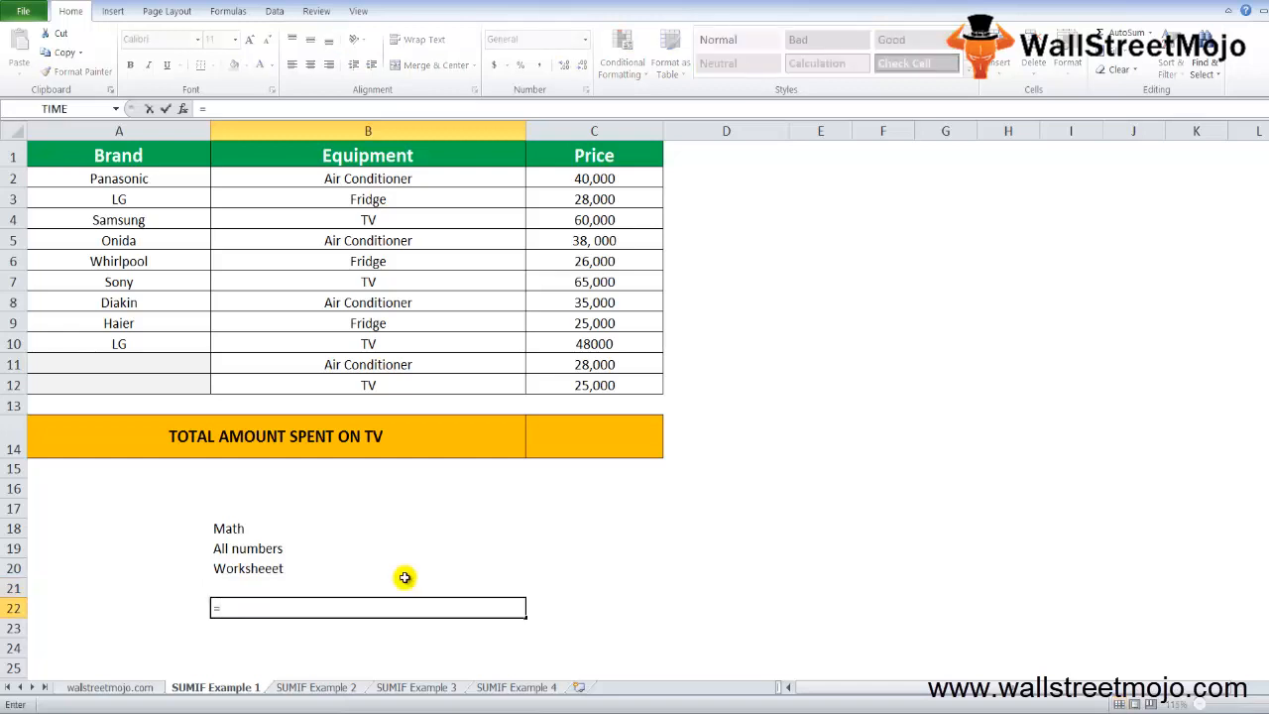
Step: Type =sumif in B22, bringing up the SUMIF and SUMIFS suggestions
type("=sumif")
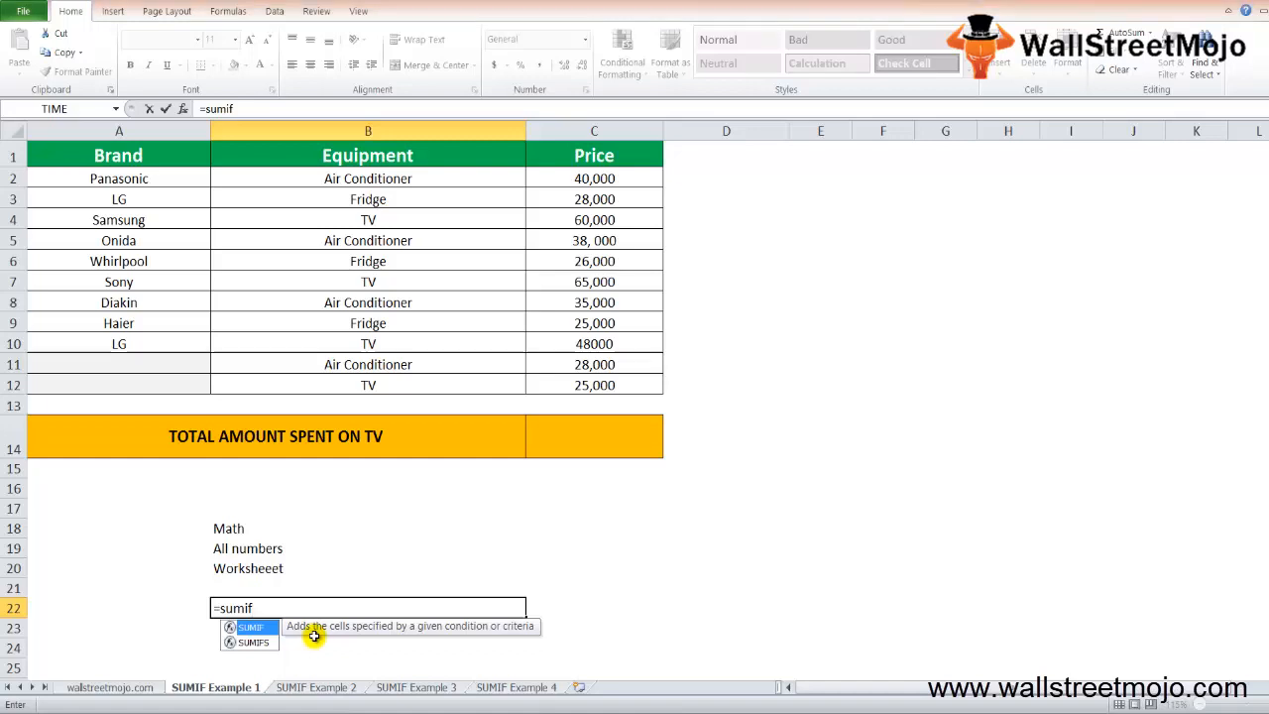
mouse_move(99, 674)
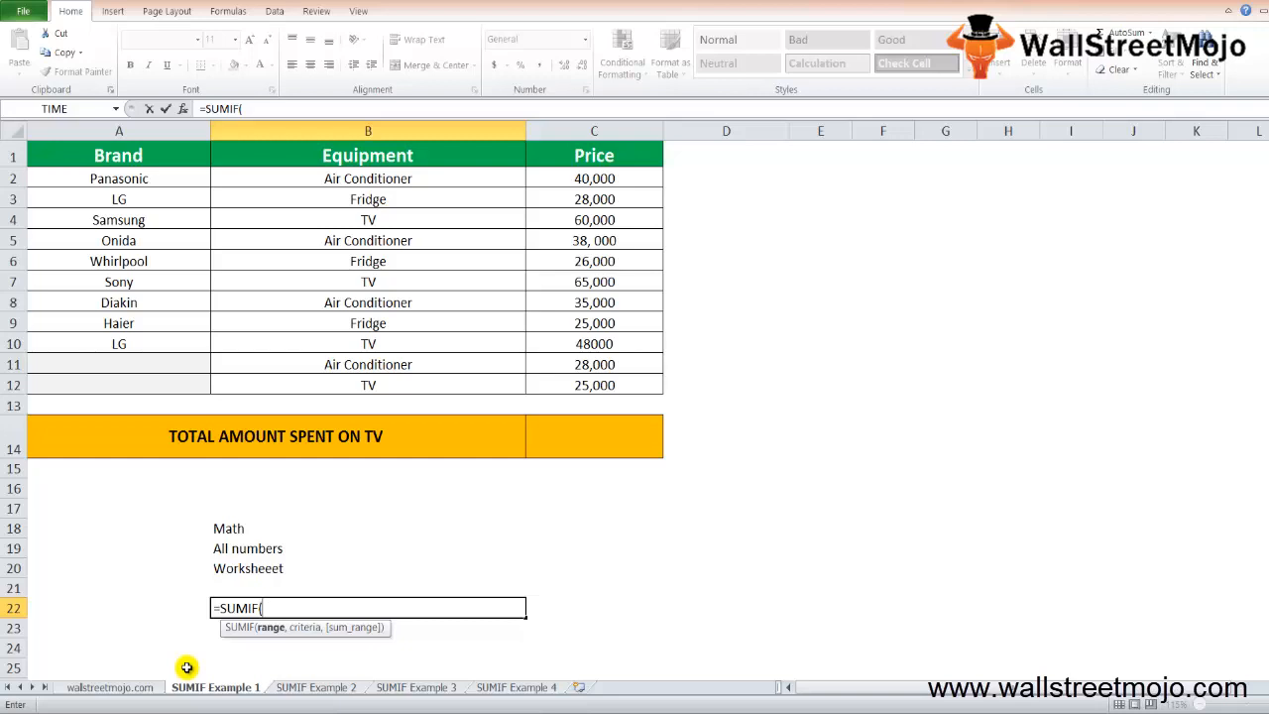
mouse_move(79, 694)
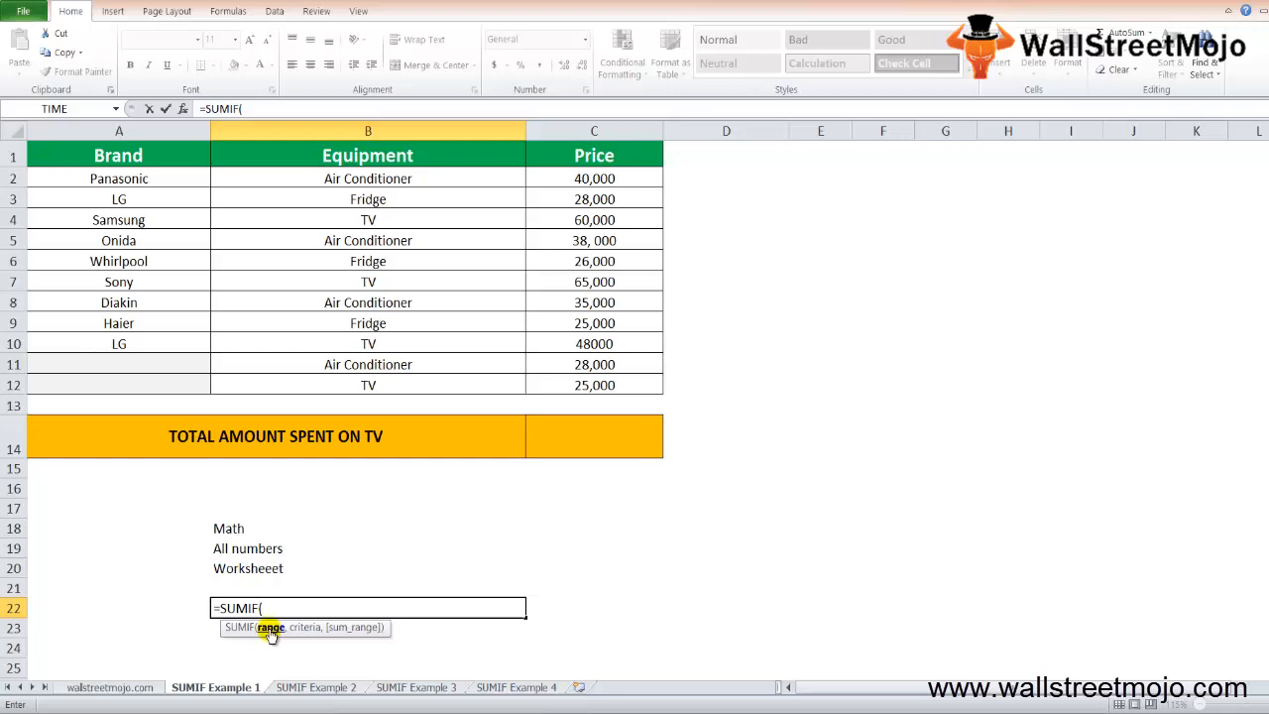
mouse_move(290, 631)
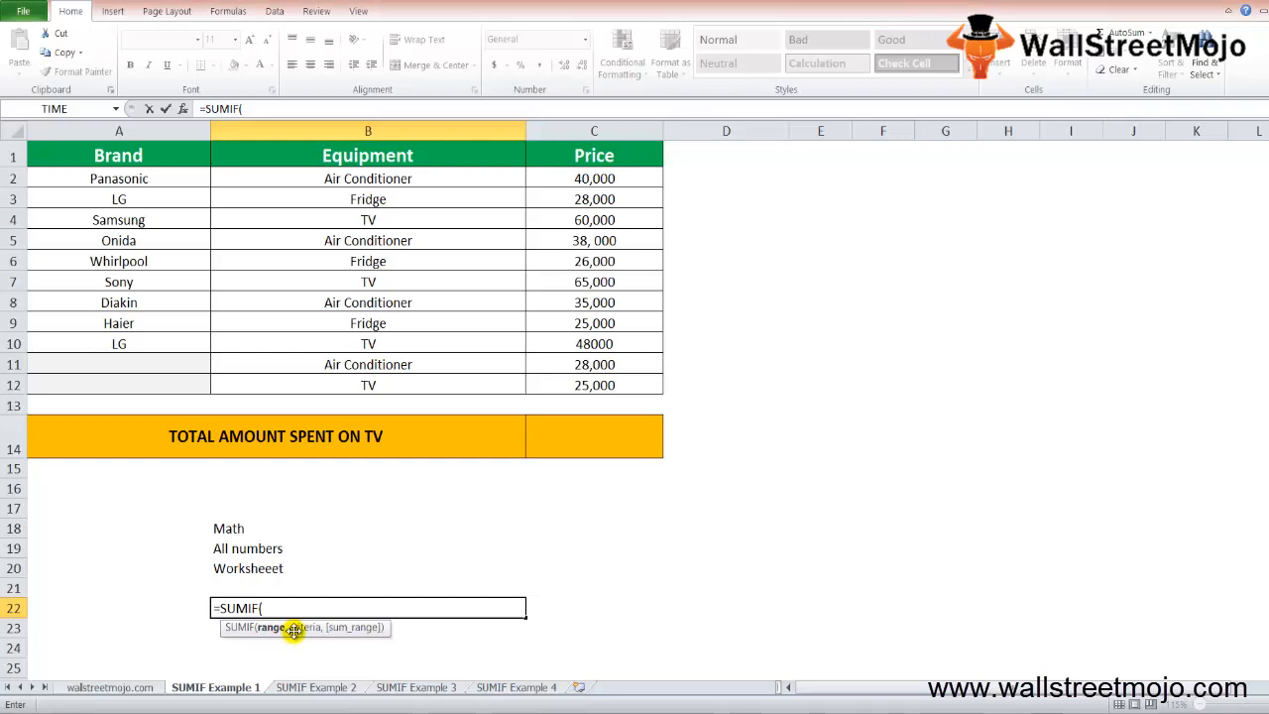
mouse_move(298, 630)
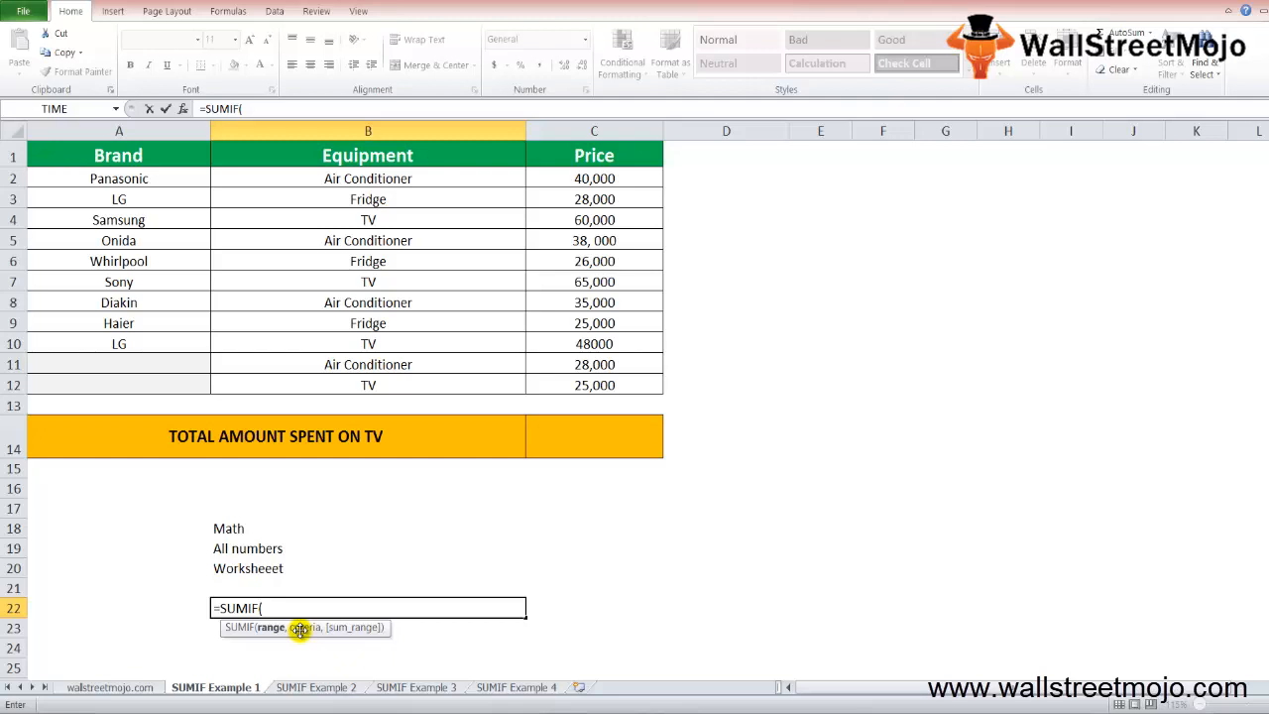
mouse_move(365, 627)
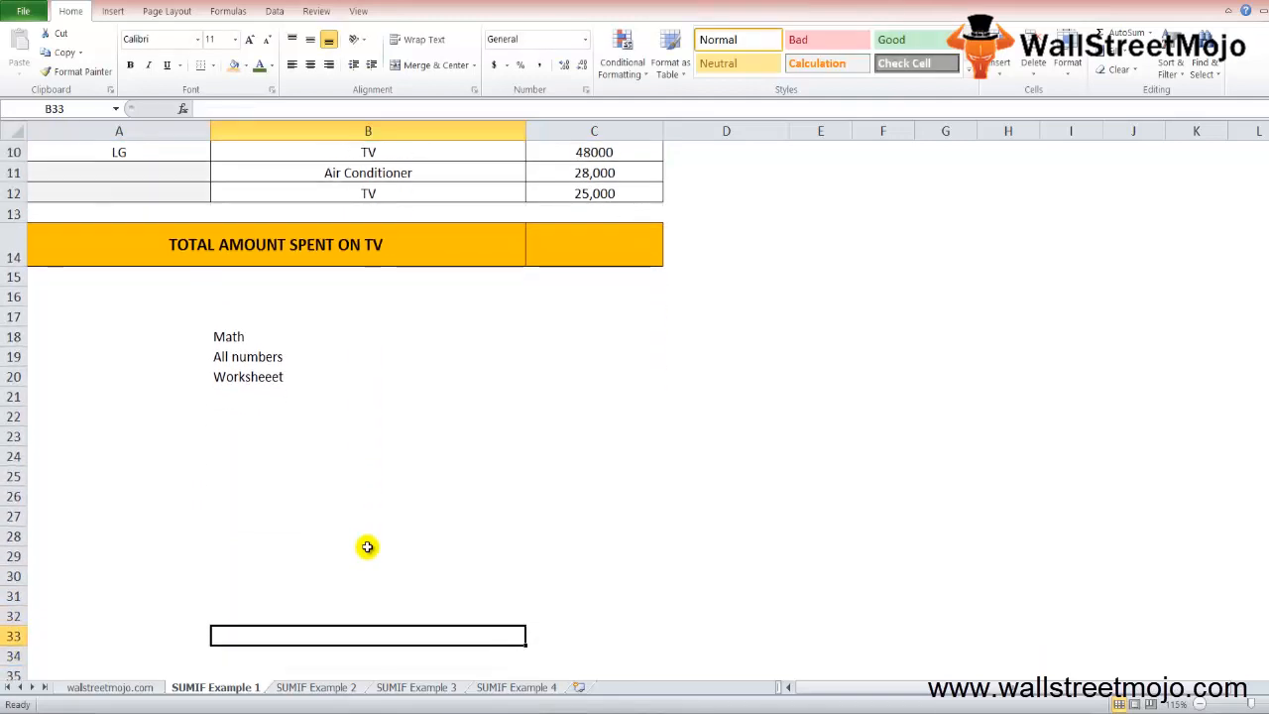
Step: Enter 'Work sheet function' in B22 and begin a second note 'Fo... in a cel' in B23
left_click(369, 416)
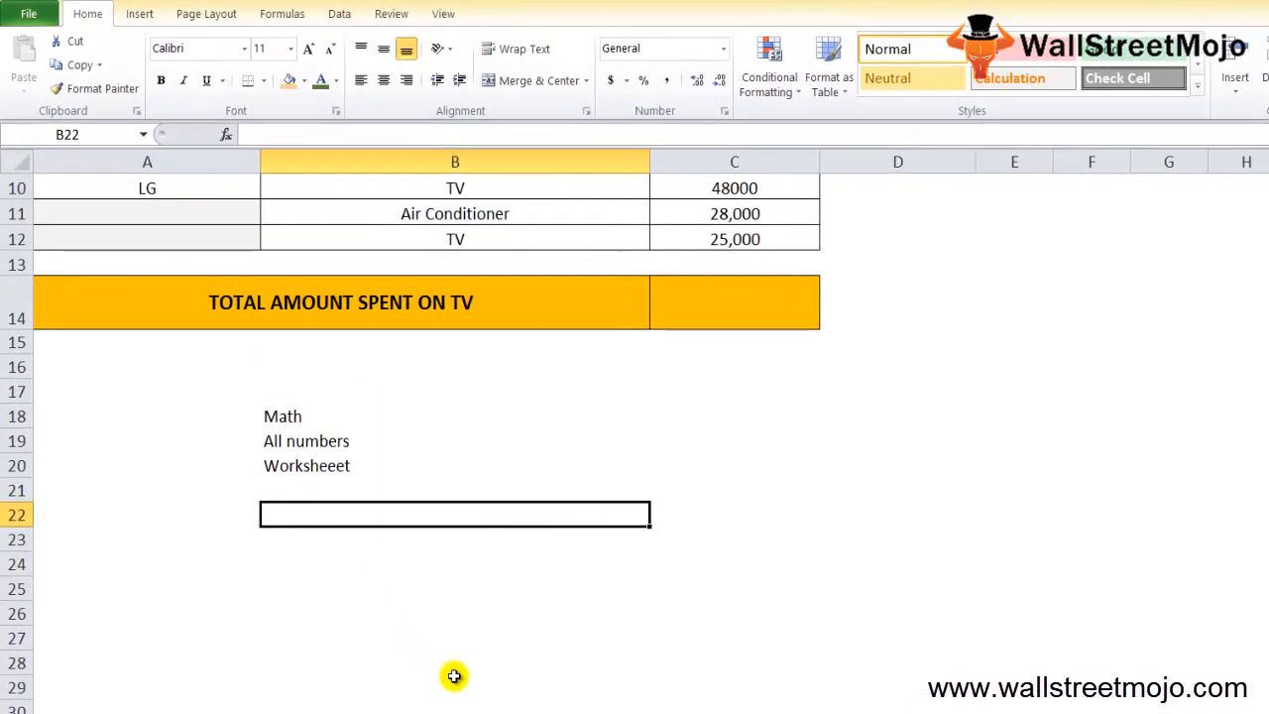
type("Work sh")
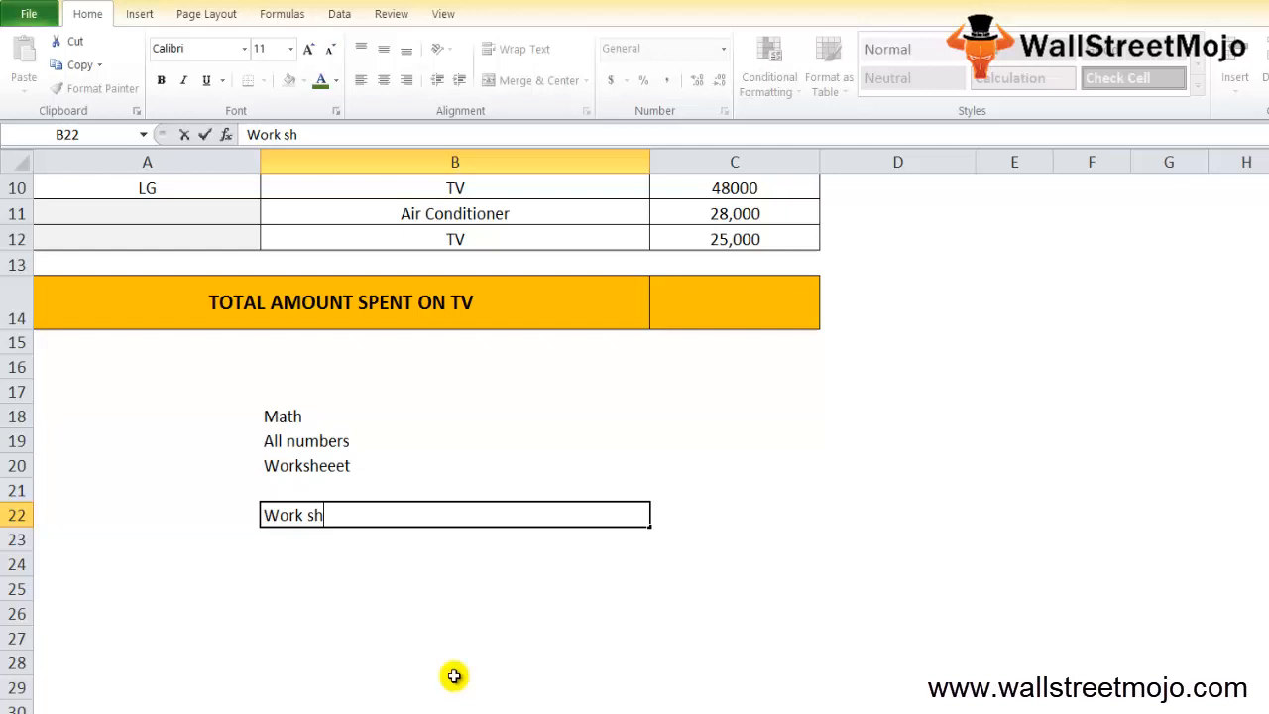
type("eet function")
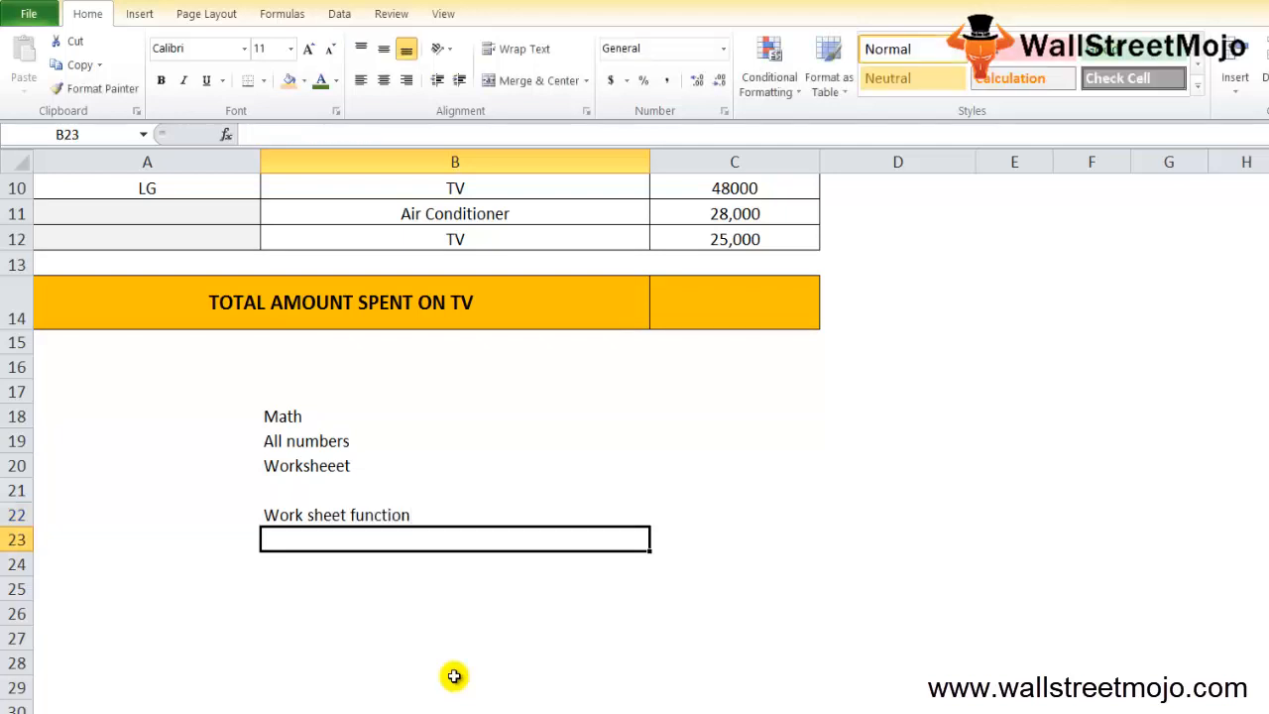
type("Formulla")
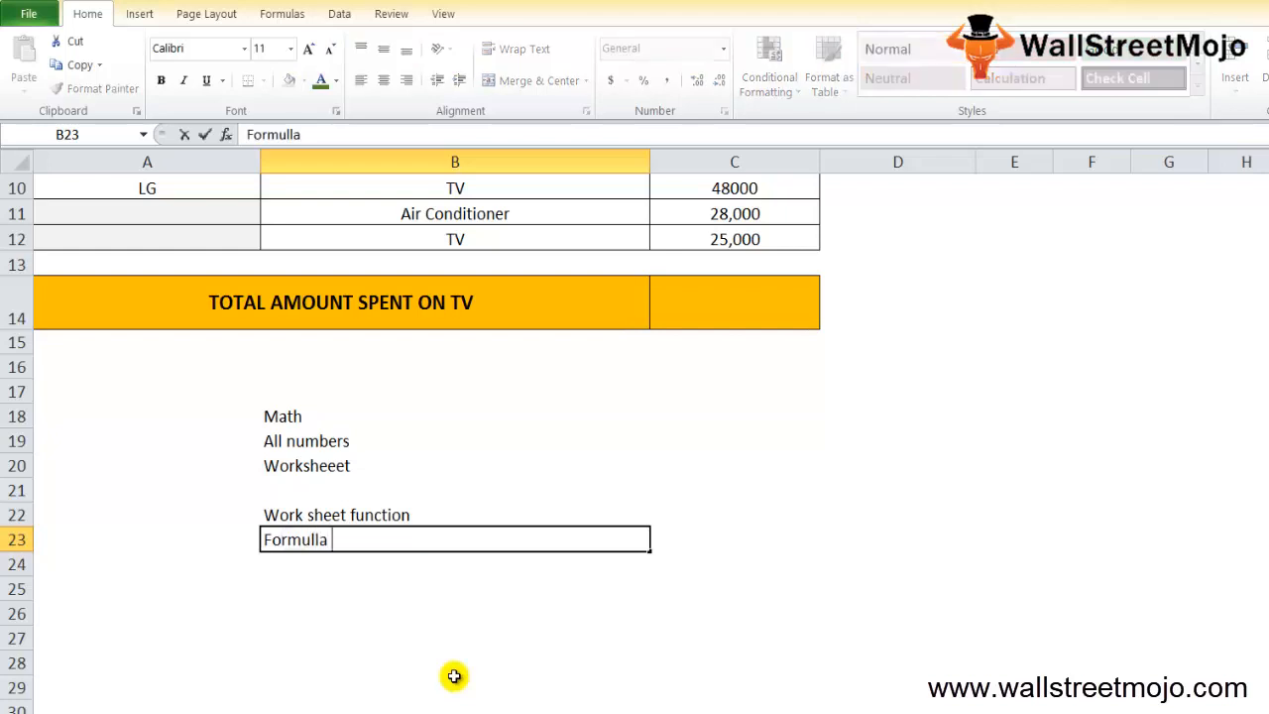
type("in a cel")
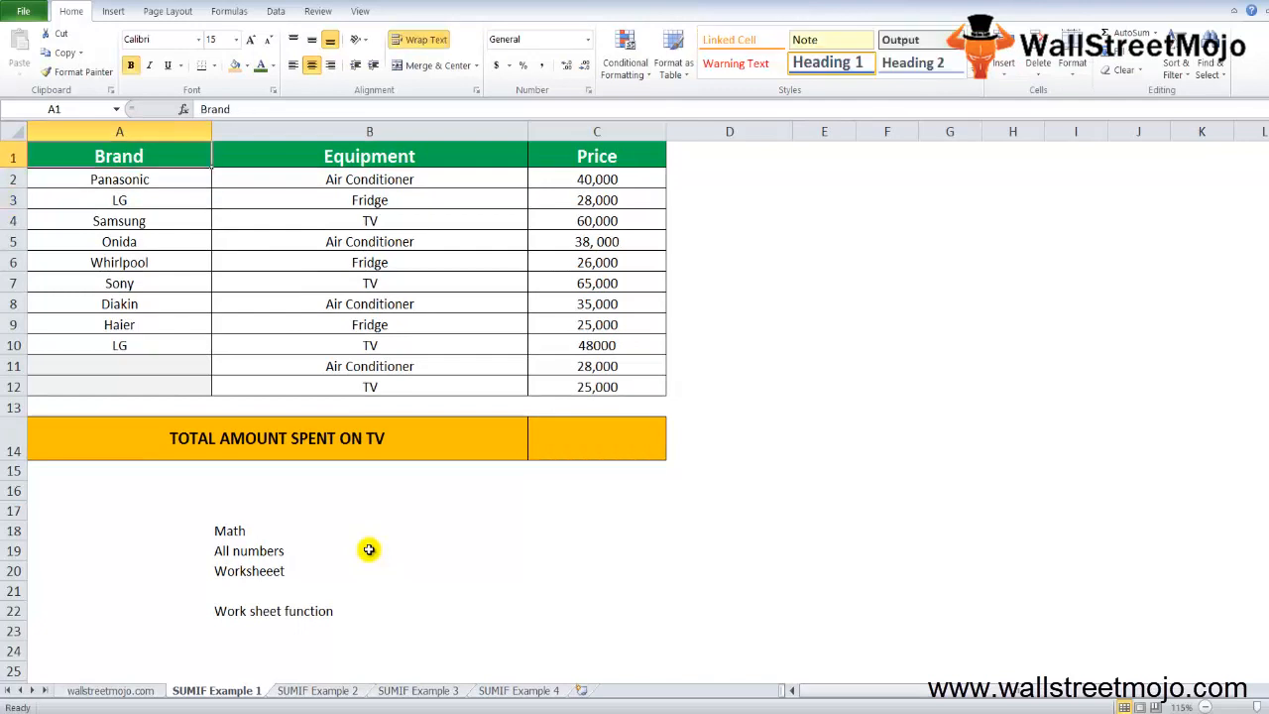
left_click(119, 179)
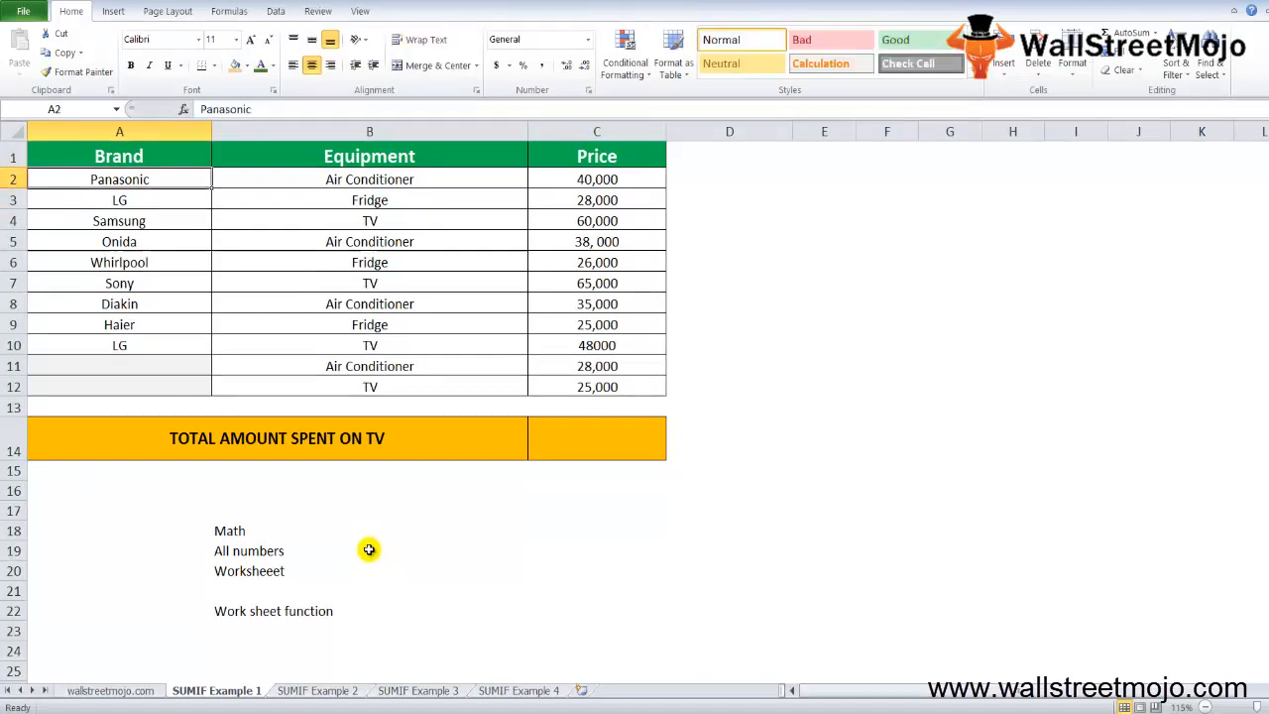
mouse_move(266, 263)
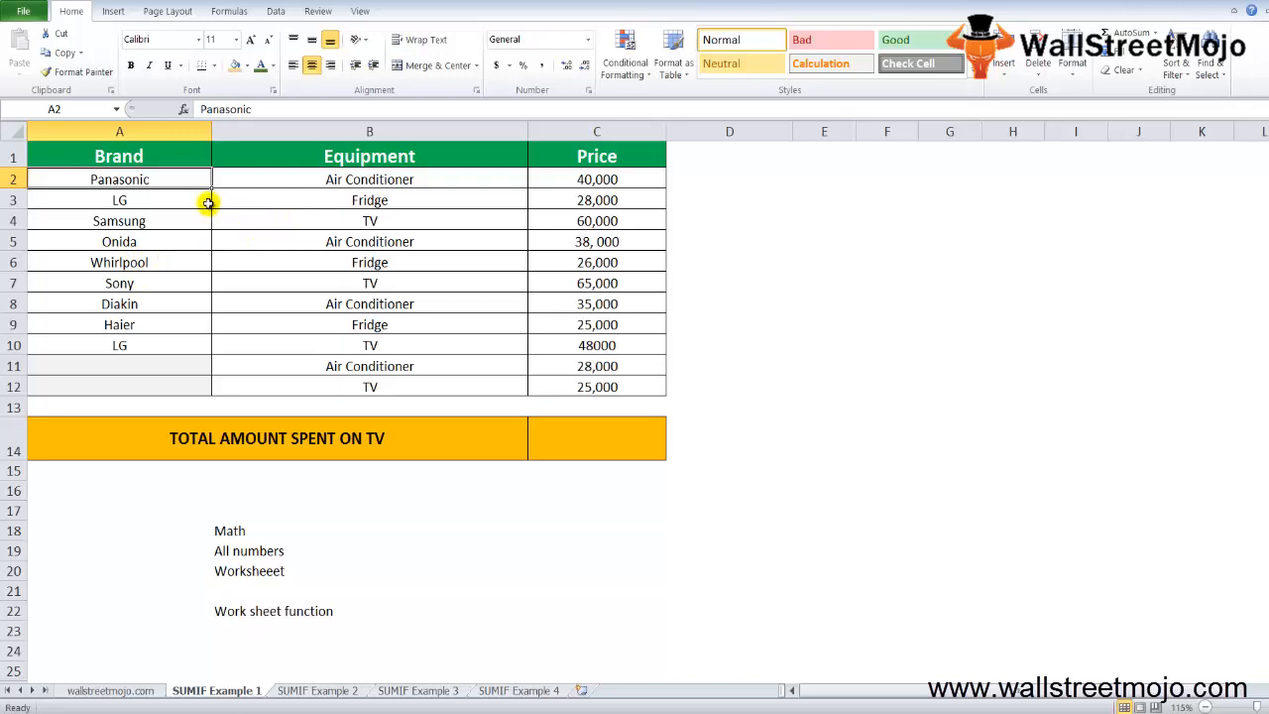
mouse_move(345, 179)
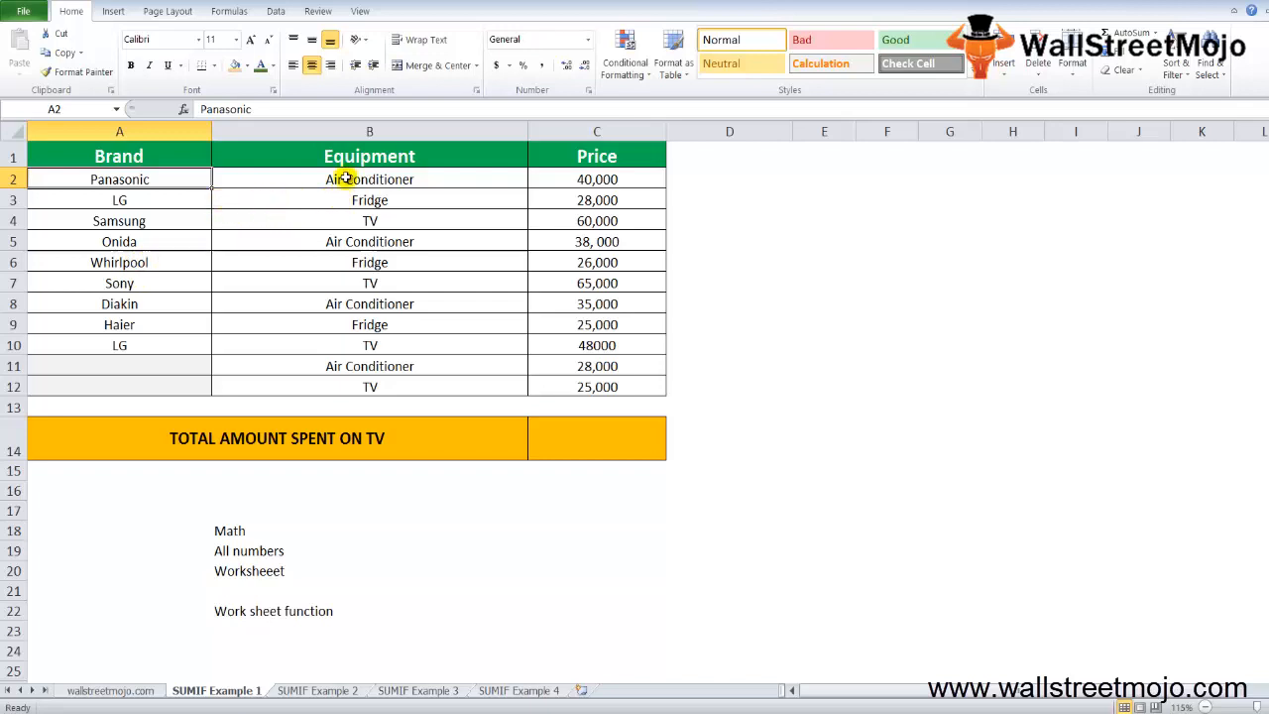
mouse_move(595, 220)
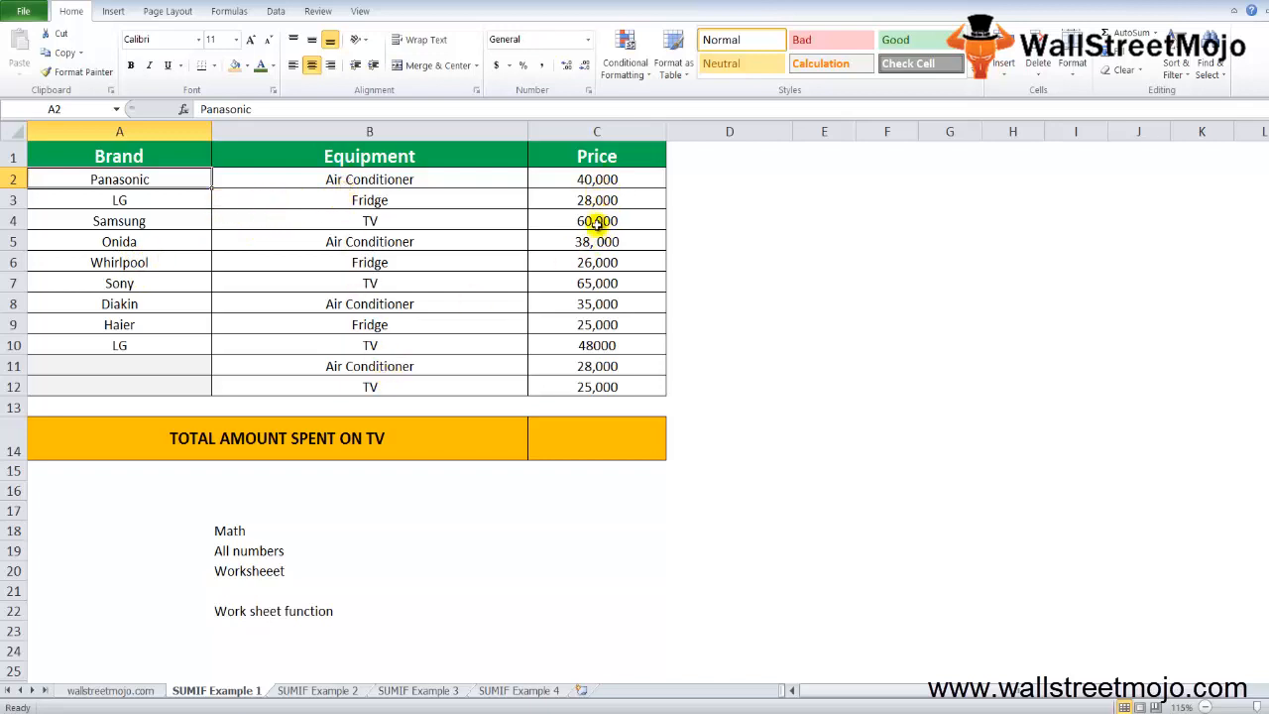
mouse_move(569, 304)
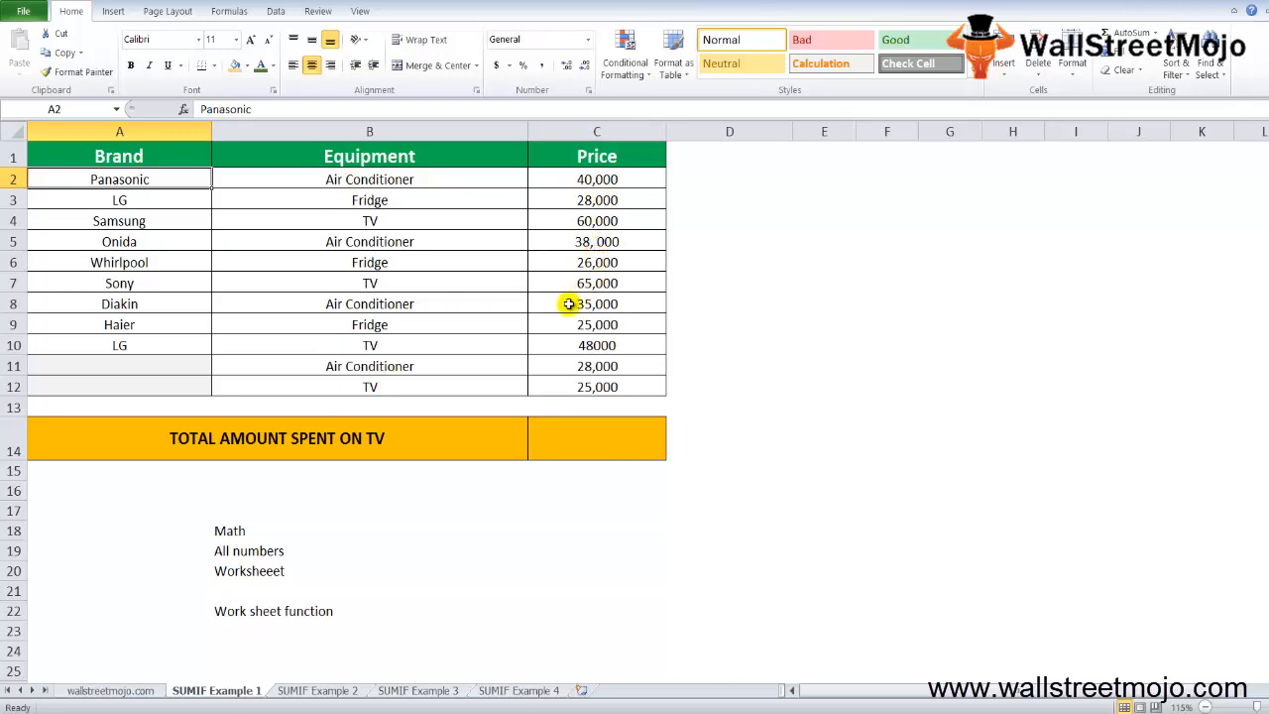
left_click(278, 439)
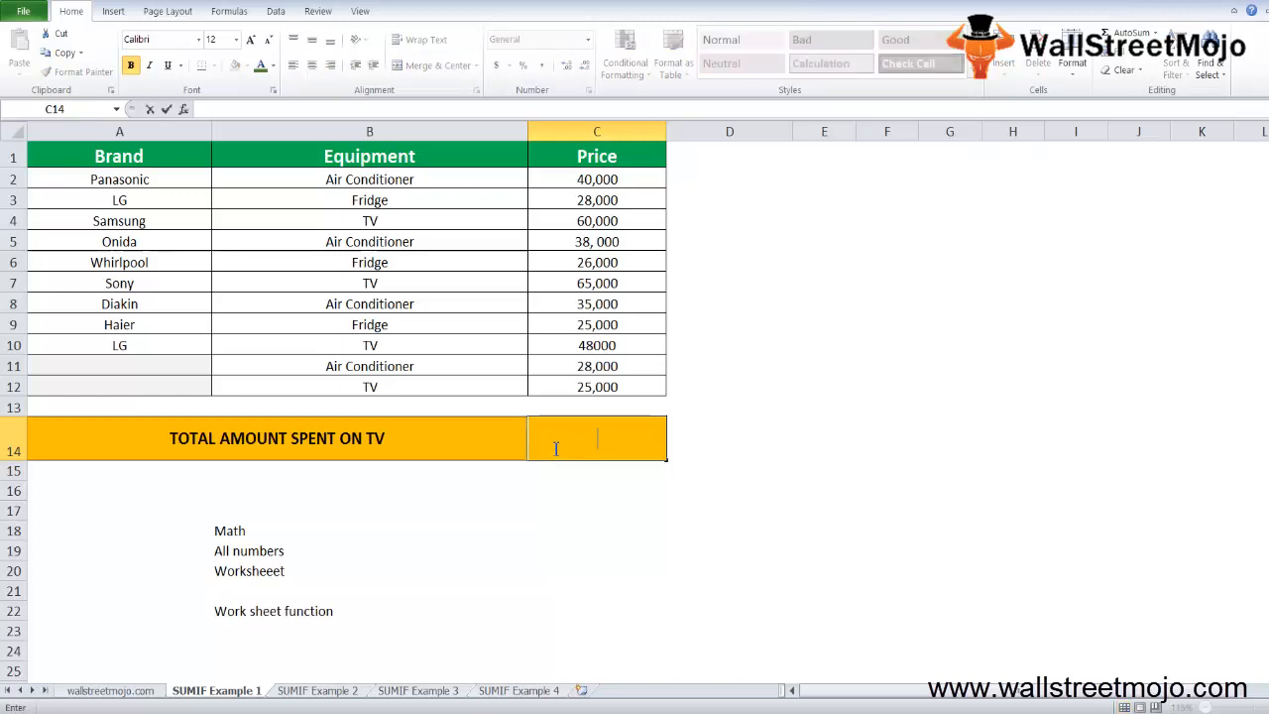
Step: Total the TV prices in C14 with =SUMIF(B2:B12,"TV",C2:C12), giving 198000
type("=")
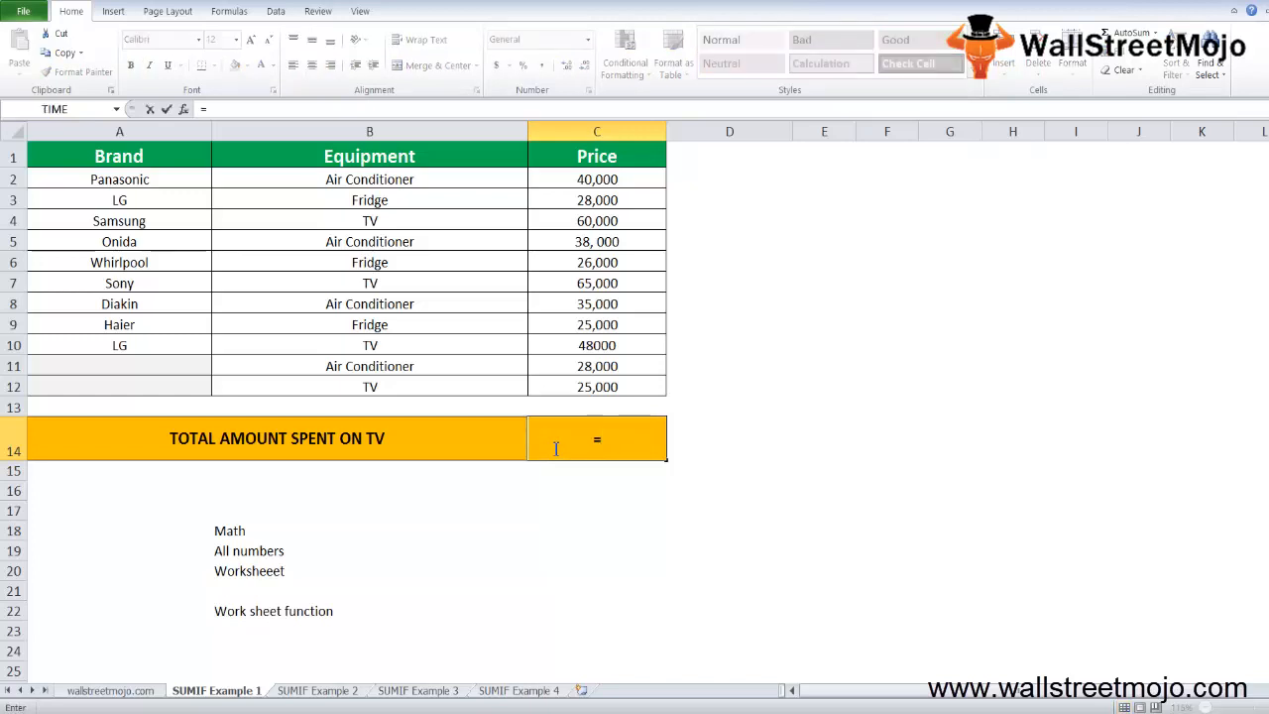
type("s")
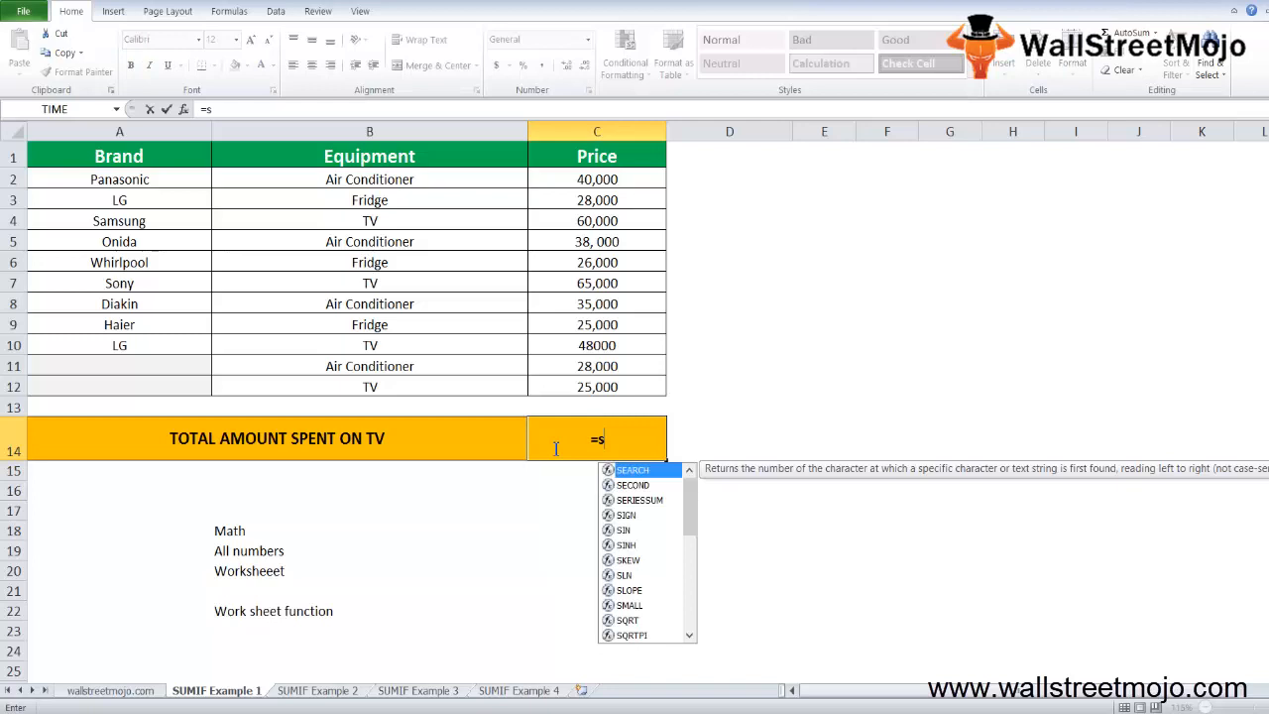
type("UMIF(")
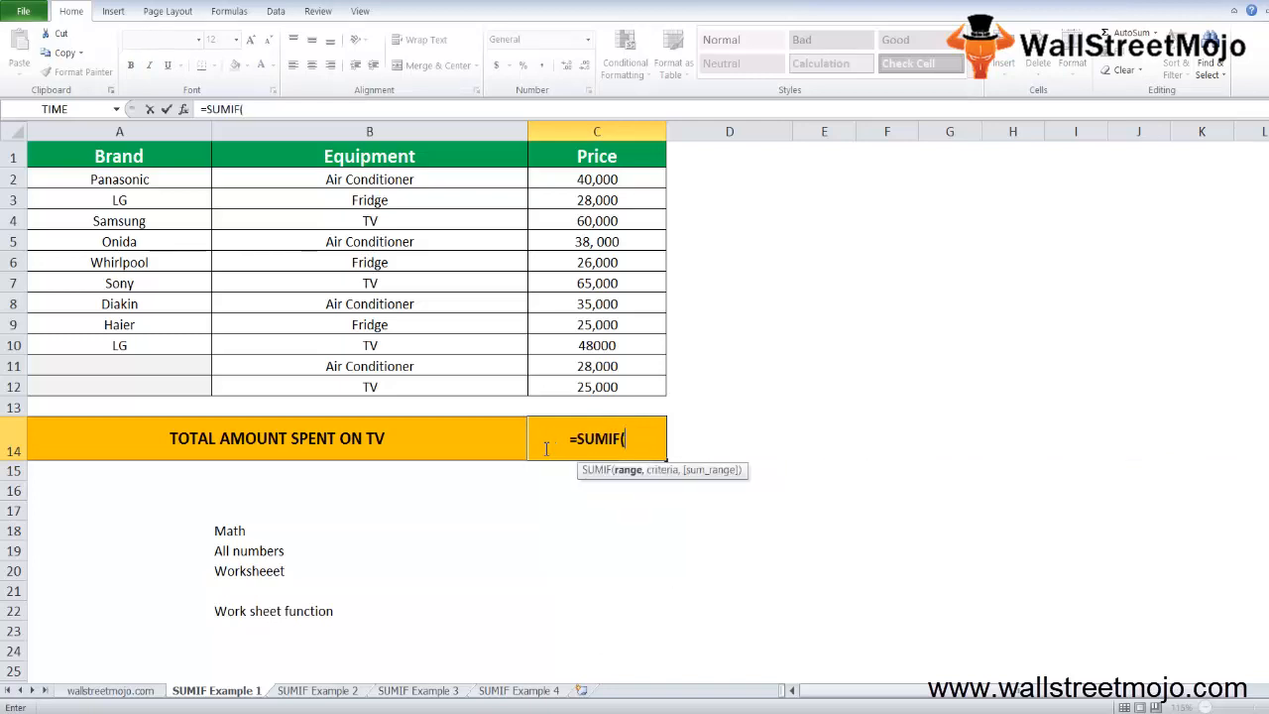
mouse_move(353, 285)
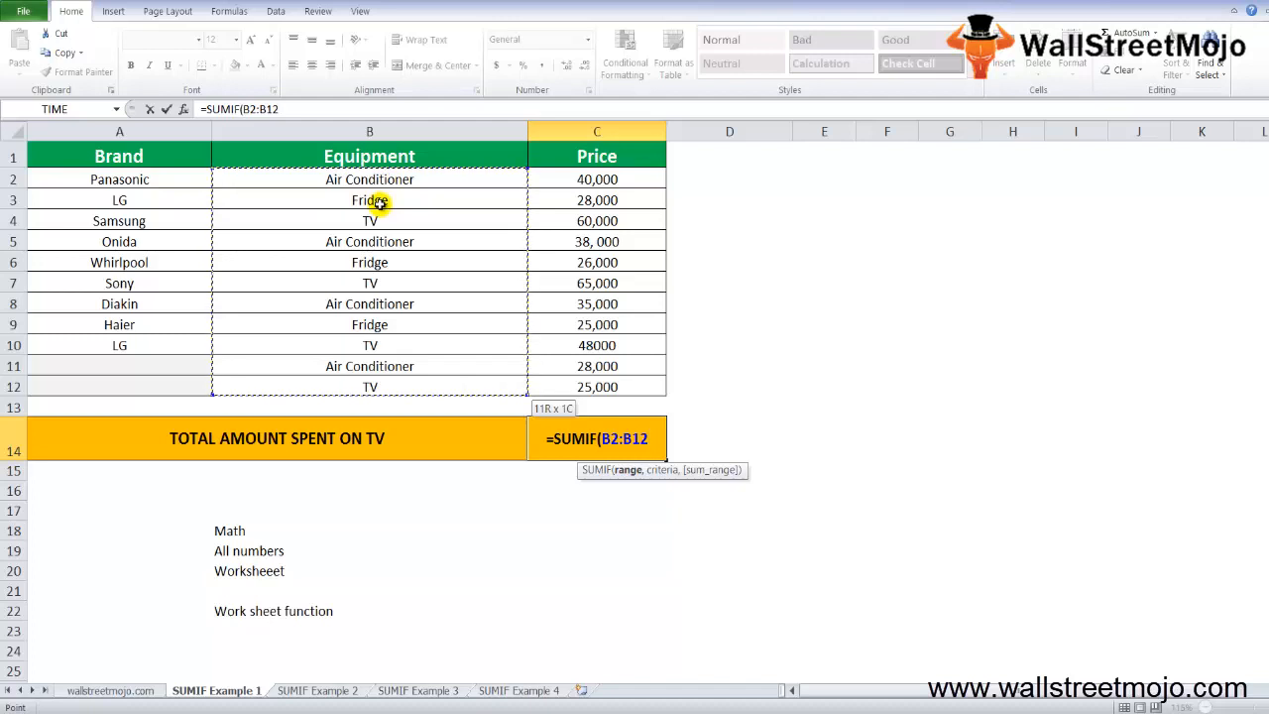
type(",")
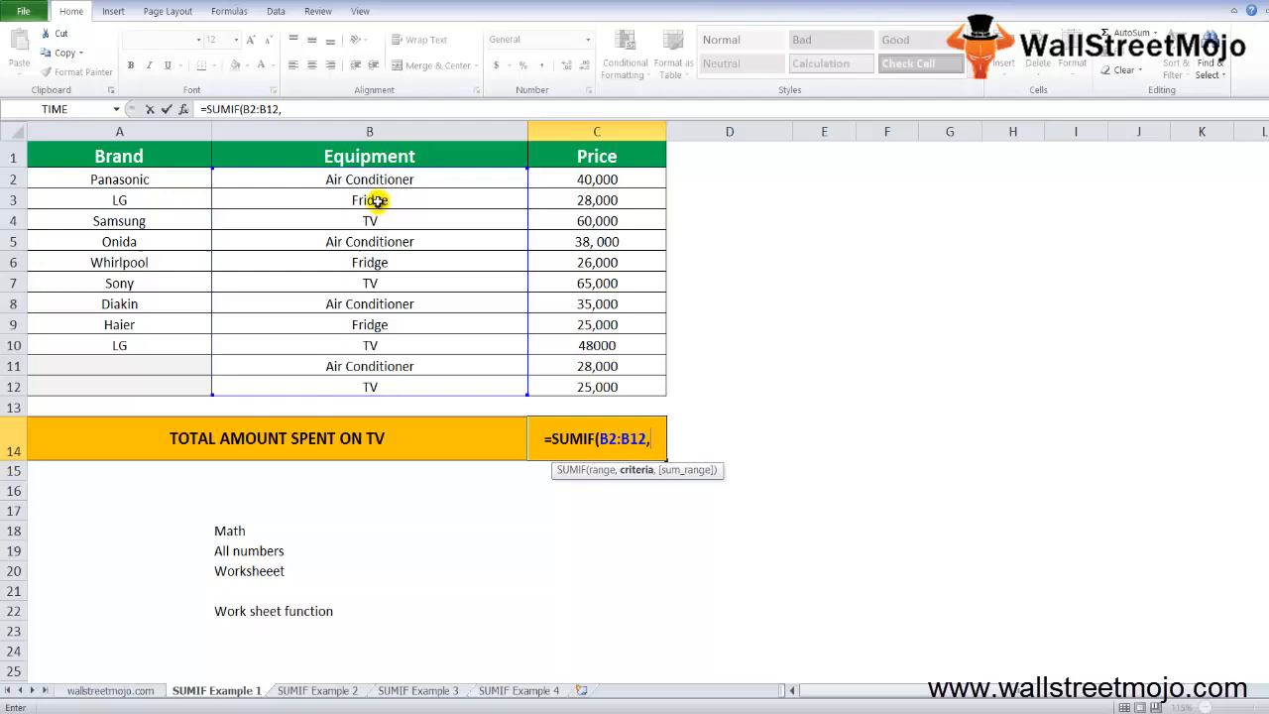
type("\"")
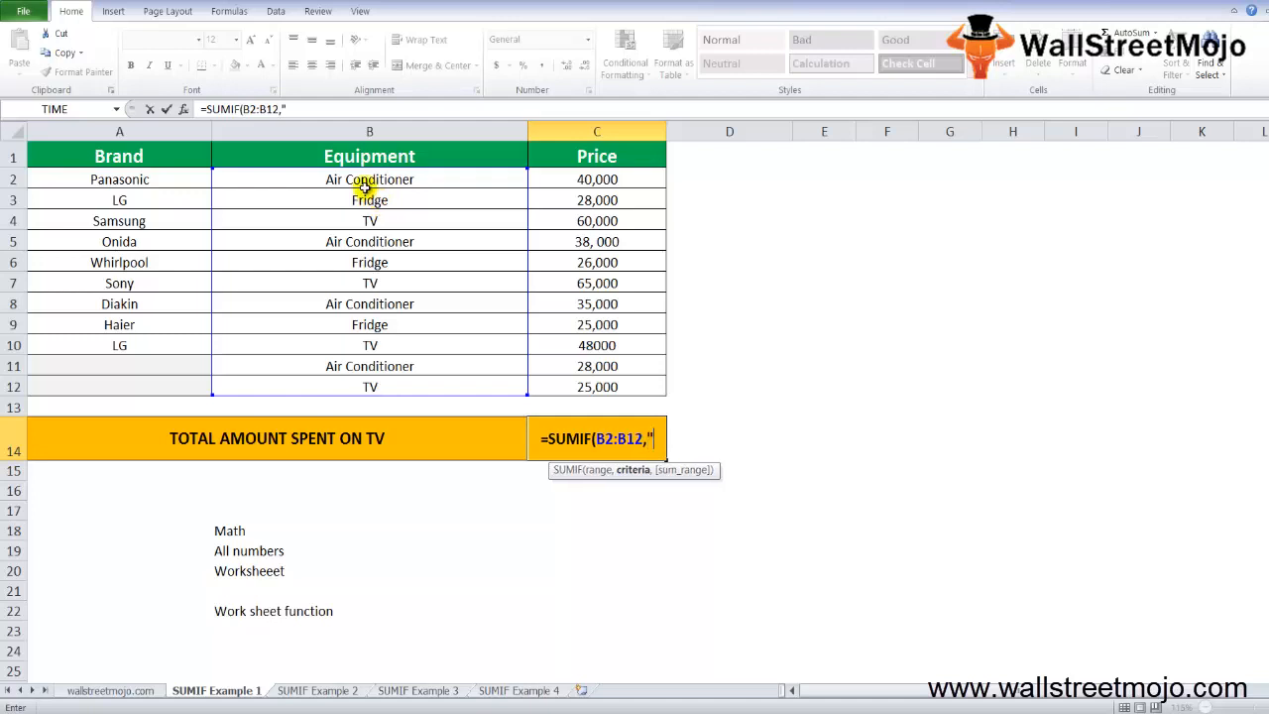
type("TV\"")
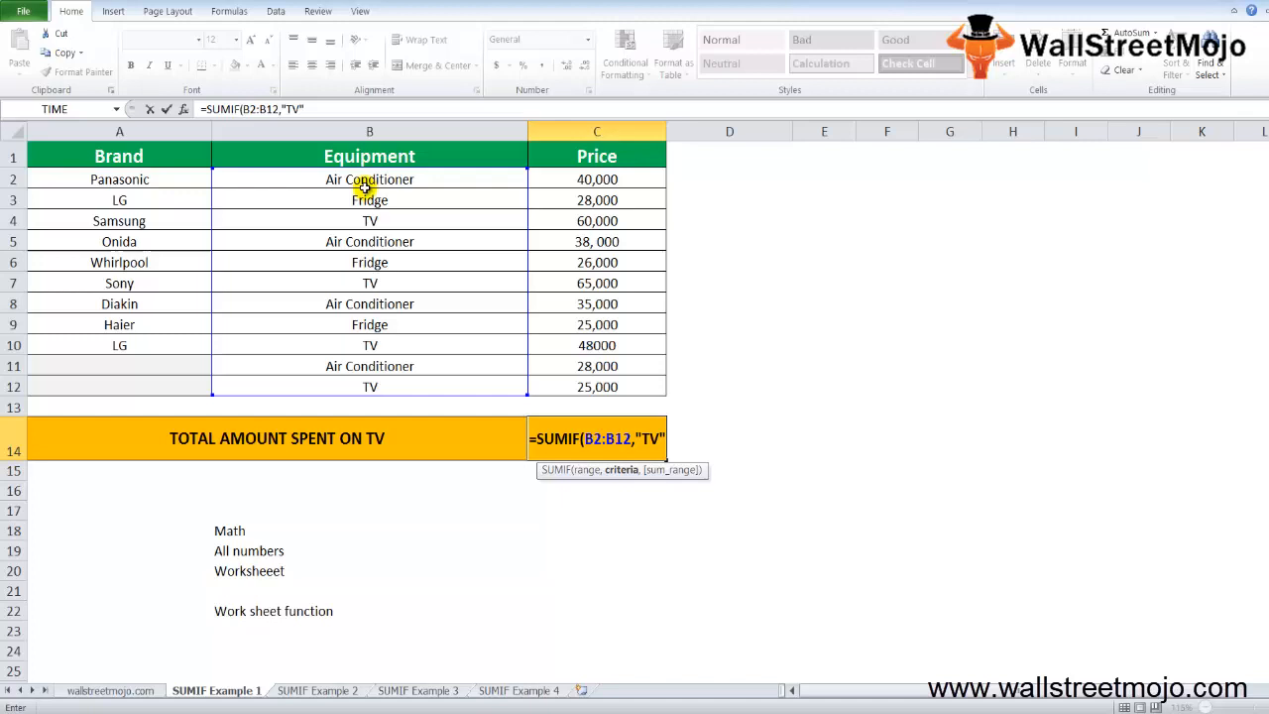
type(",")
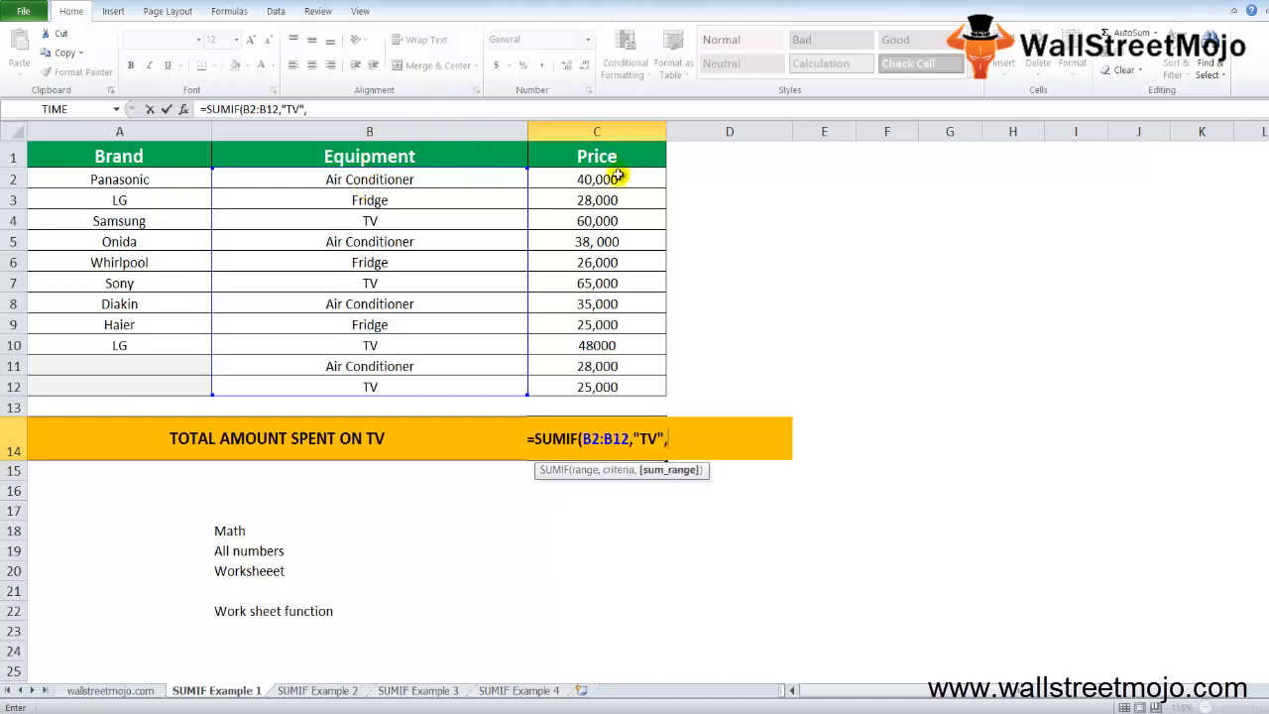
left_click(587, 179)
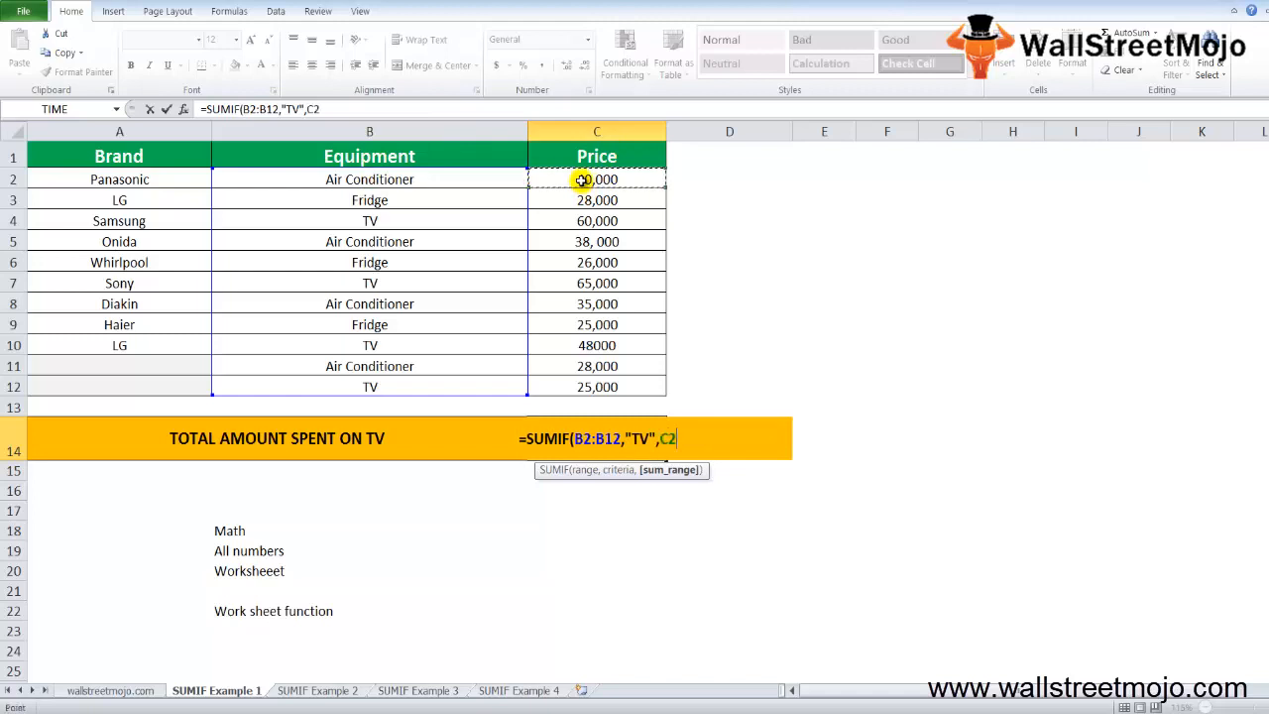
left_click_drag(595, 179, 595, 387)
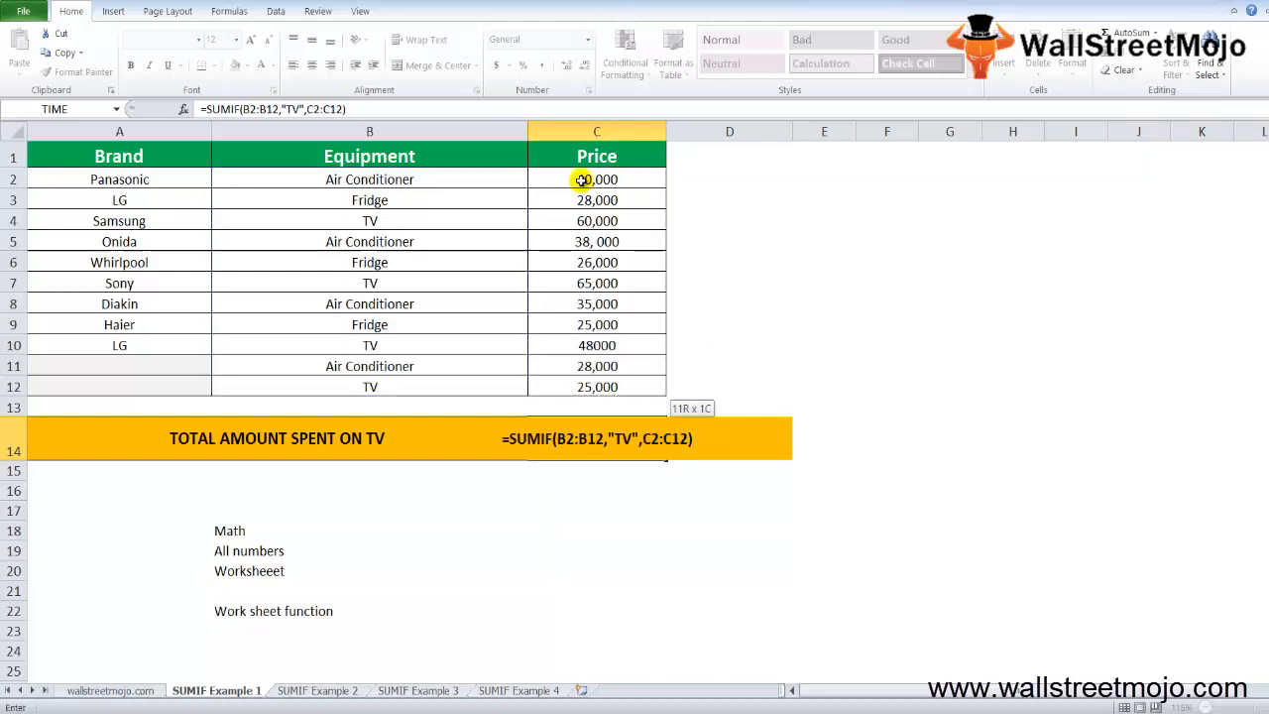
key("Enter")
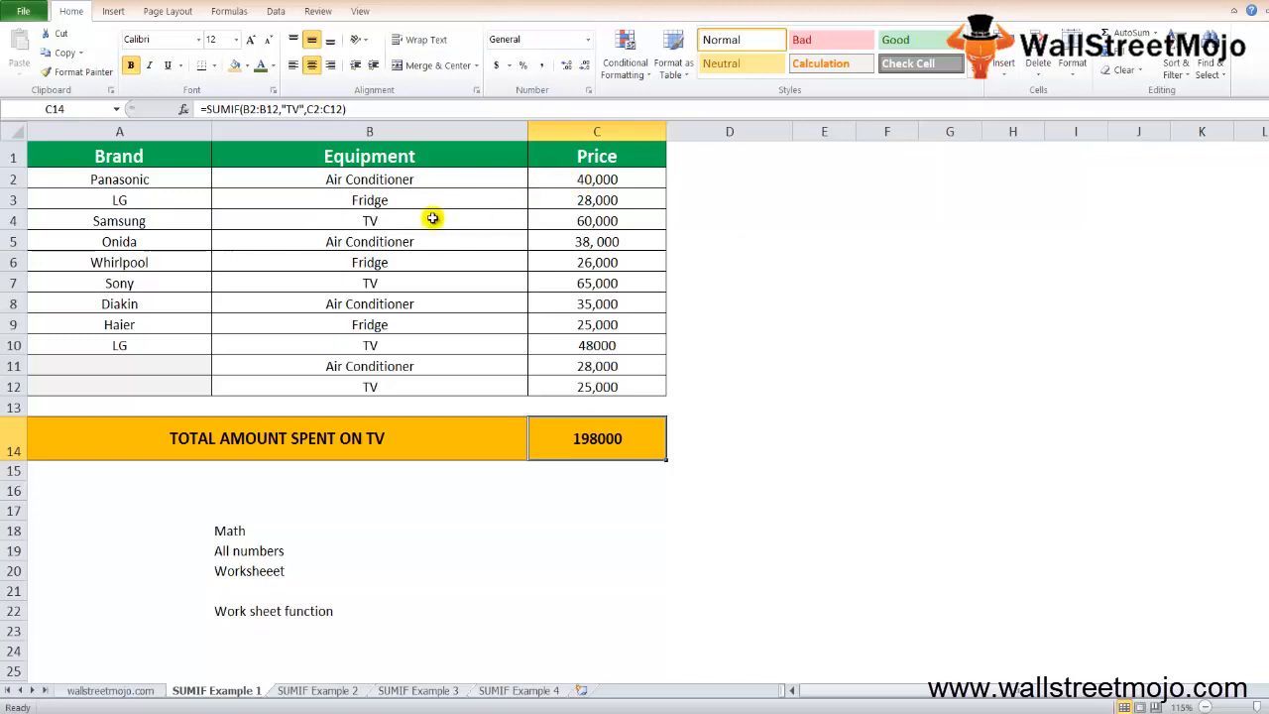
mouse_move(581, 438)
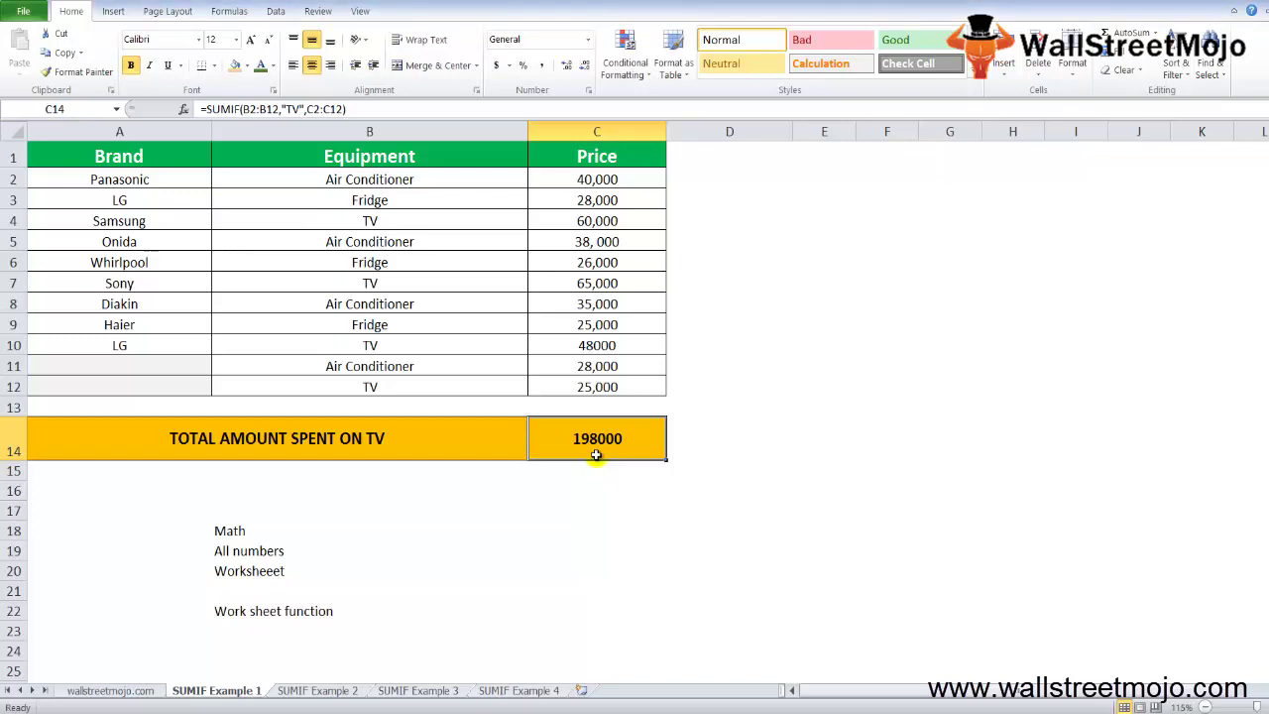
Step: Check the Air Conditioner, TV and last price cells against C14, then move to SUMIF Example 2
left_click(369, 178)
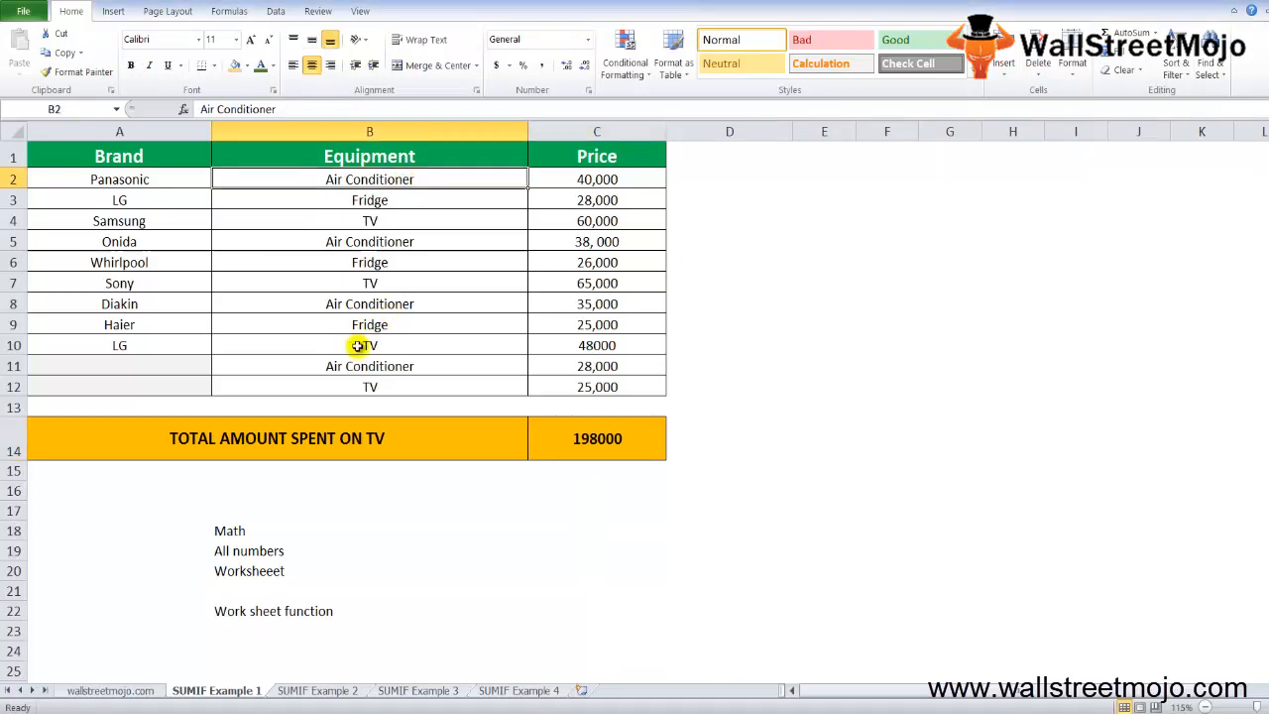
mouse_move(349, 365)
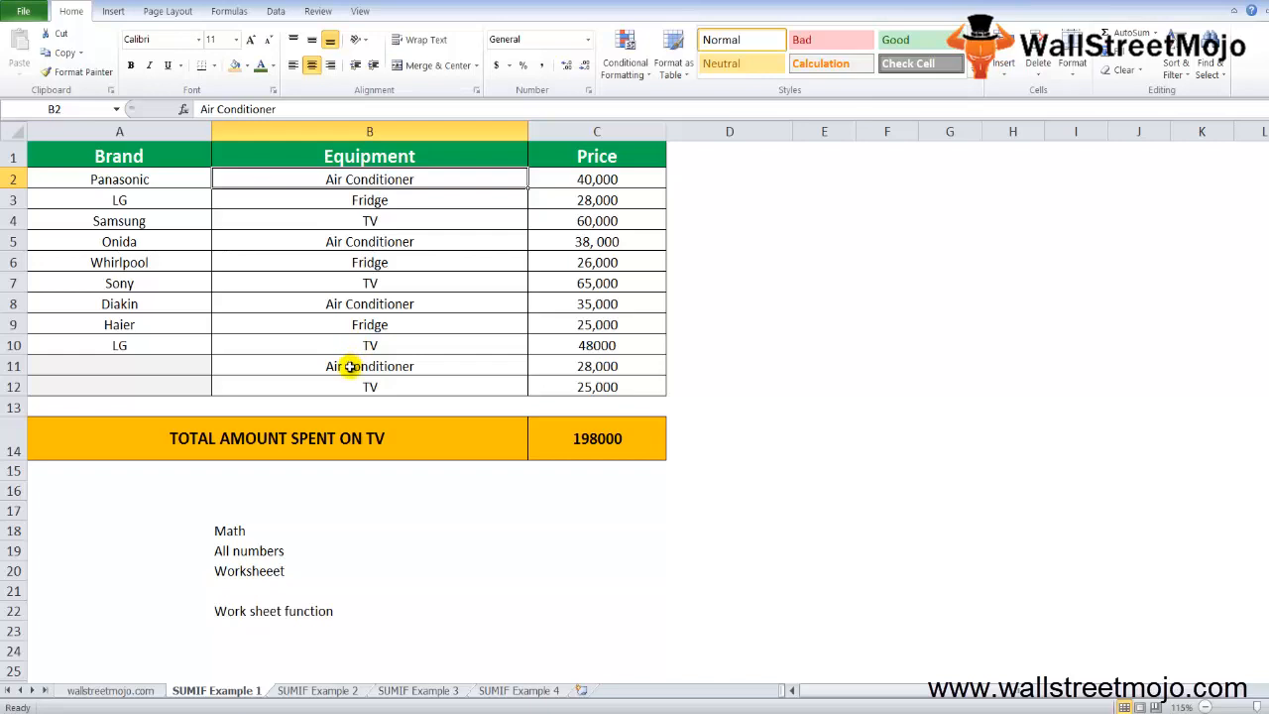
mouse_move(367, 345)
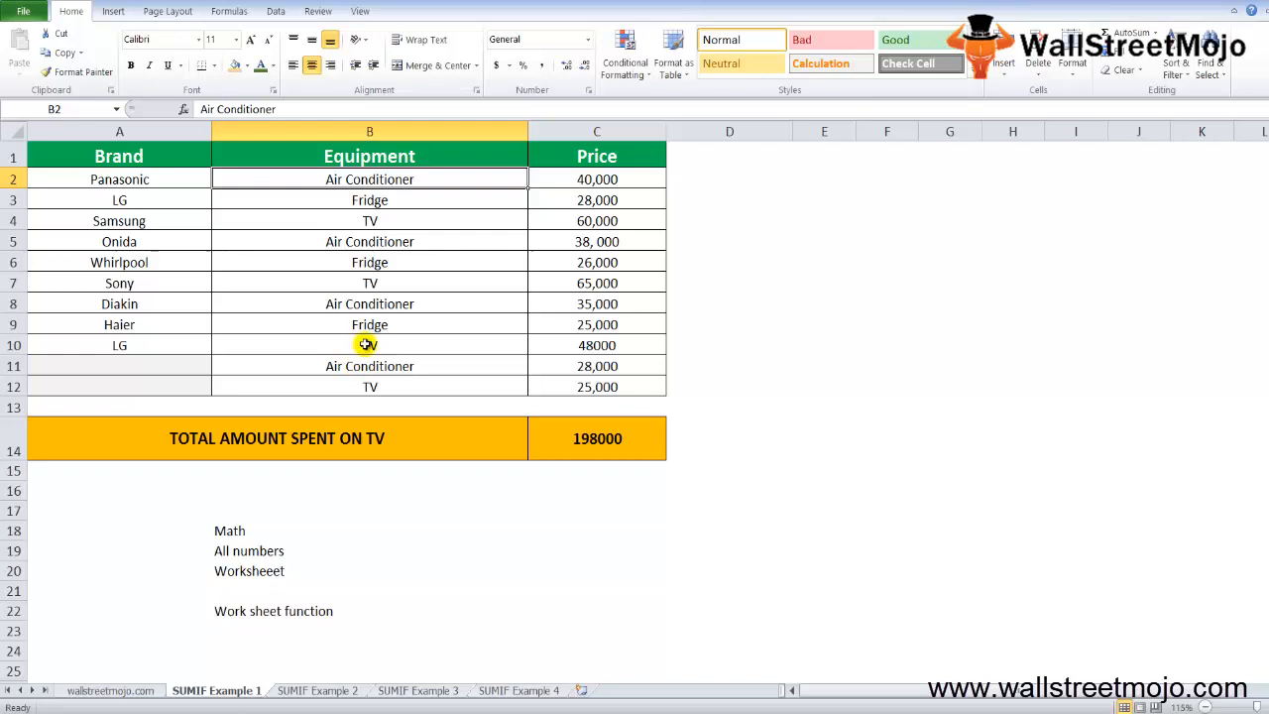
left_click(369, 220)
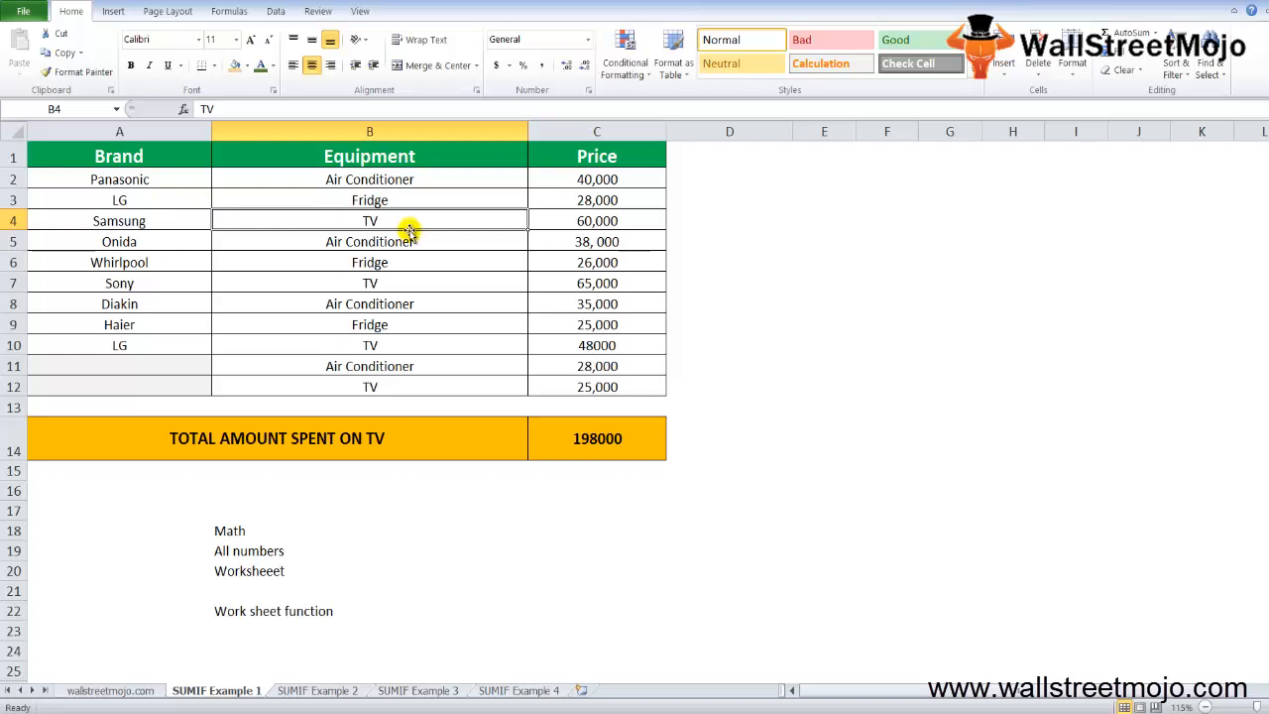
mouse_move(250, 218)
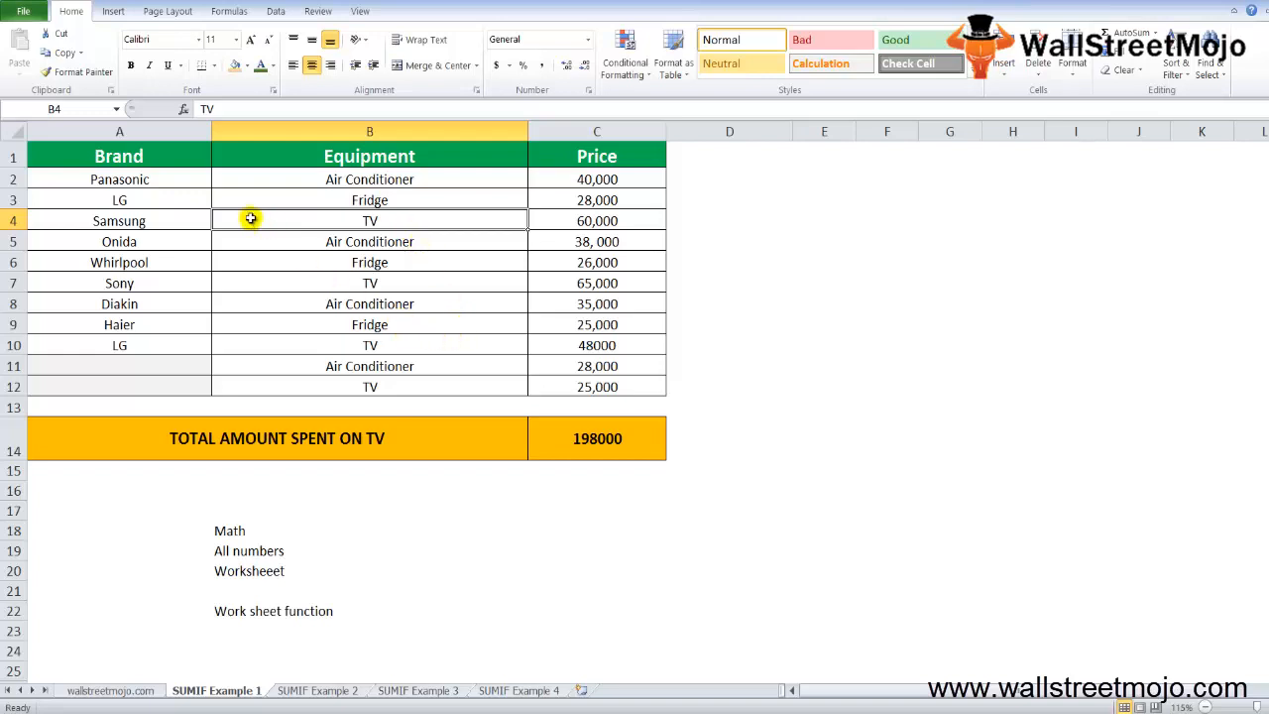
left_click(597, 384)
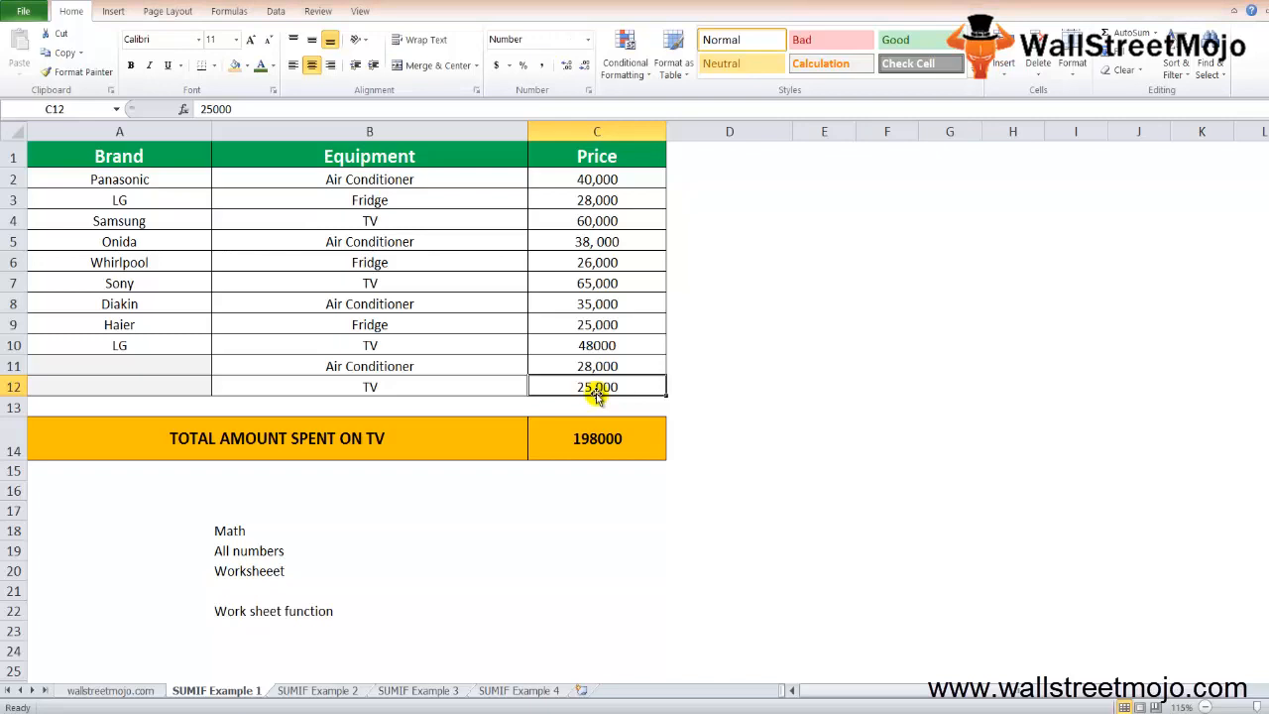
mouse_move(595, 400)
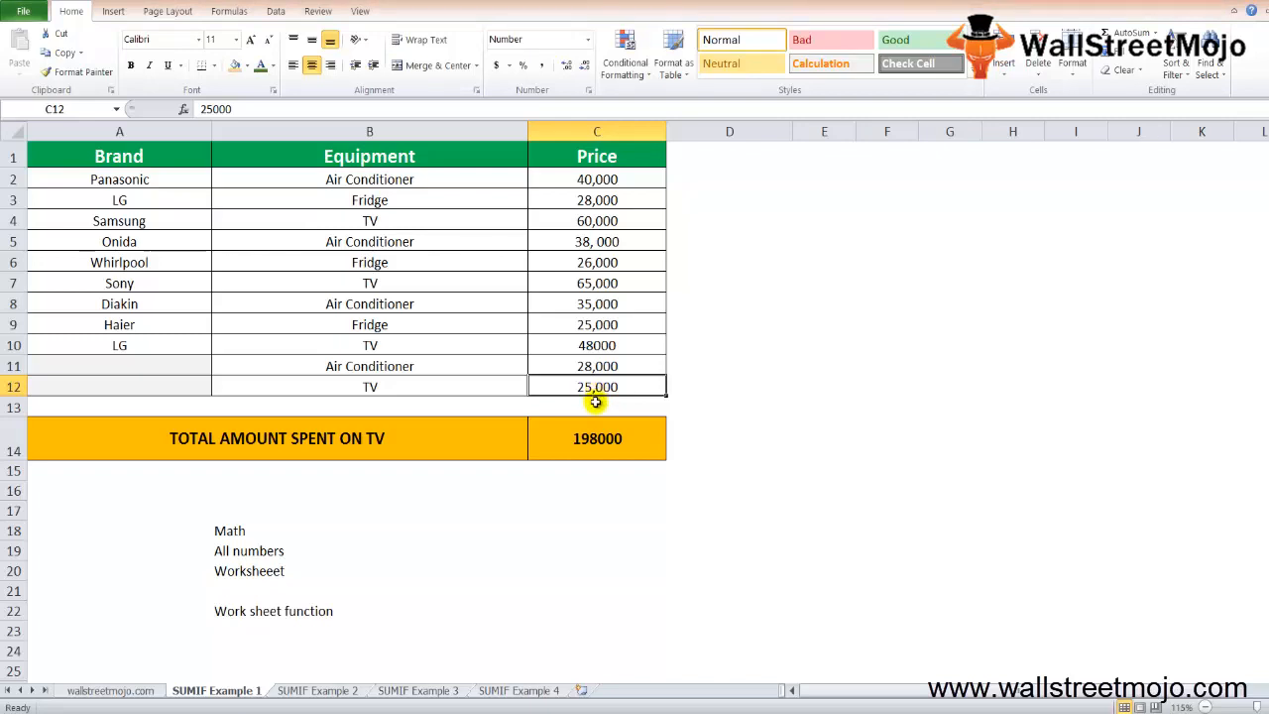
left_click(595, 438)
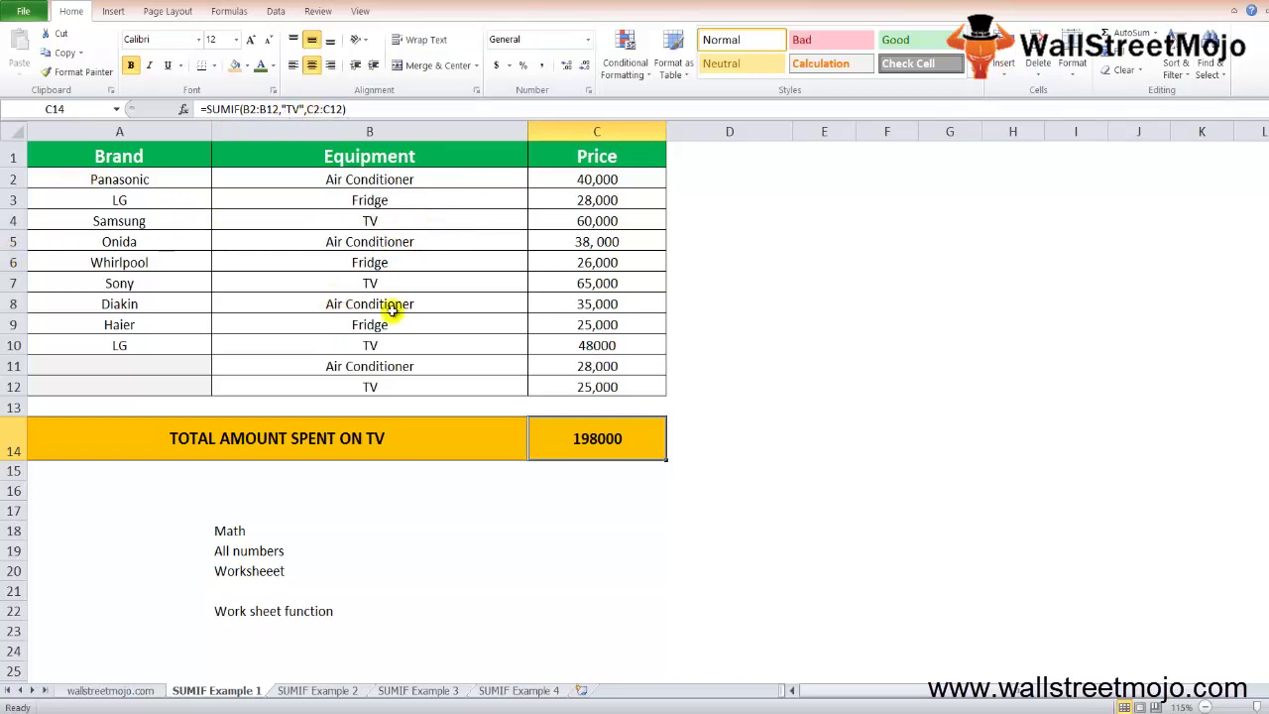
mouse_move(392, 384)
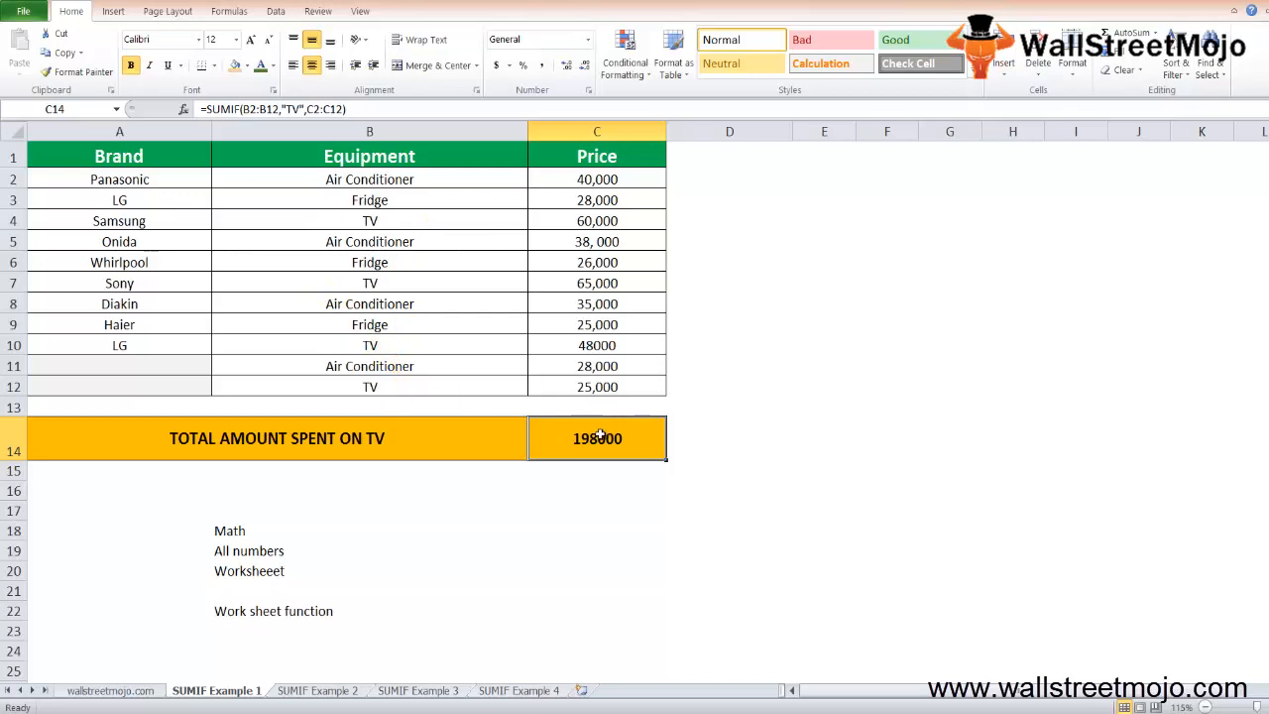
left_click(321, 691)
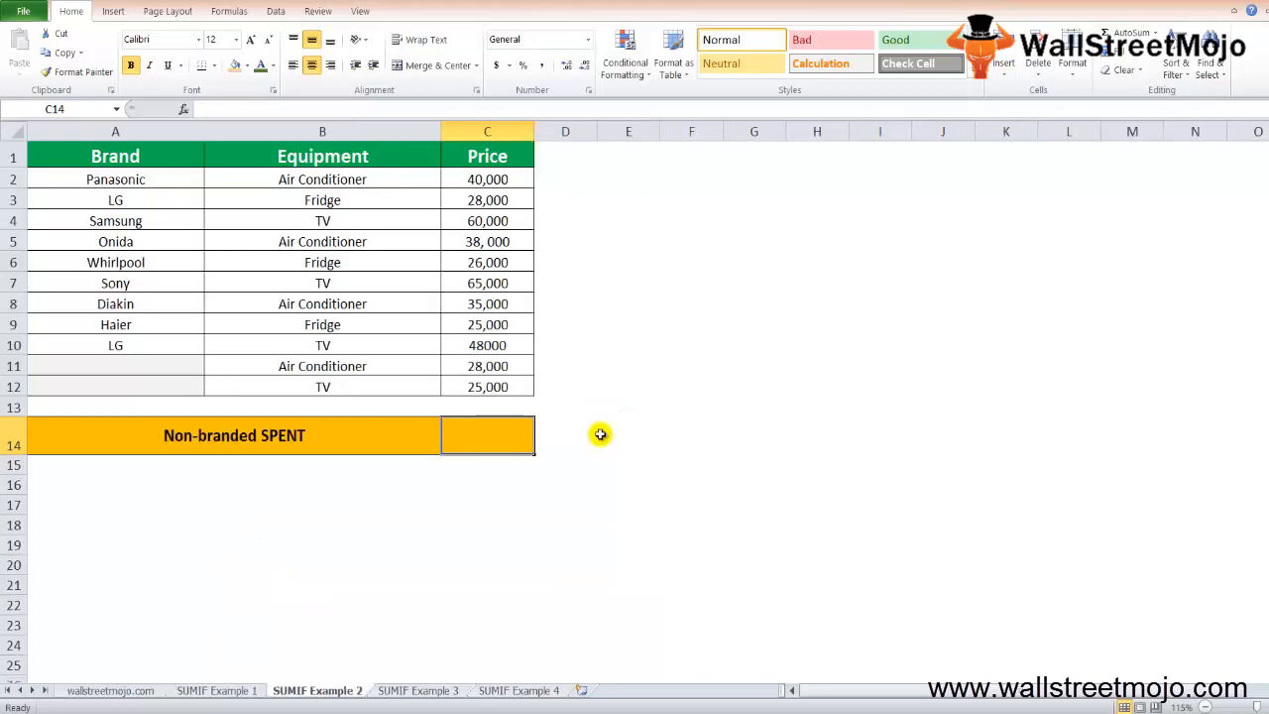
left_click(488, 407)
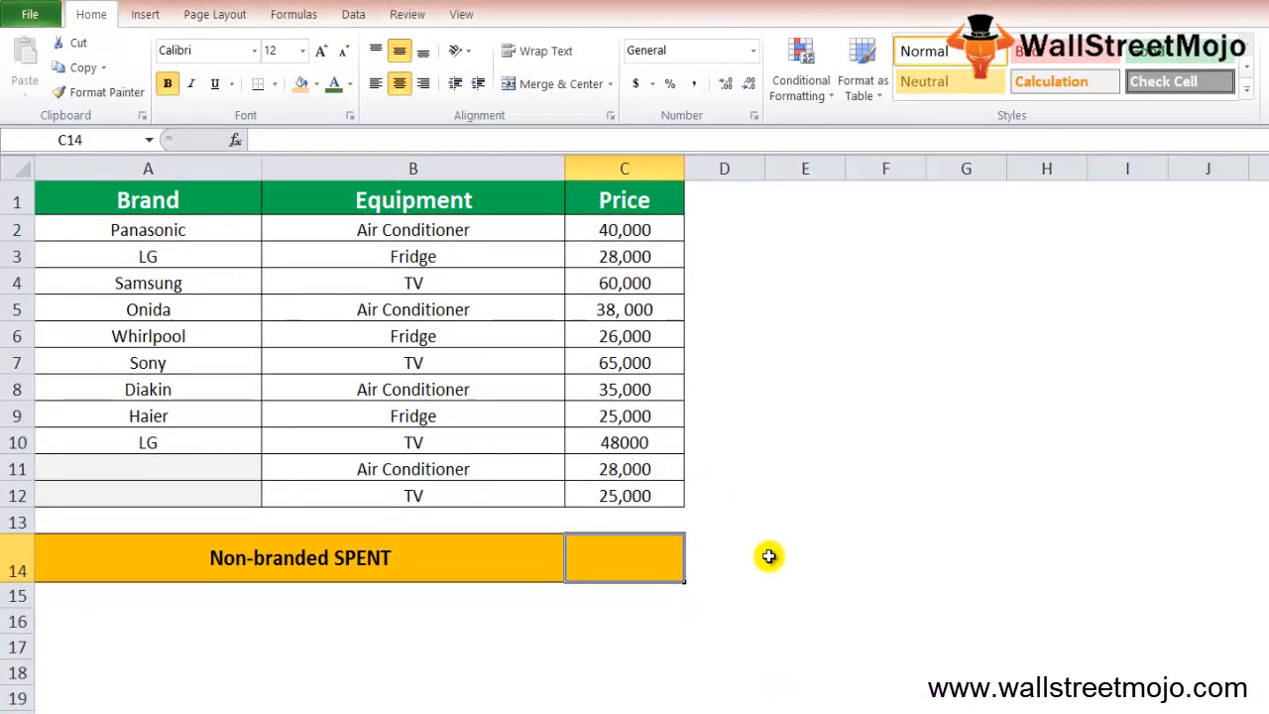
mouse_move(678, 559)
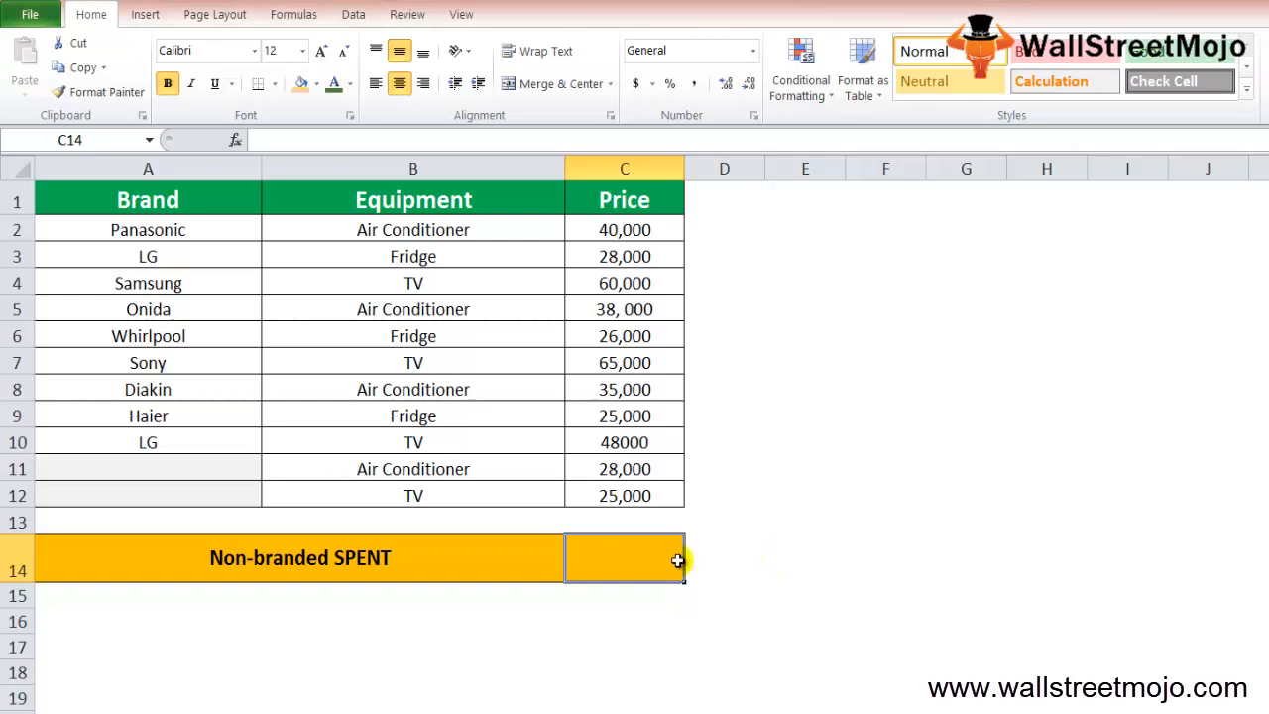
mouse_move(547, 470)
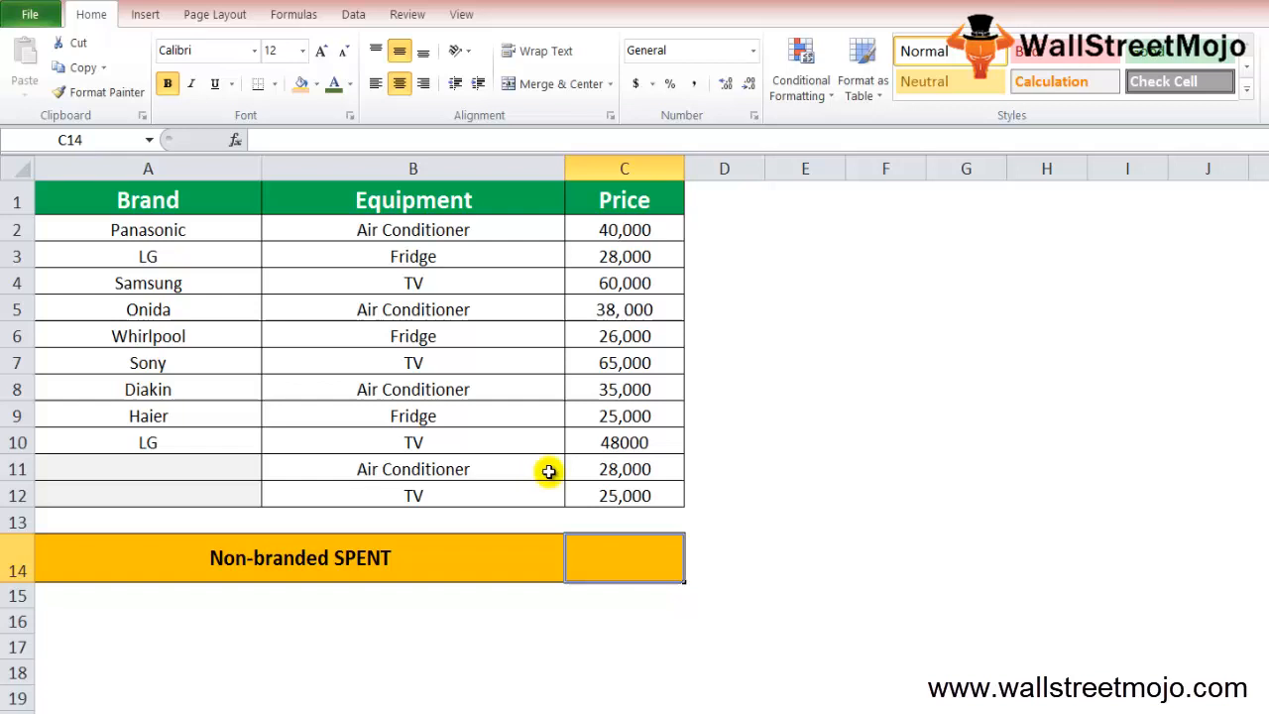
type("=sum")
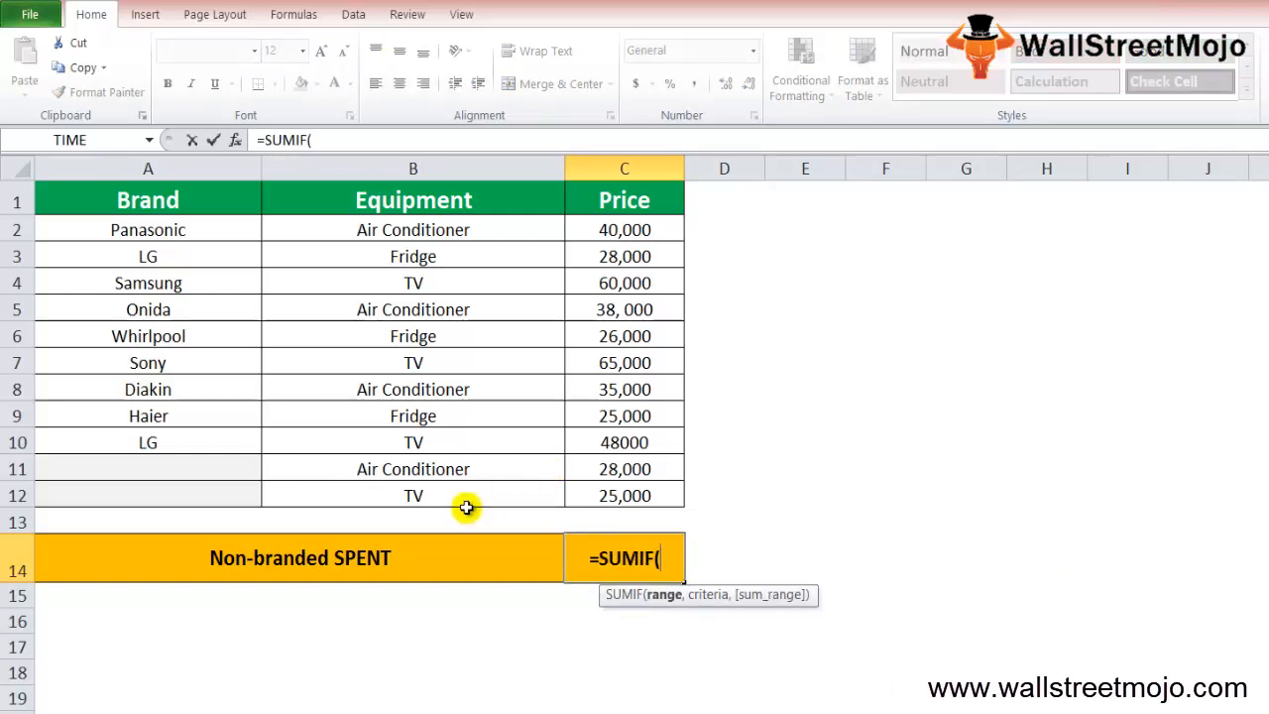
Step: Build the Non-branded SPENT formula =SUMIF(A2:A12,"",C2:C12) in C14, giving 53000
left_click(131, 230)
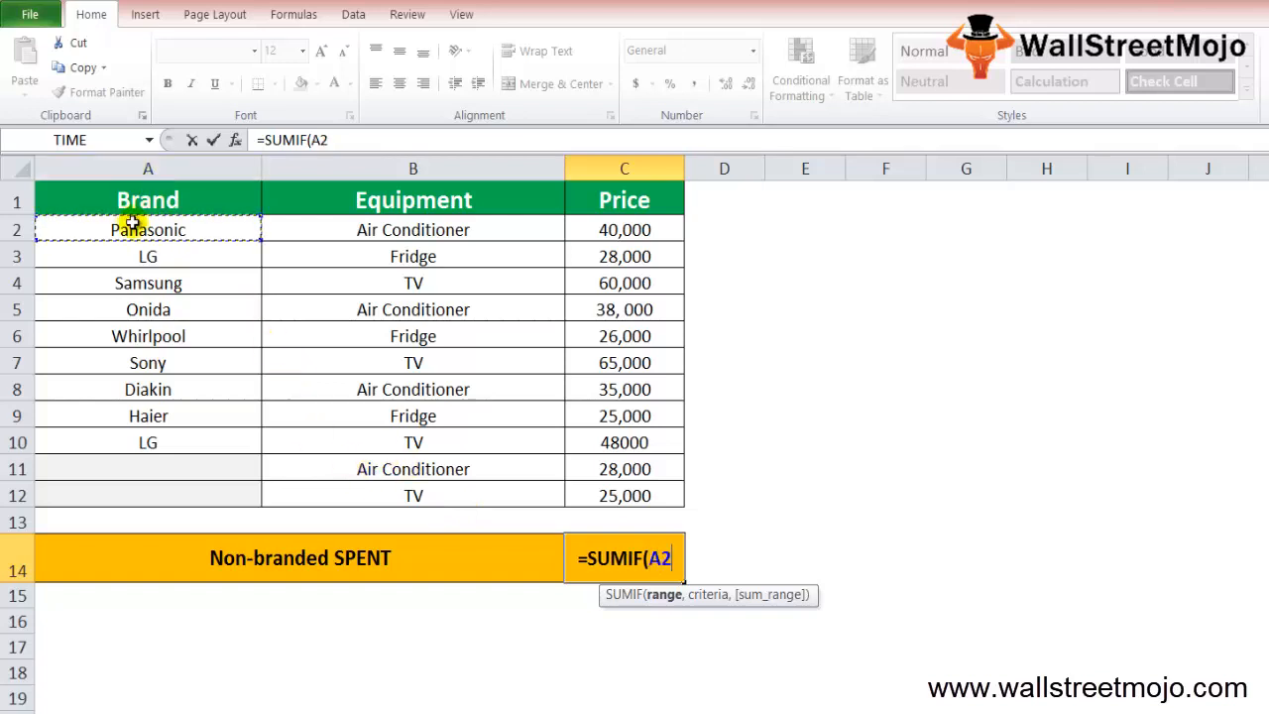
left_click_drag(147, 230, 147, 496)
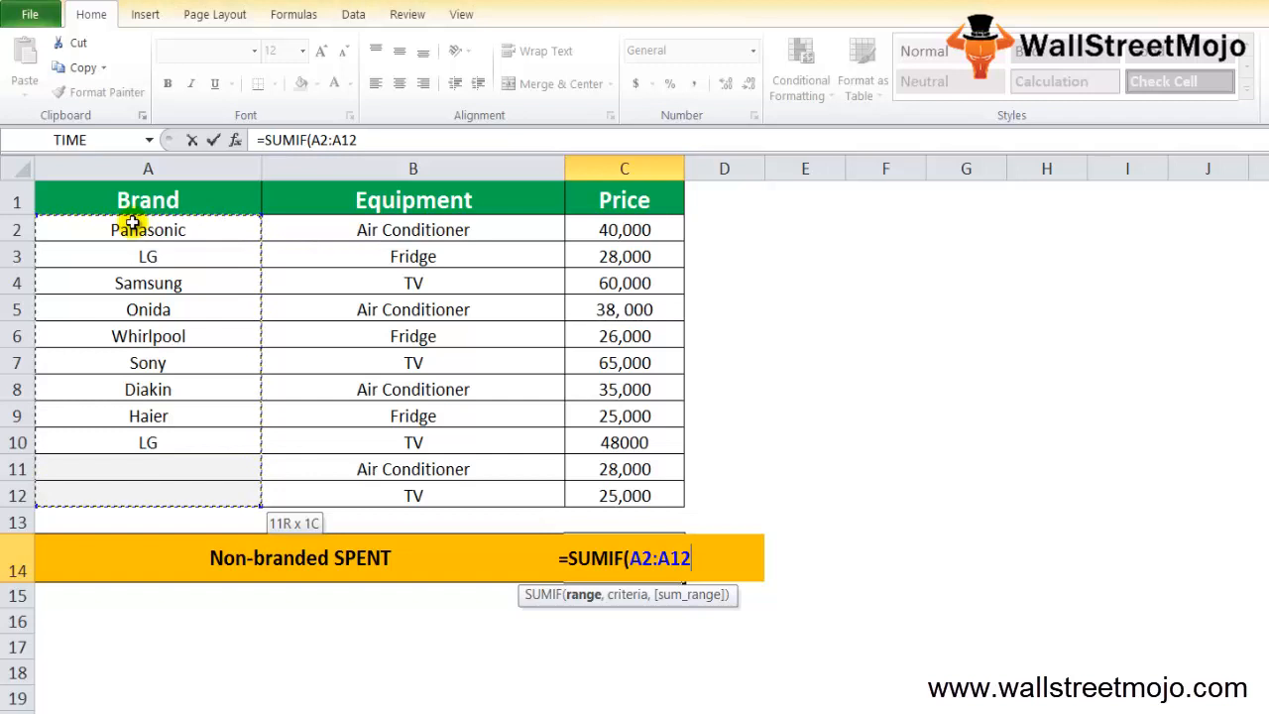
type(",")
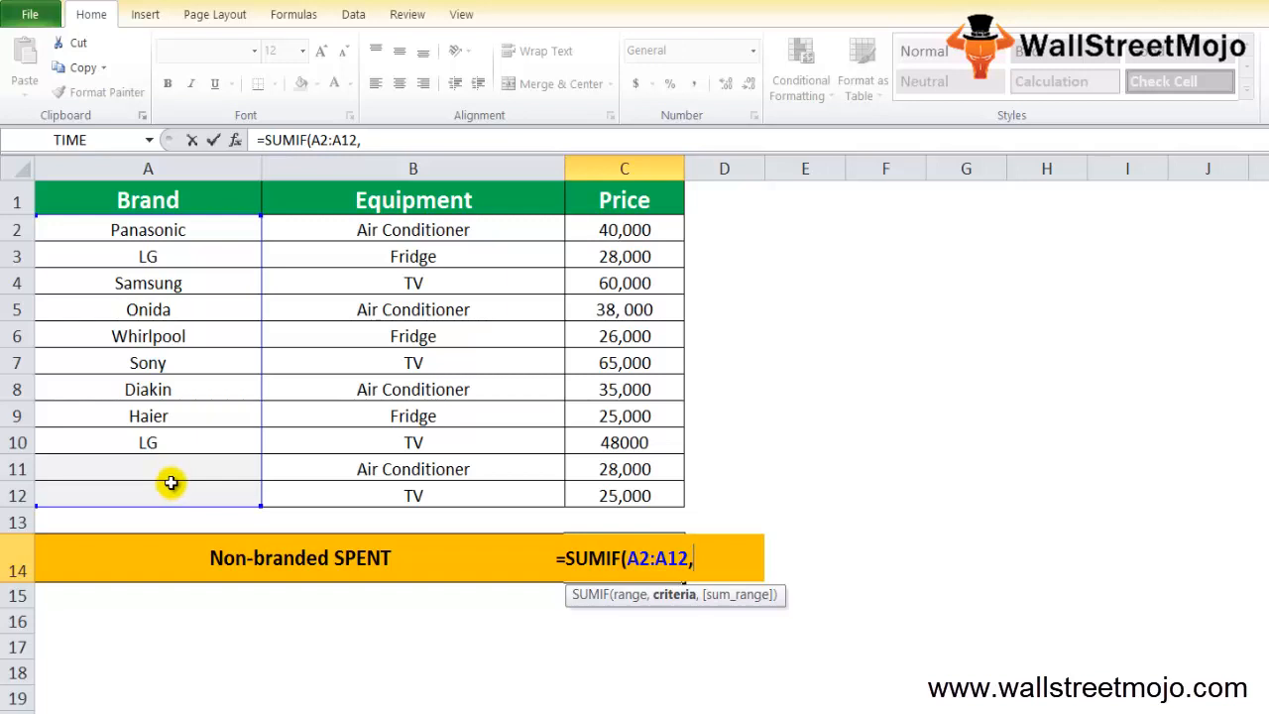
type("\"\"")
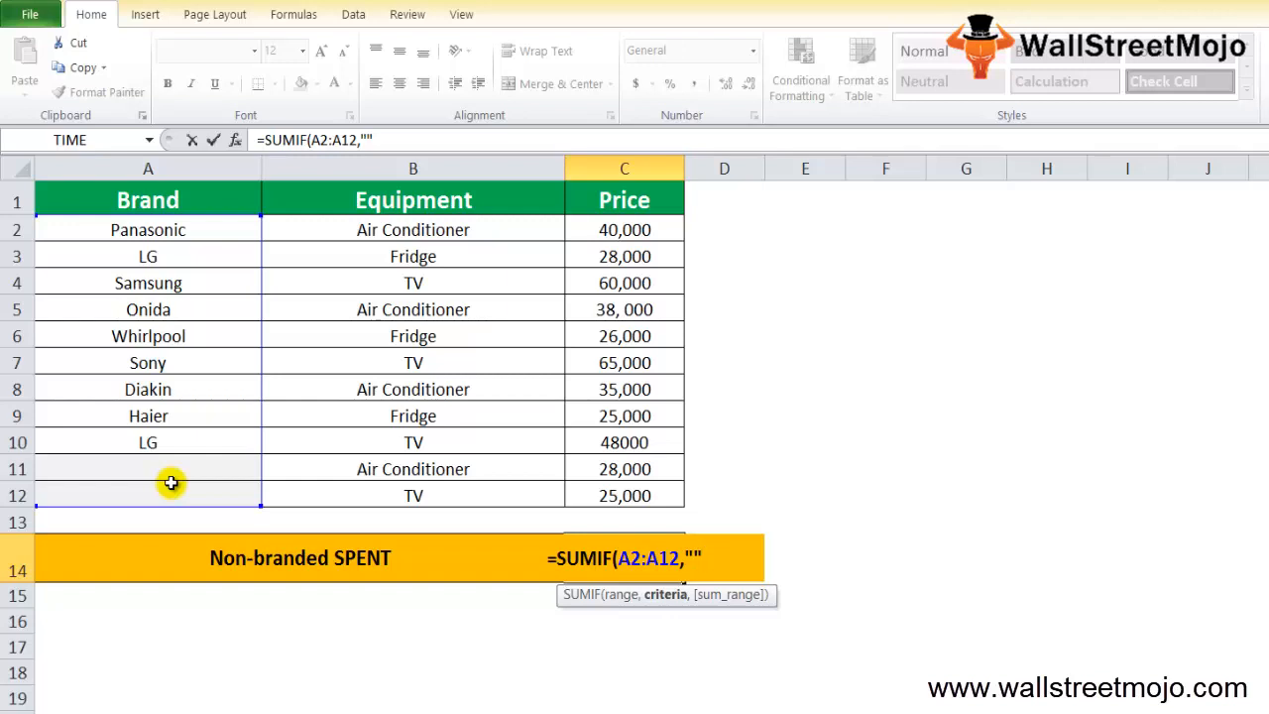
type(",")
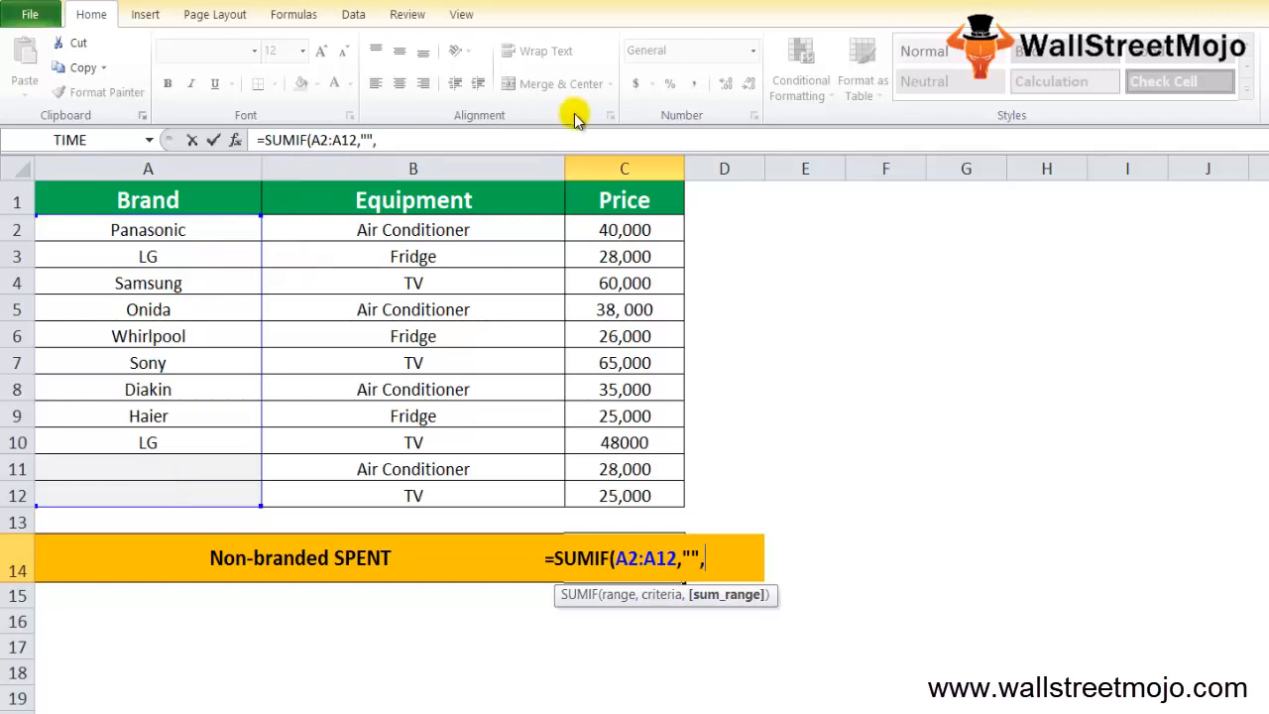
left_click_drag(622, 230, 623, 496)
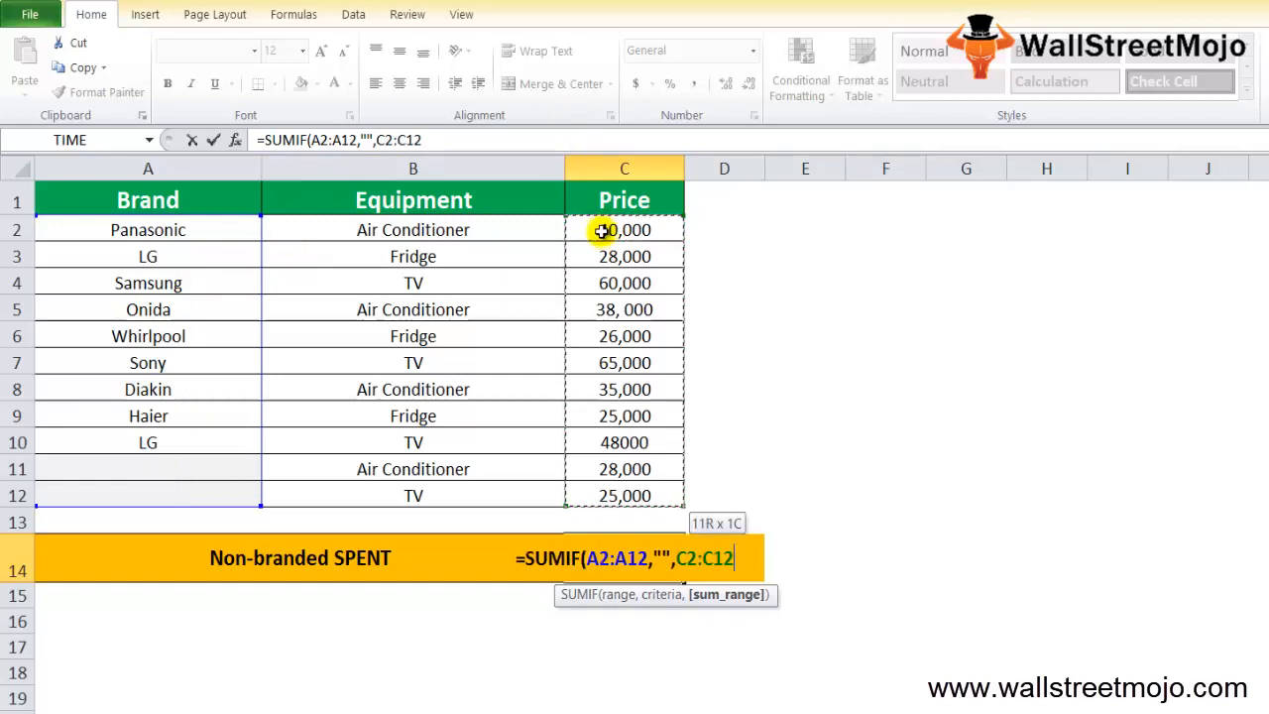
key("Enter")
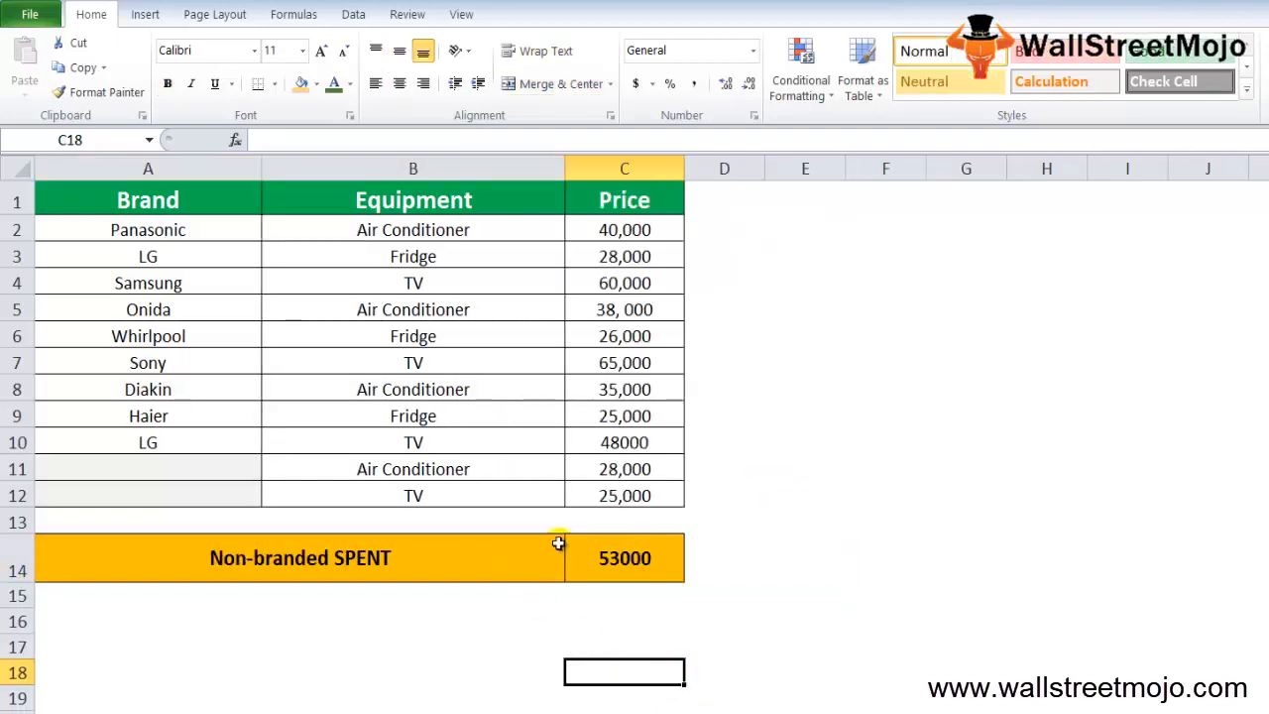
mouse_move(579, 575)
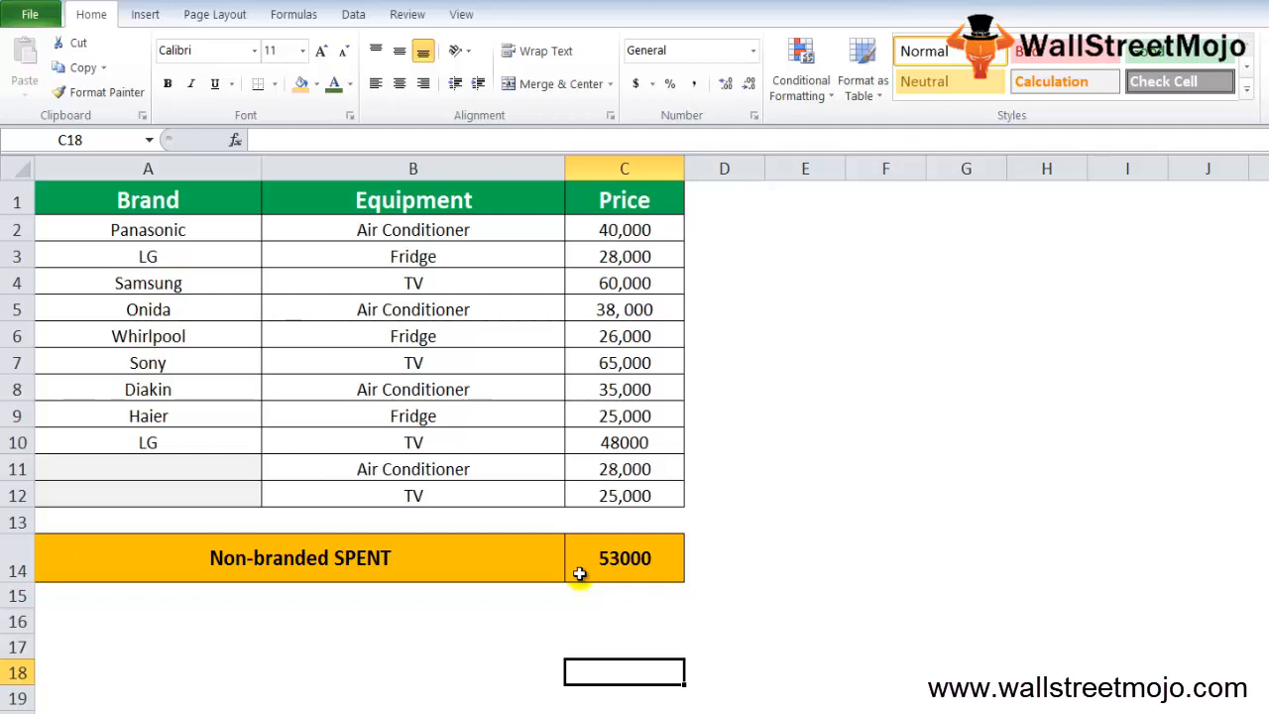
mouse_move(545, 472)
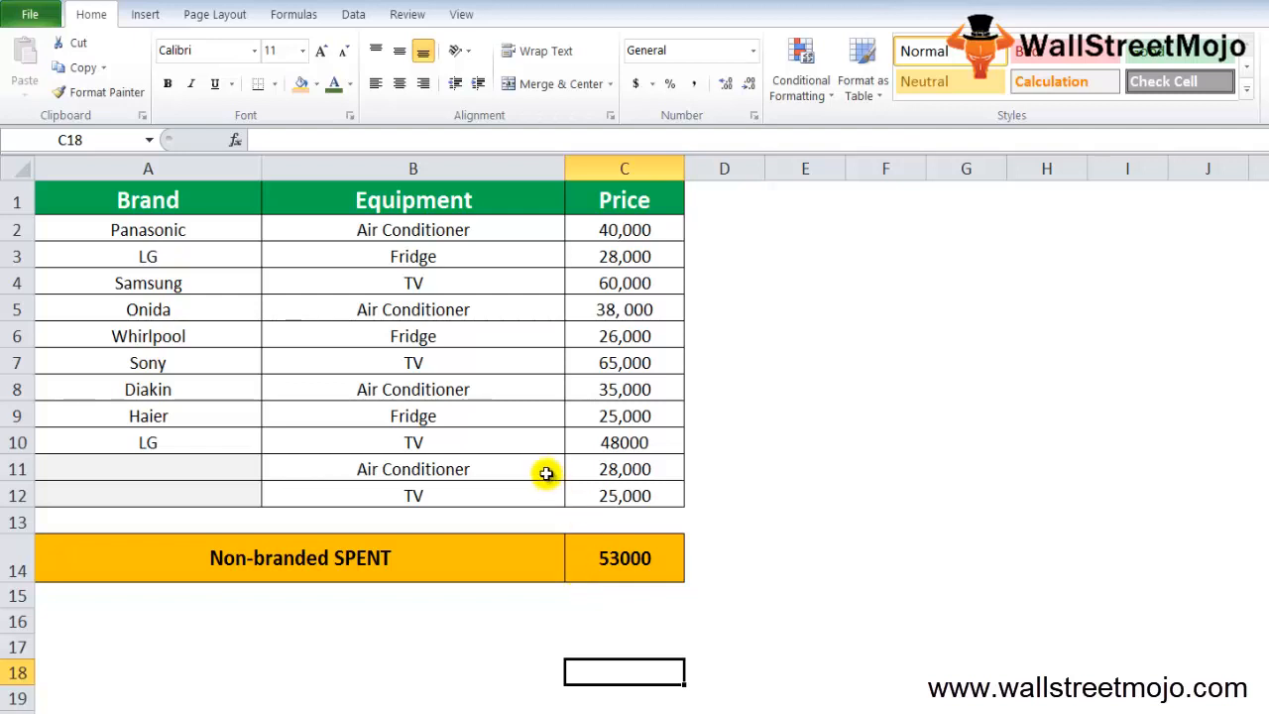
mouse_move(123, 484)
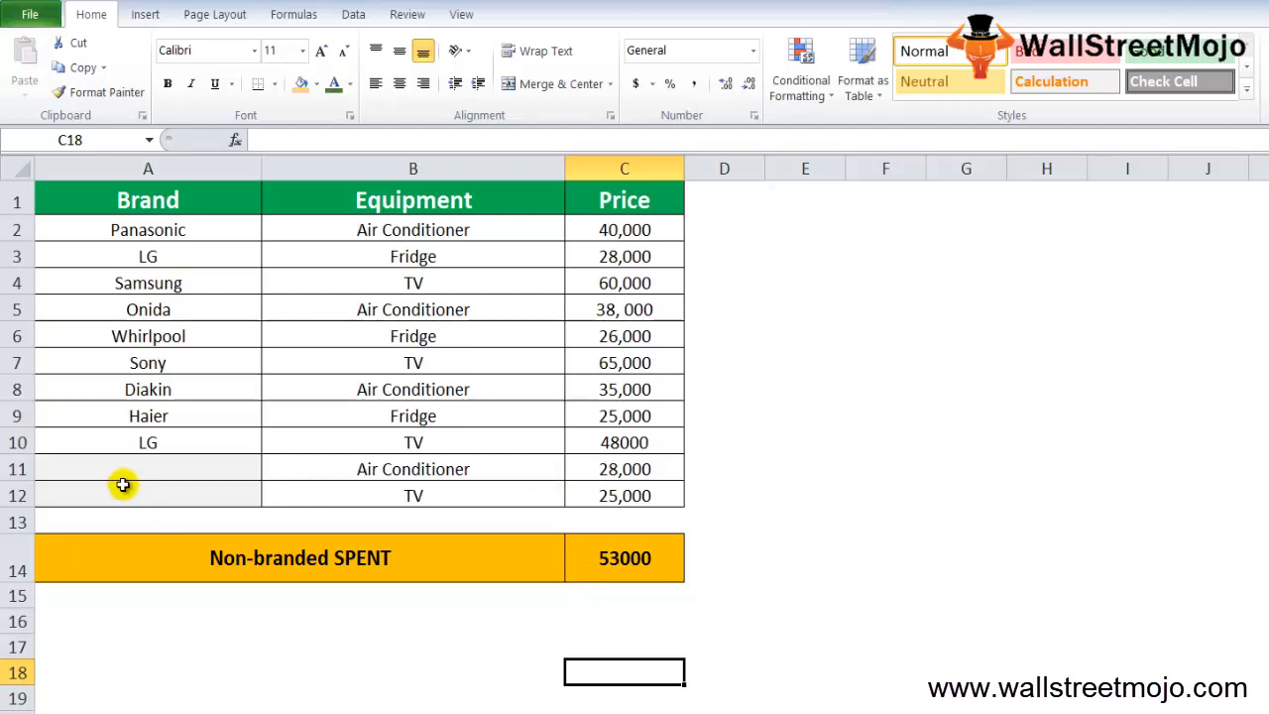
mouse_move(278, 491)
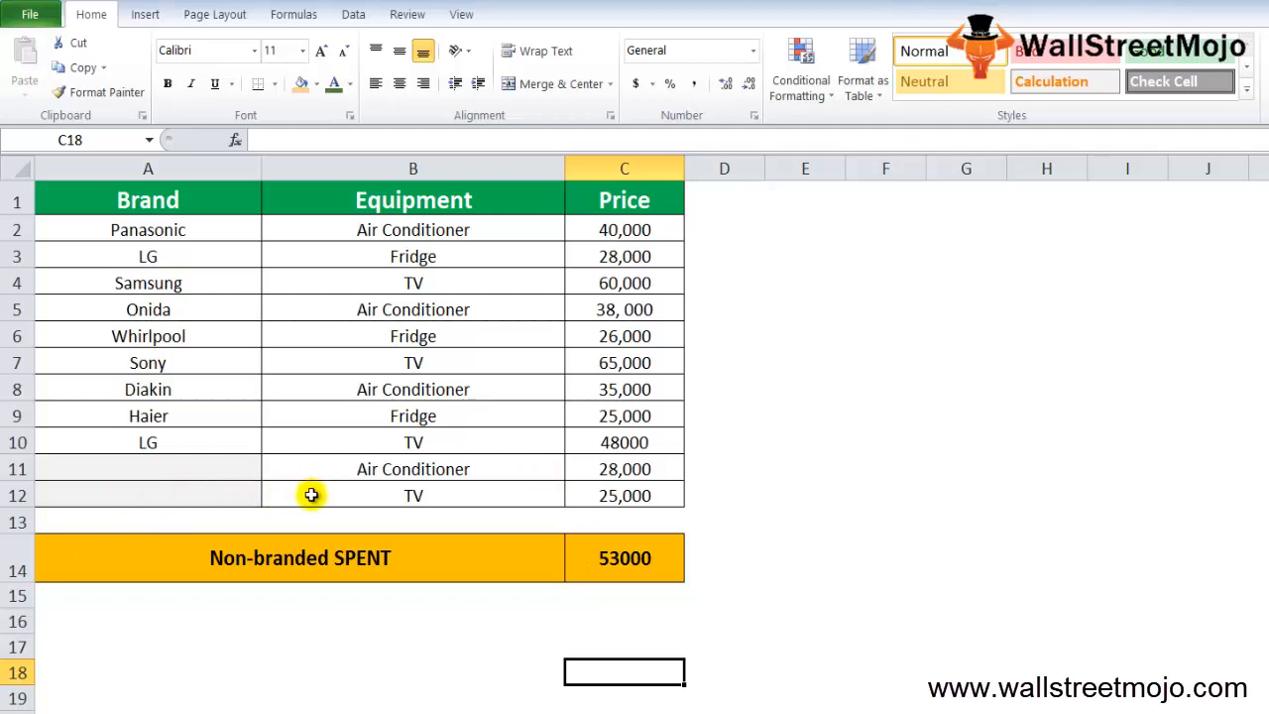
Step: Commit the non-branded 53000 total and select the neighbouring cell D14
left_click(714, 557)
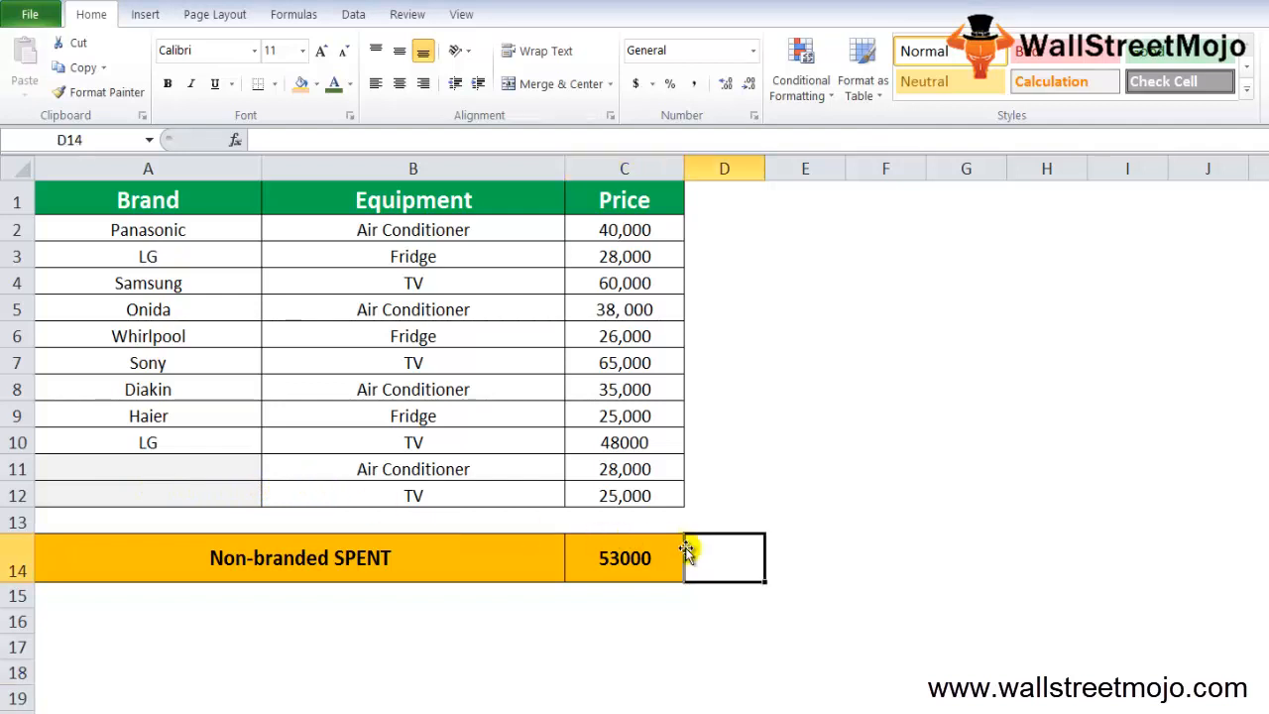
left_click(625, 559)
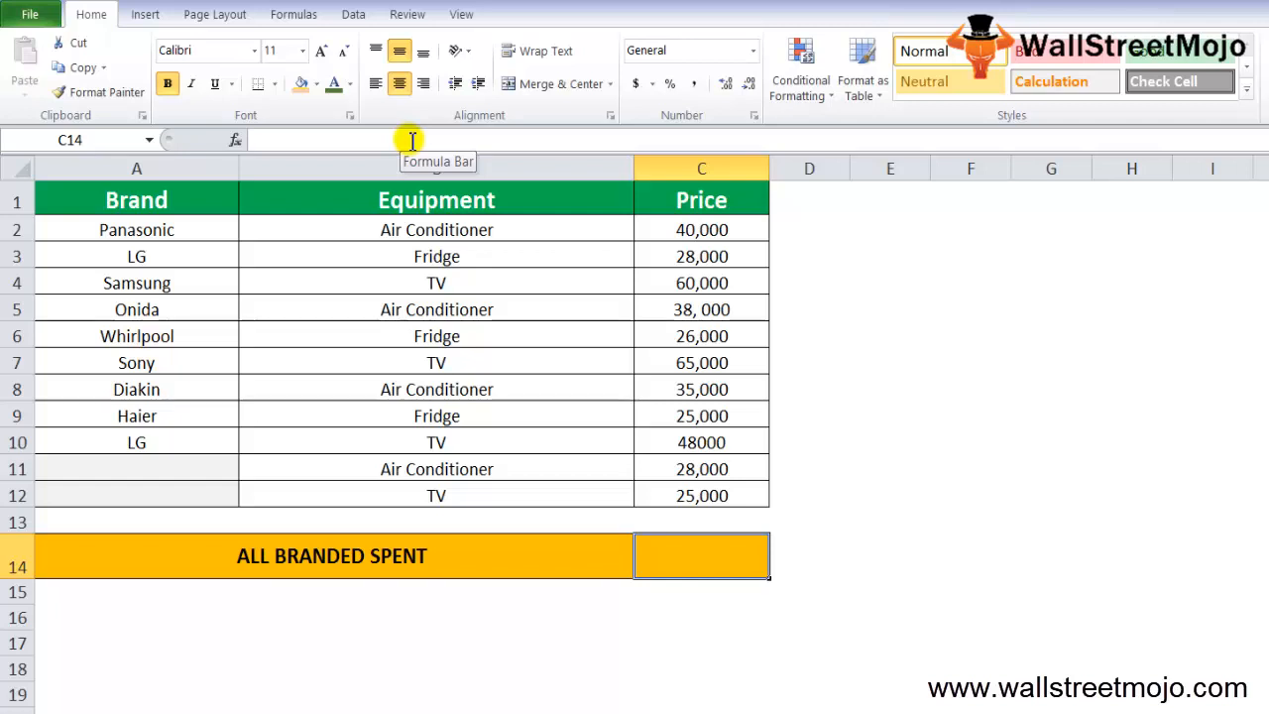
Step: Total branded rows in ALL BRANDED SPENT with =SUMIF(A2:A12,"<>",C2:C12), giving 327000
type("=sumi")
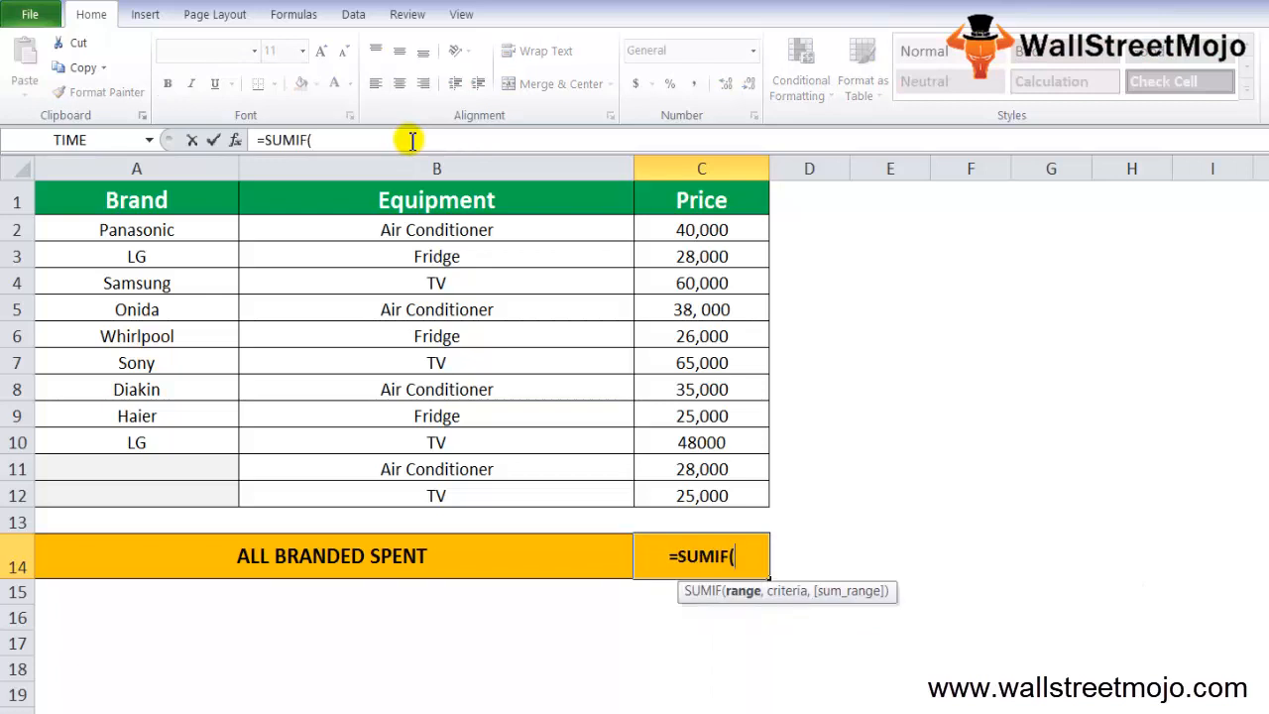
left_click(700, 496)
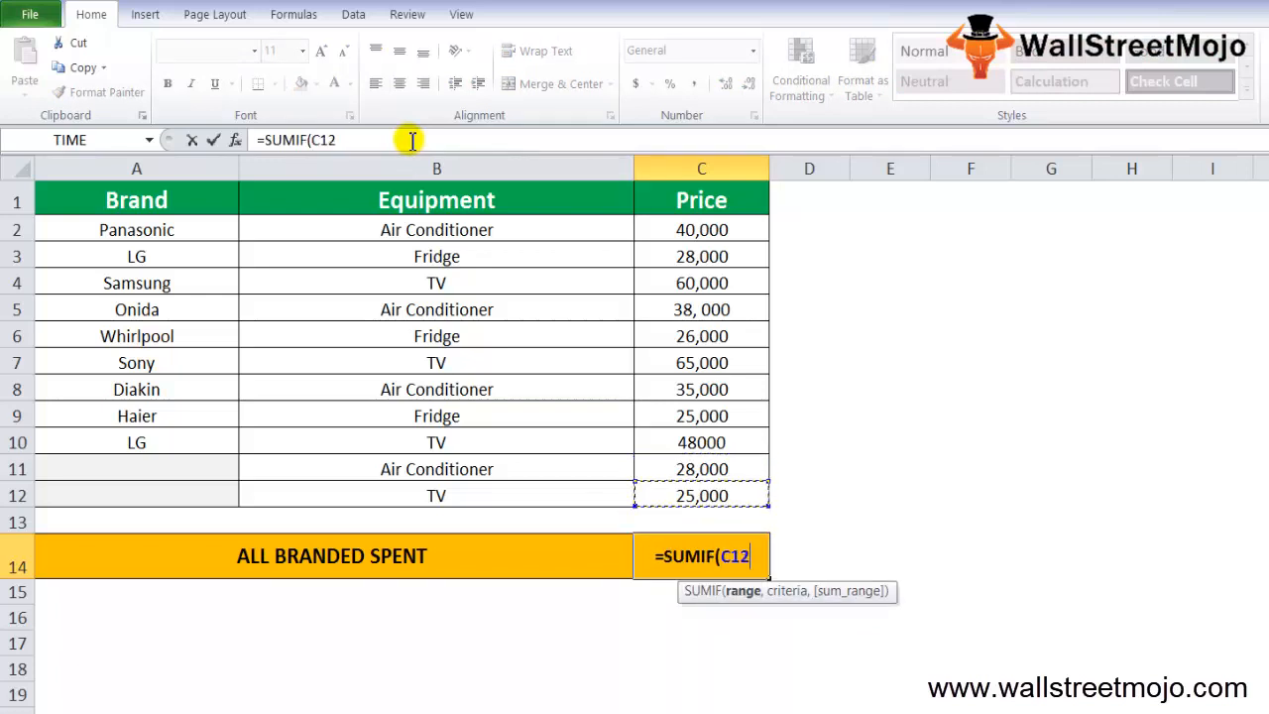
left_click(134, 281)
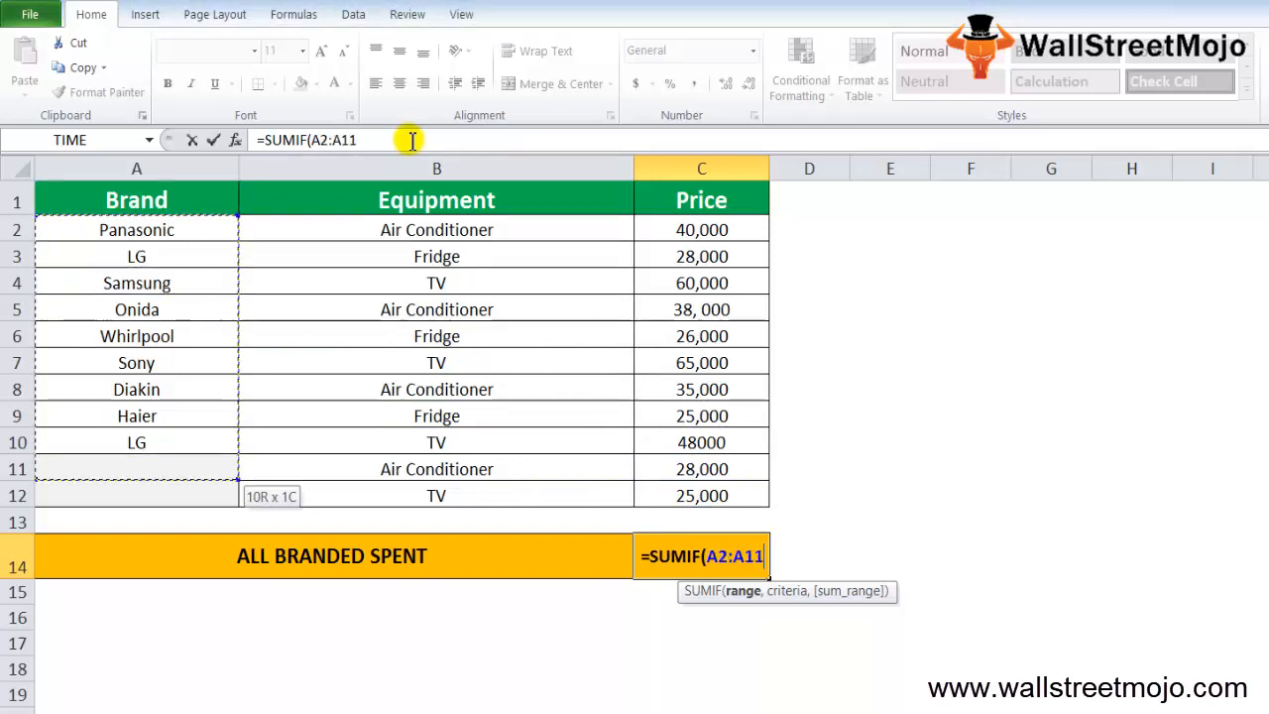
left_click_drag(135, 467, 135, 496)
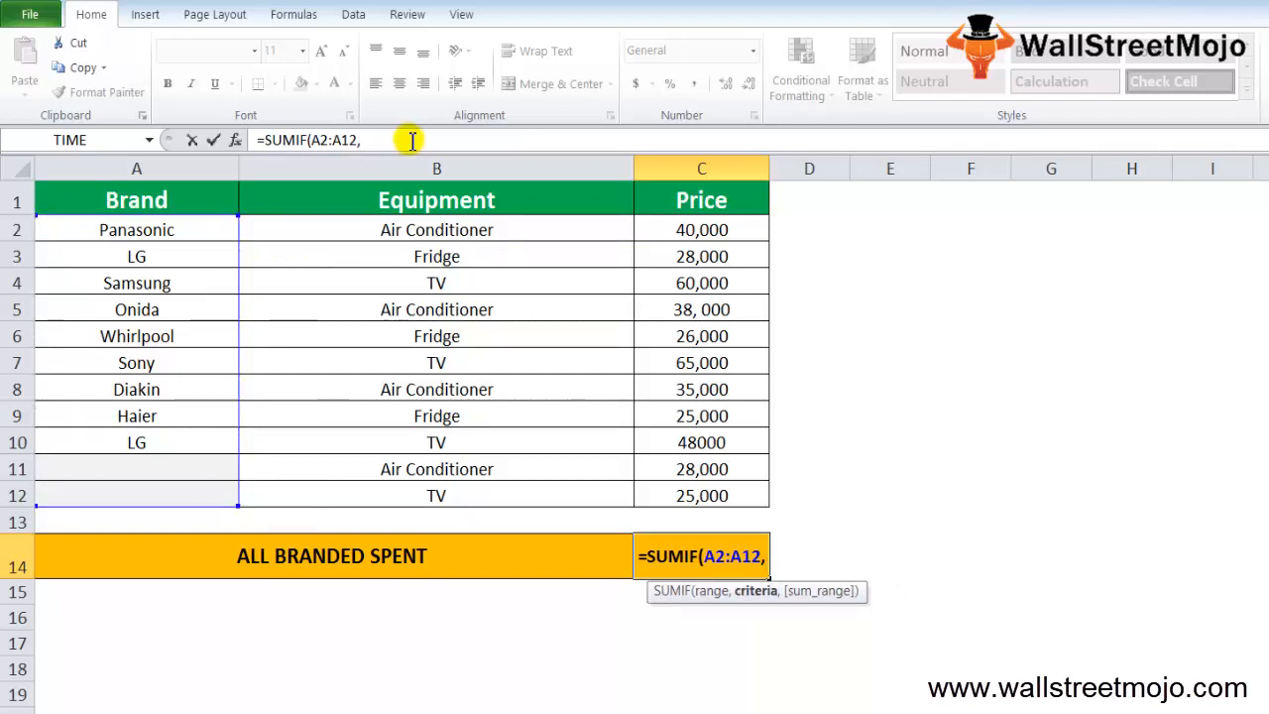
type("\"")
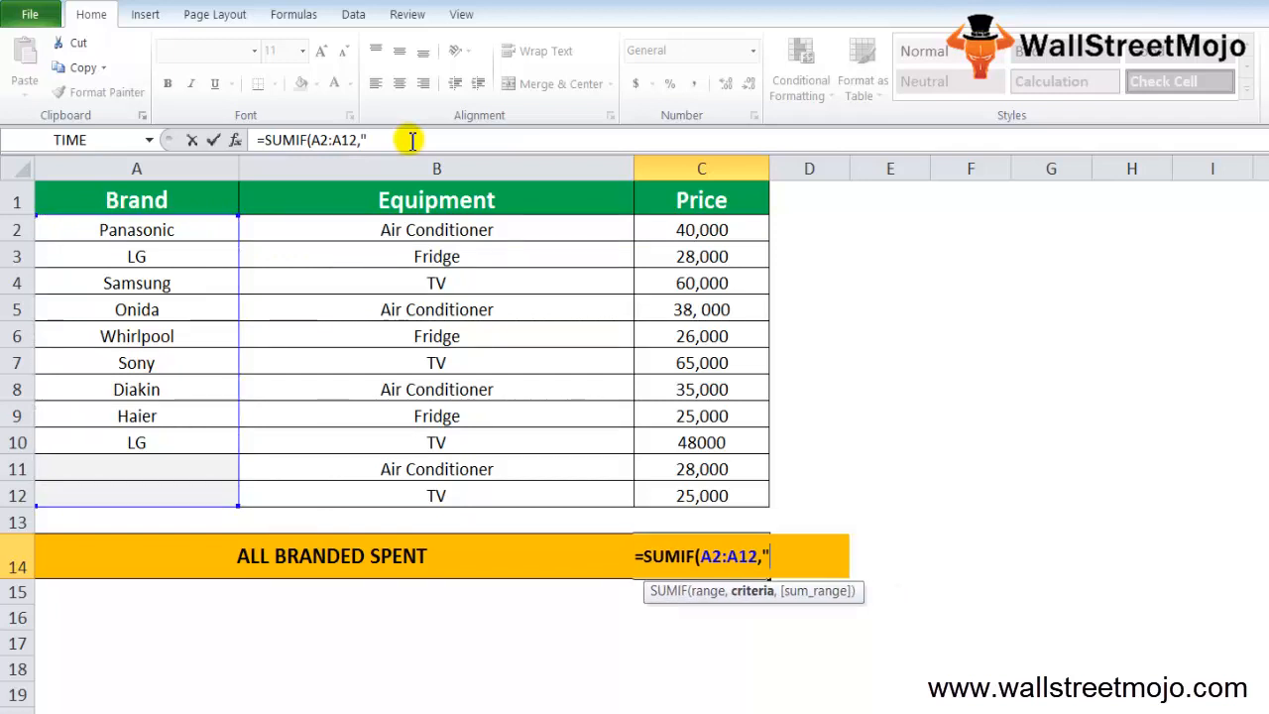
type("<>")
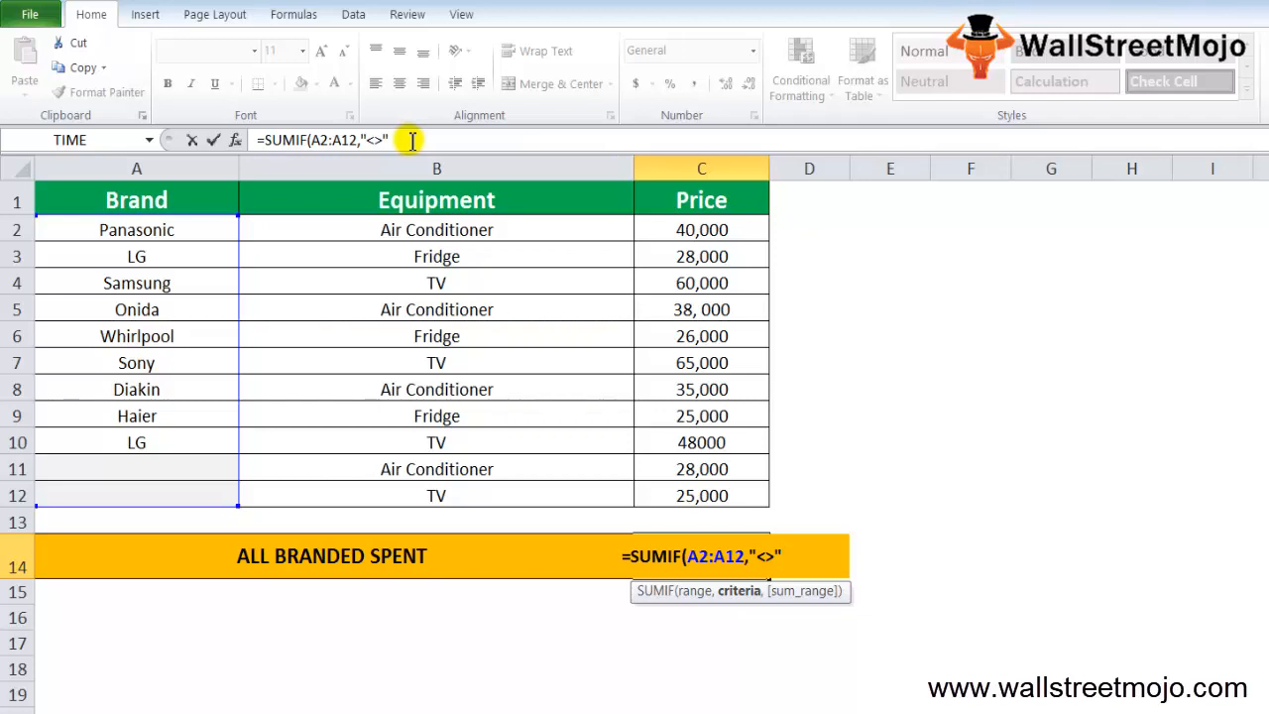
type(",C2:C12")
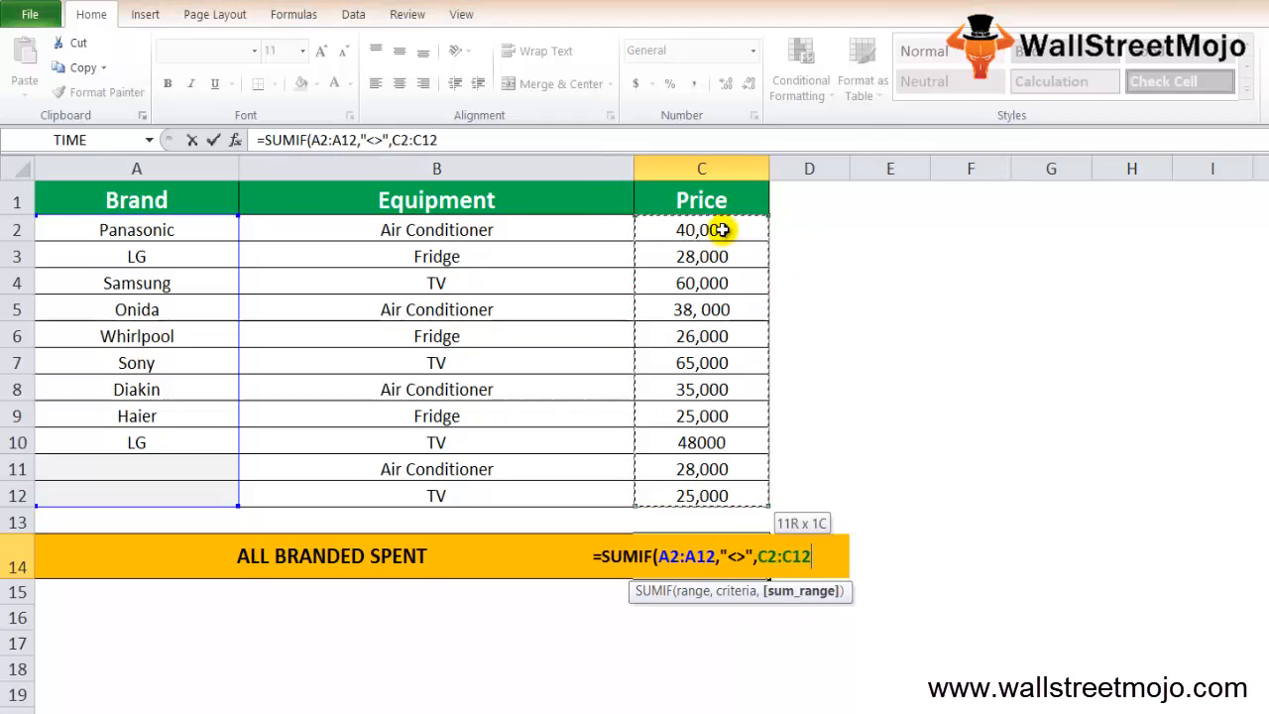
key("Enter")
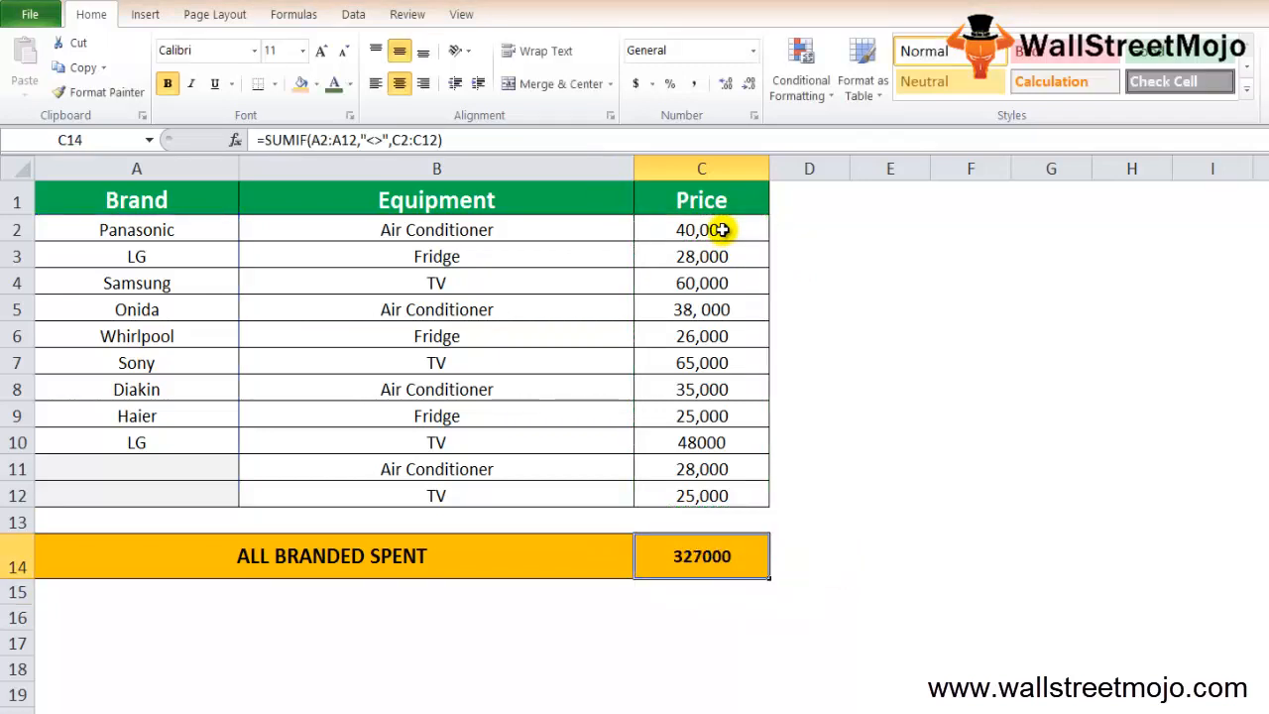
Step: Select C2:C9 plus the LG TV price 48000 to verify the total
left_click_drag(702, 198, 702, 442)
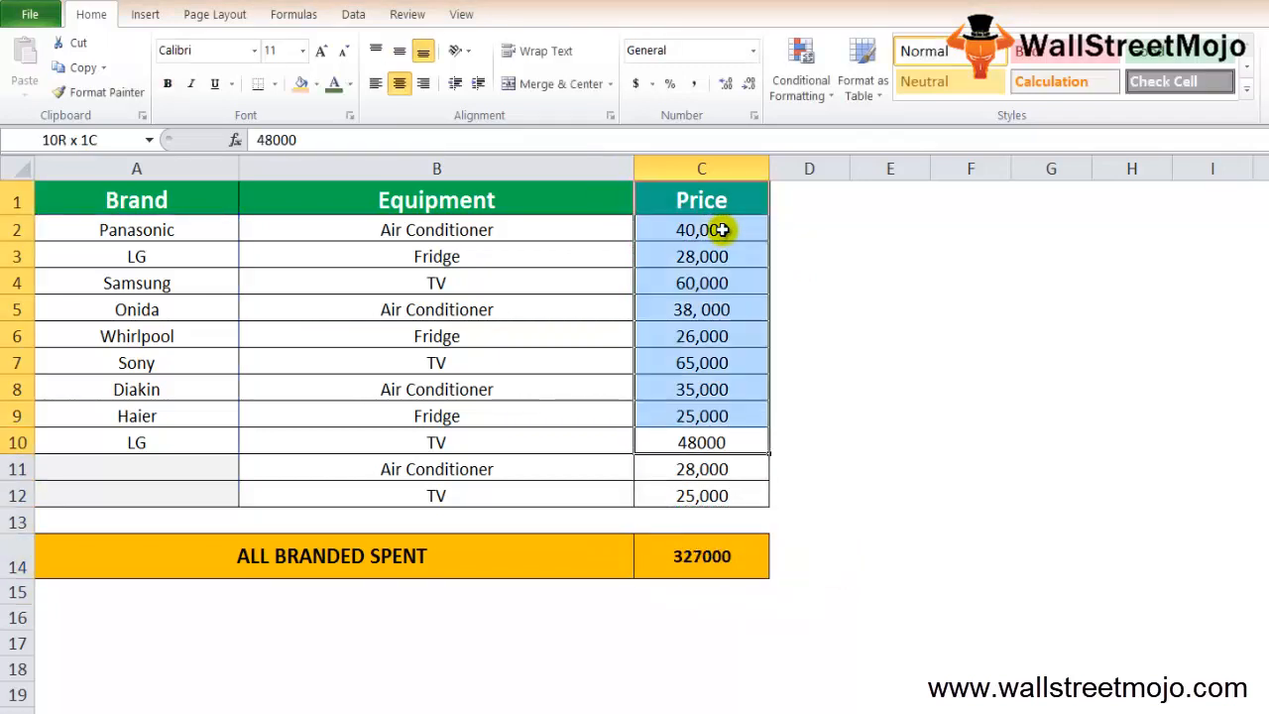
left_click(702, 440)
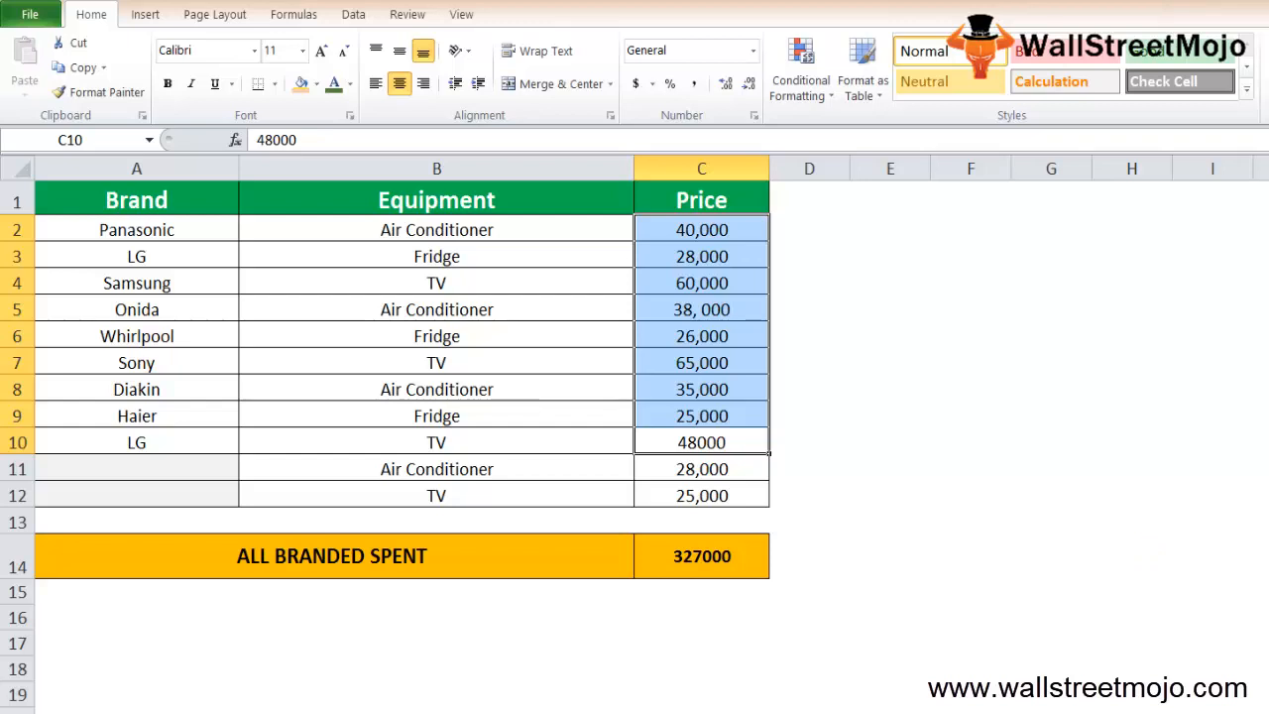
mouse_move(107, 504)
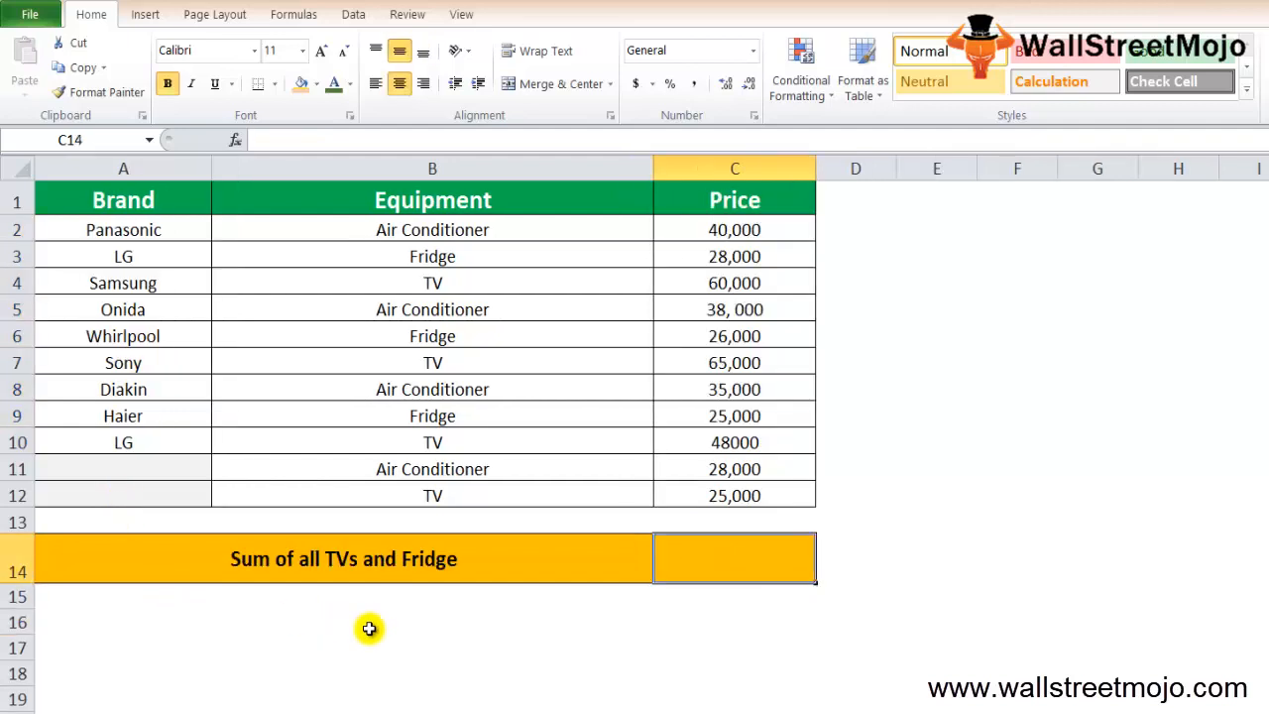
mouse_move(357, 595)
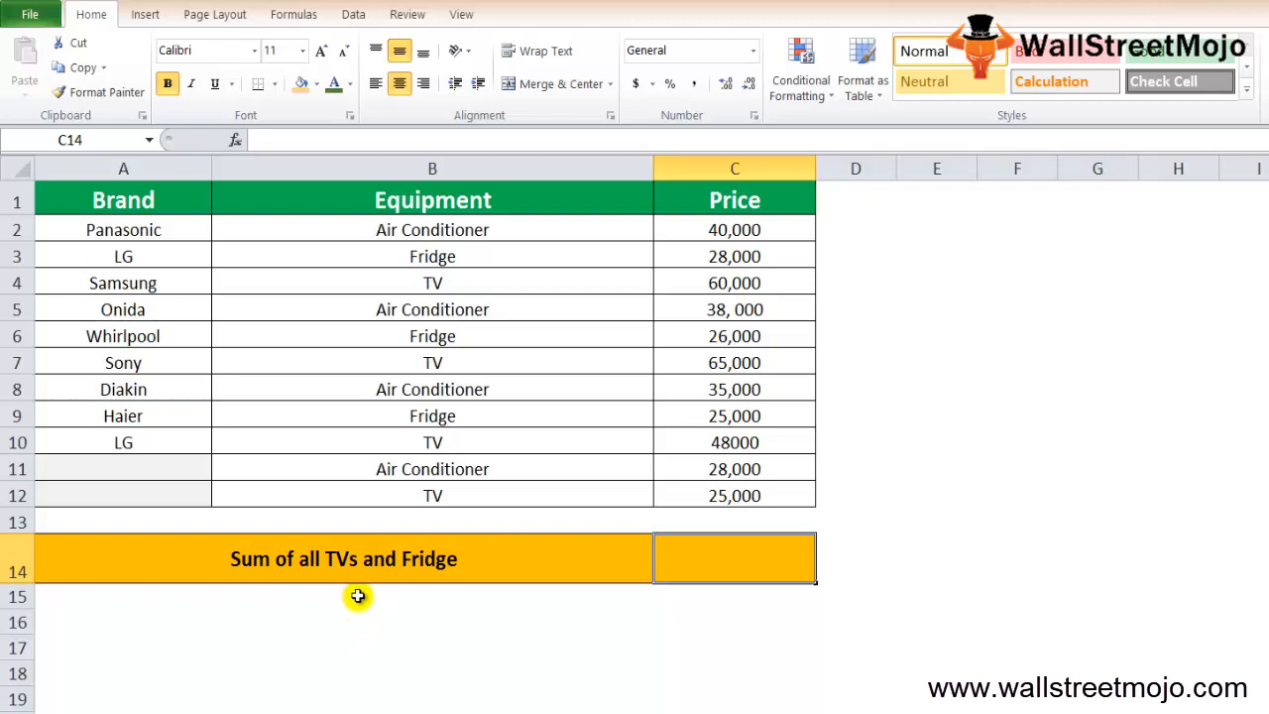
mouse_move(728, 615)
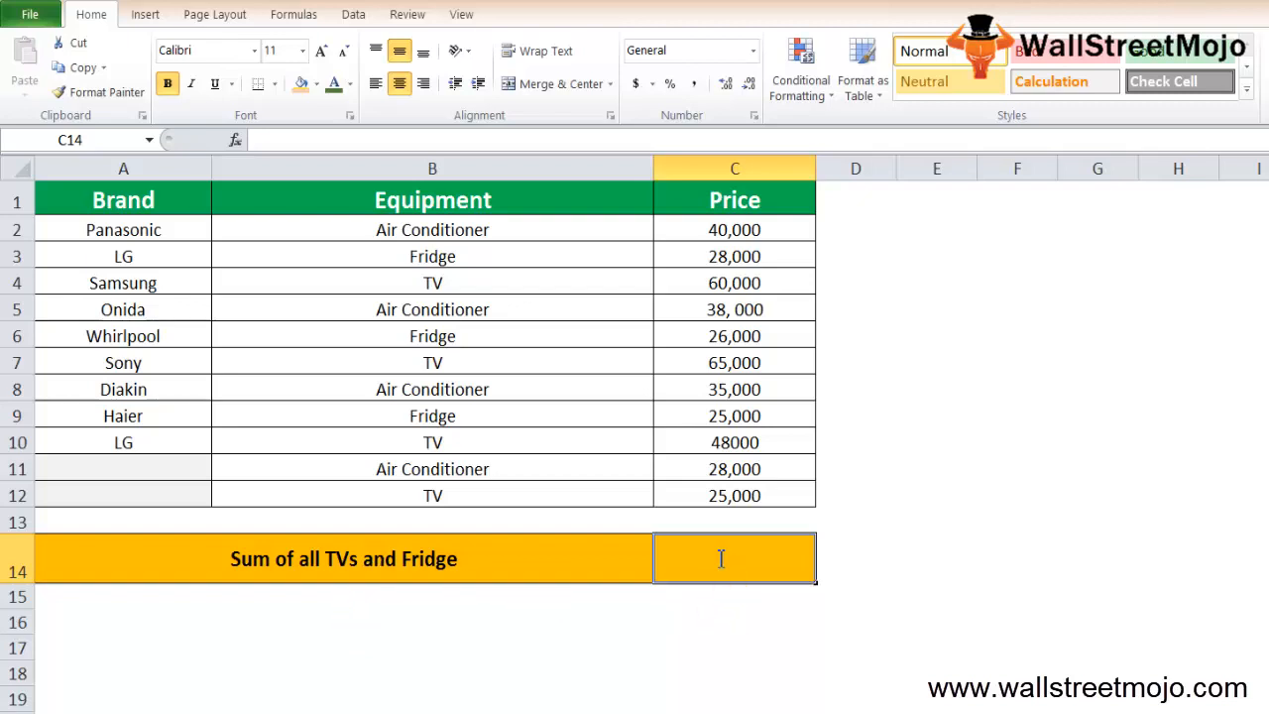
Step: Enter =SUM(SUMIF(B2:B12,{"TV","Fridge"},C2:C12)) in C14, giving 277000
type("=SUM(")
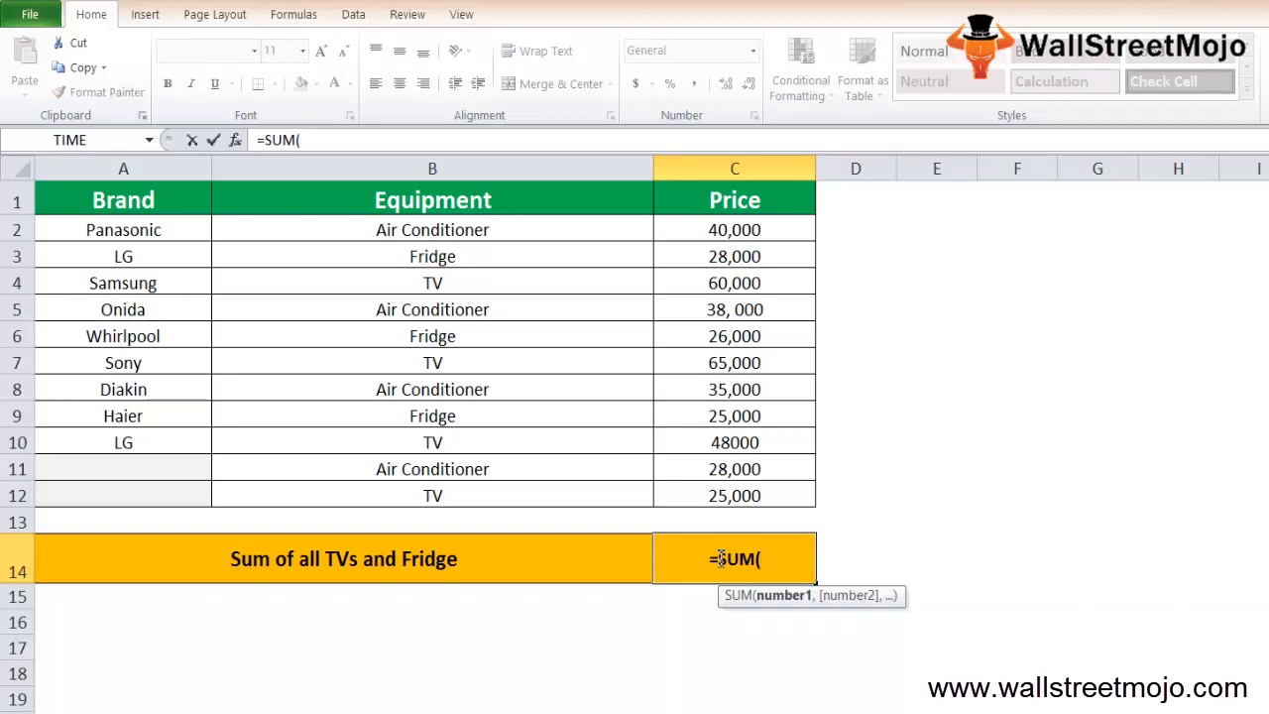
type("s")
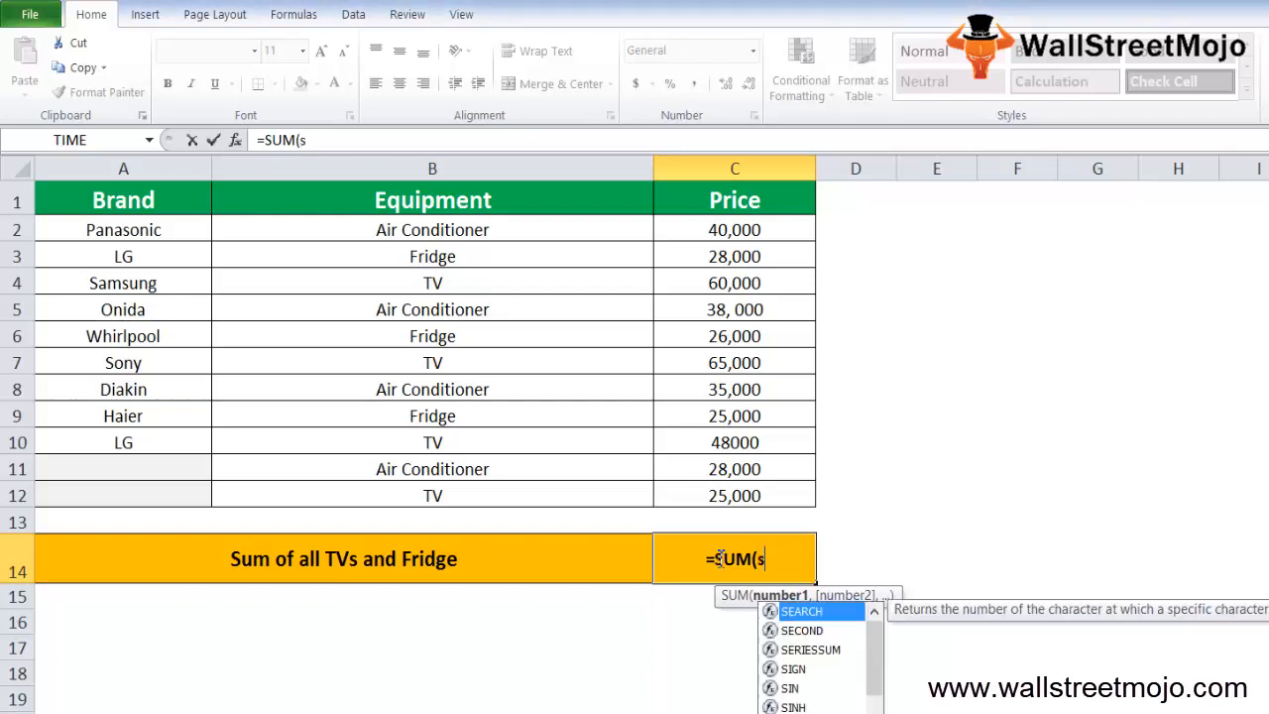
type("UMIF(")
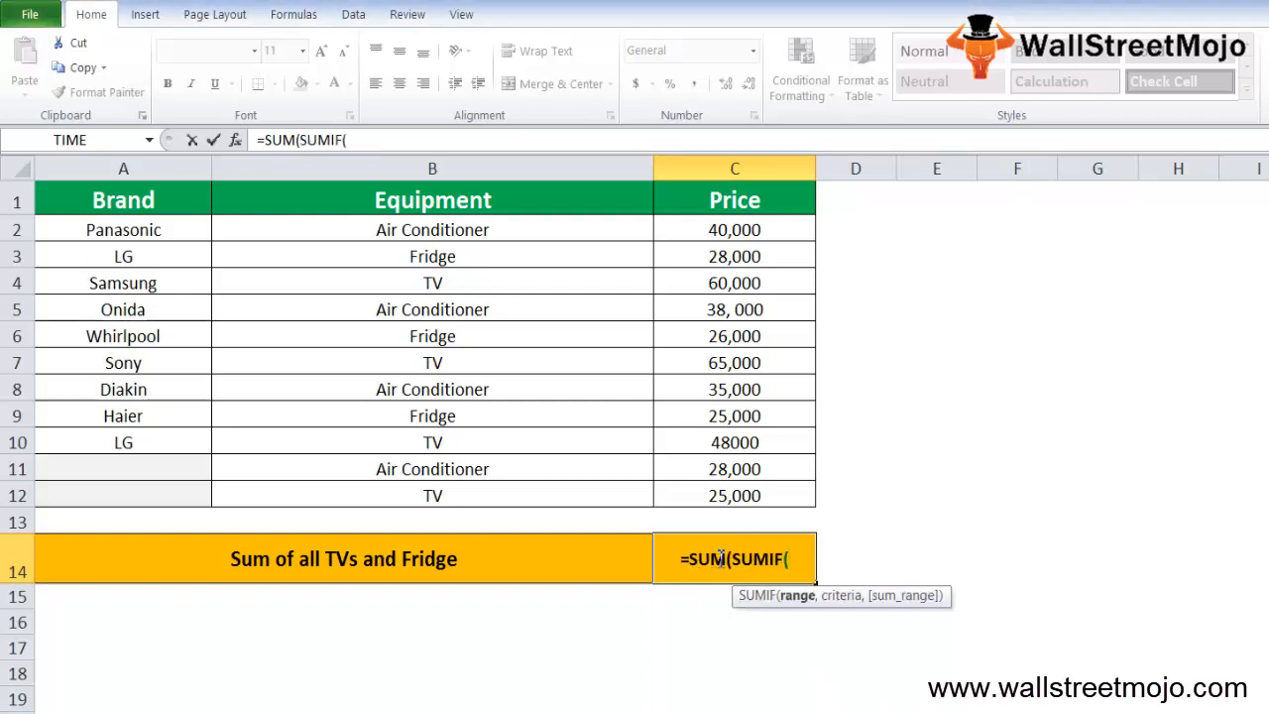
mouse_move(145, 313)
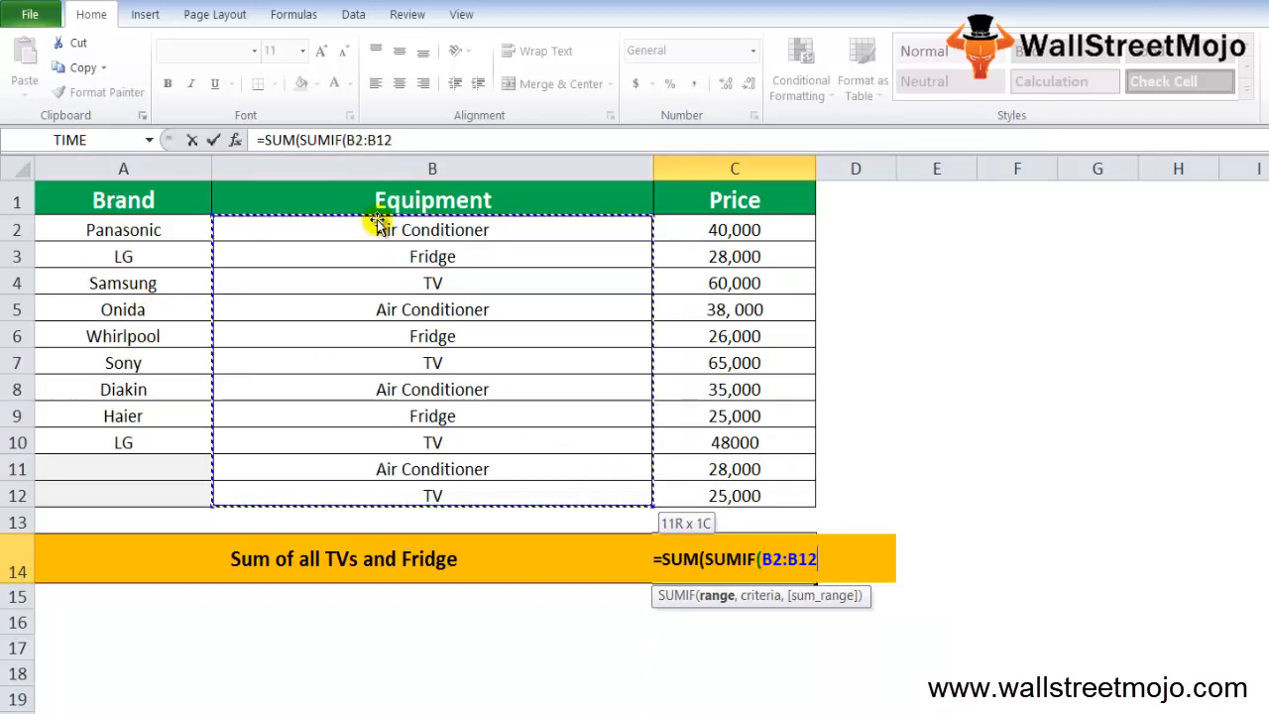
type(",(")
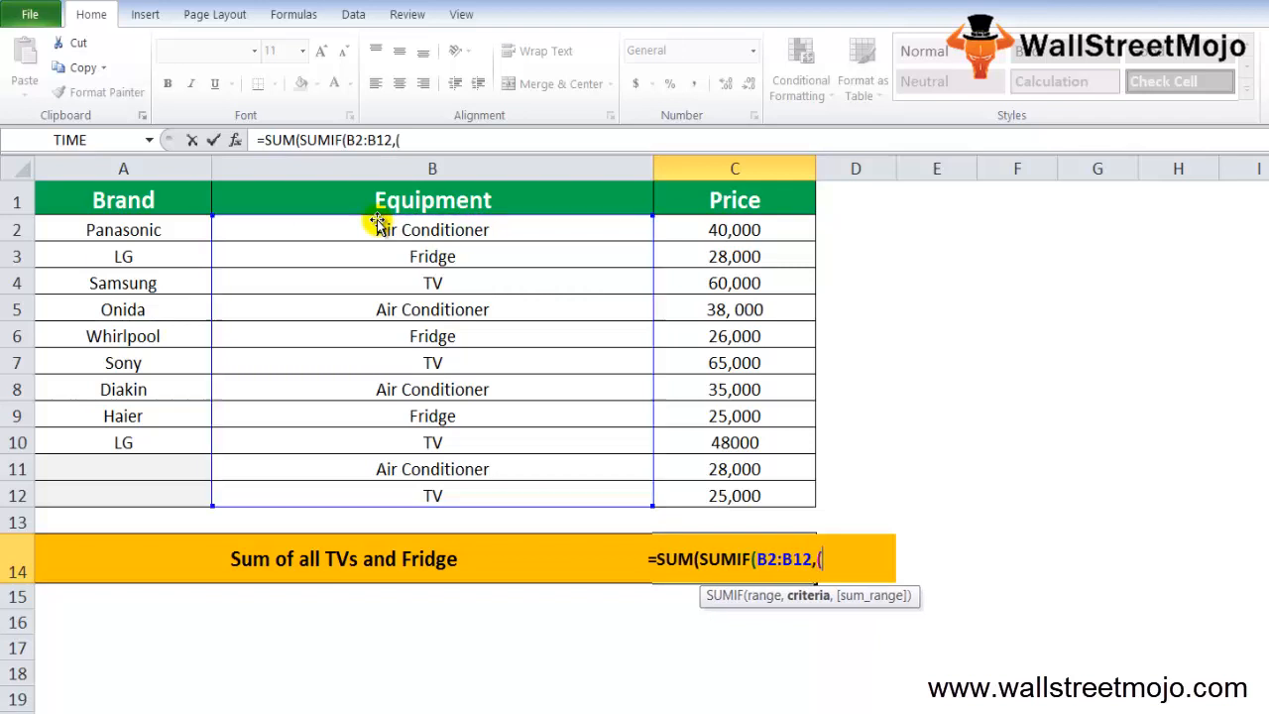
type("\"")
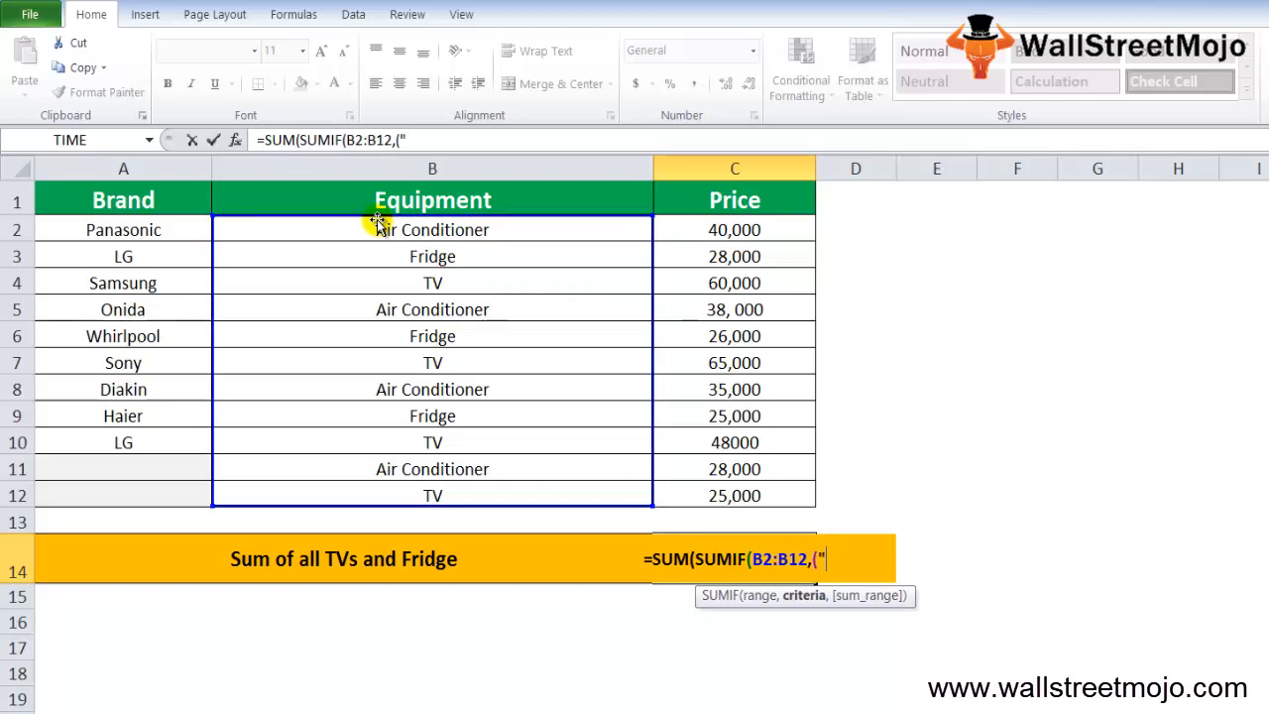
type("TV\",\"Fridge\"),")
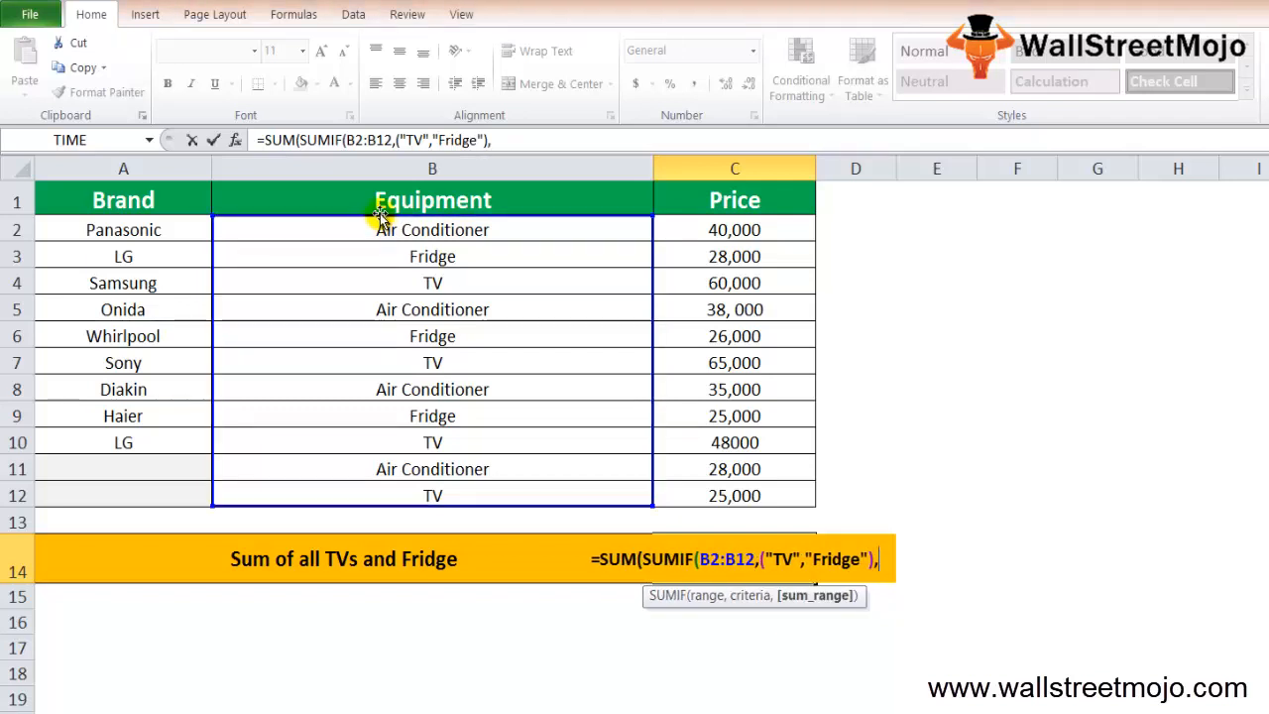
left_click(733, 230)
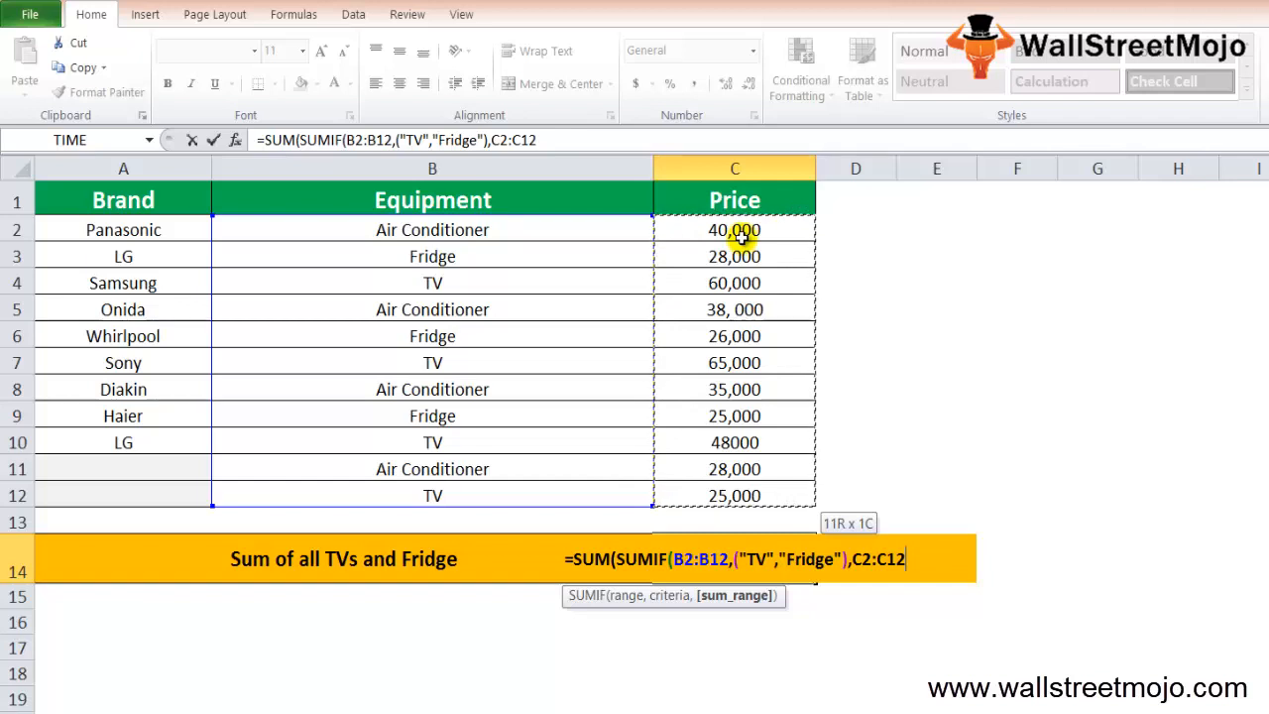
type("))")
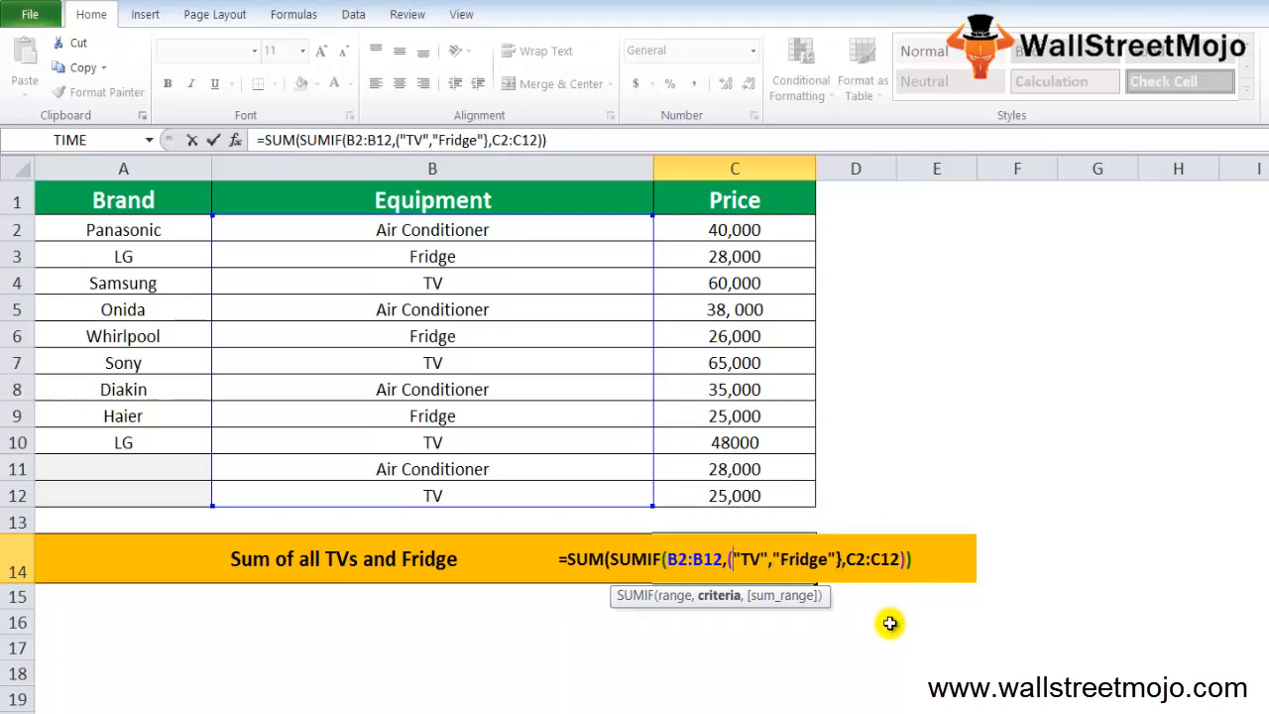
key("Enter")
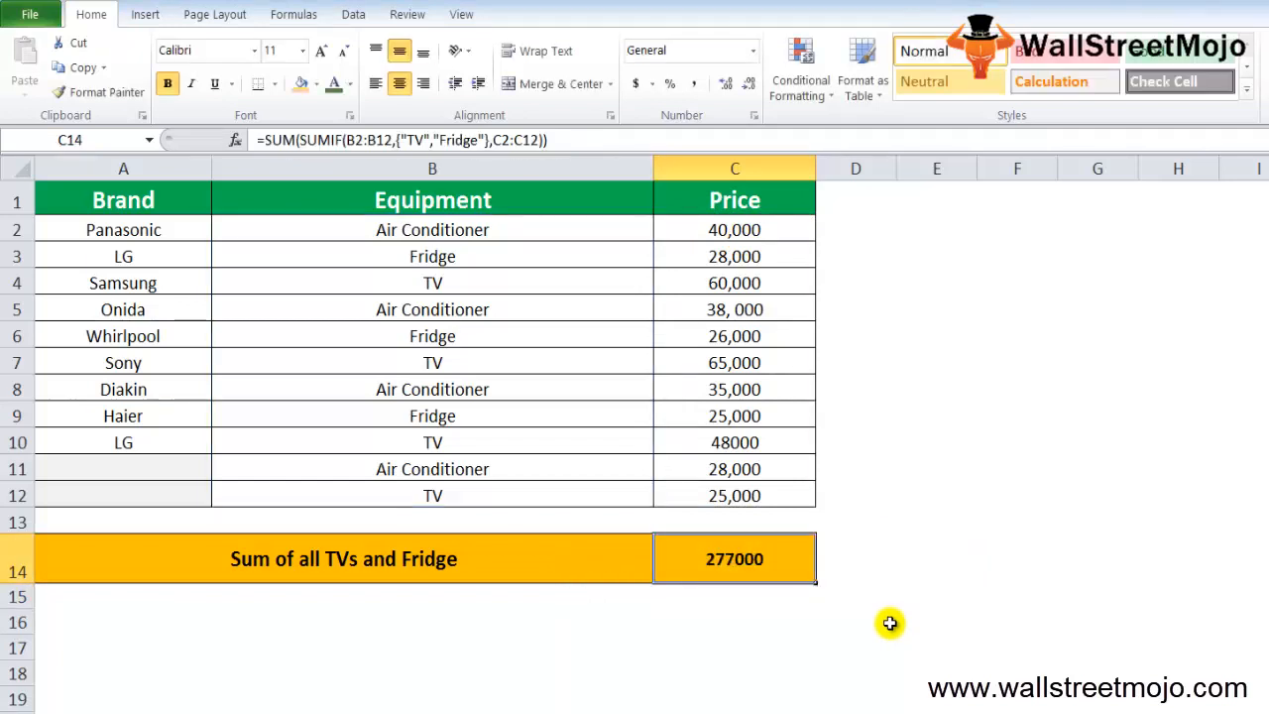
Step: Turn on Data > Filter for the Brand, Equipment, Price headers, leaving all rows shown
double_click(734, 560)
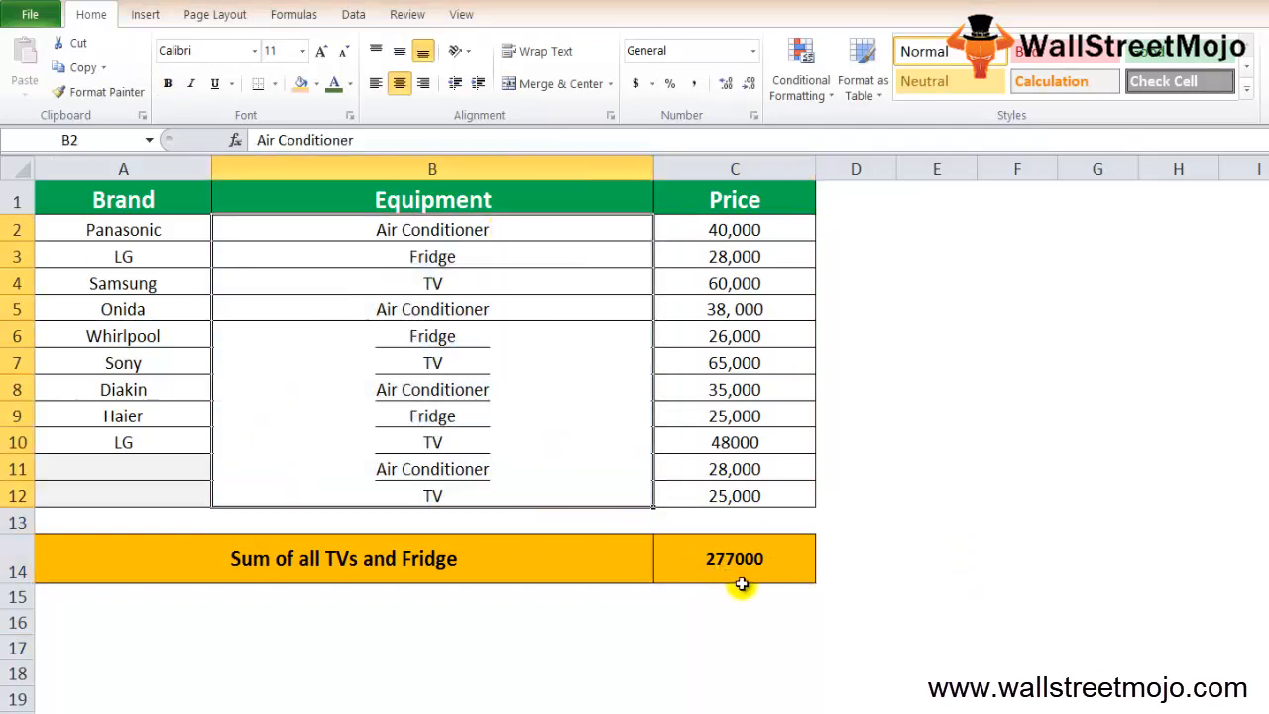
left_click(733, 559)
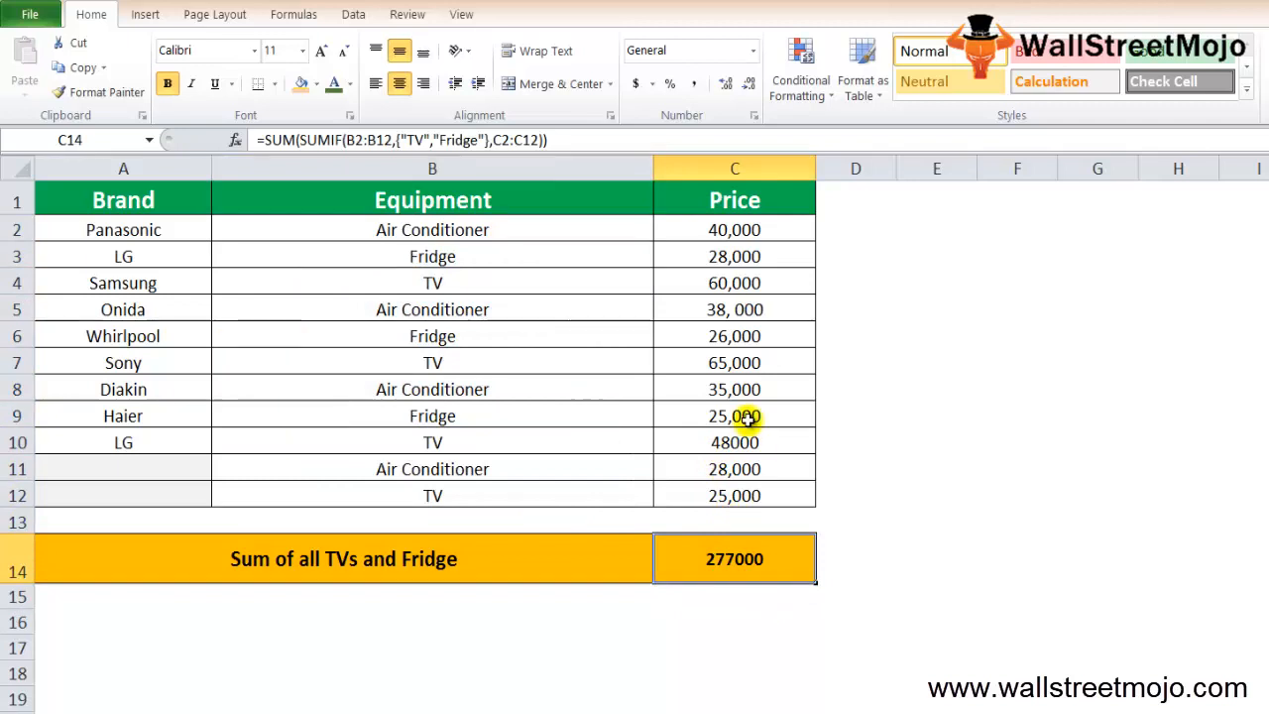
left_click(432, 199)
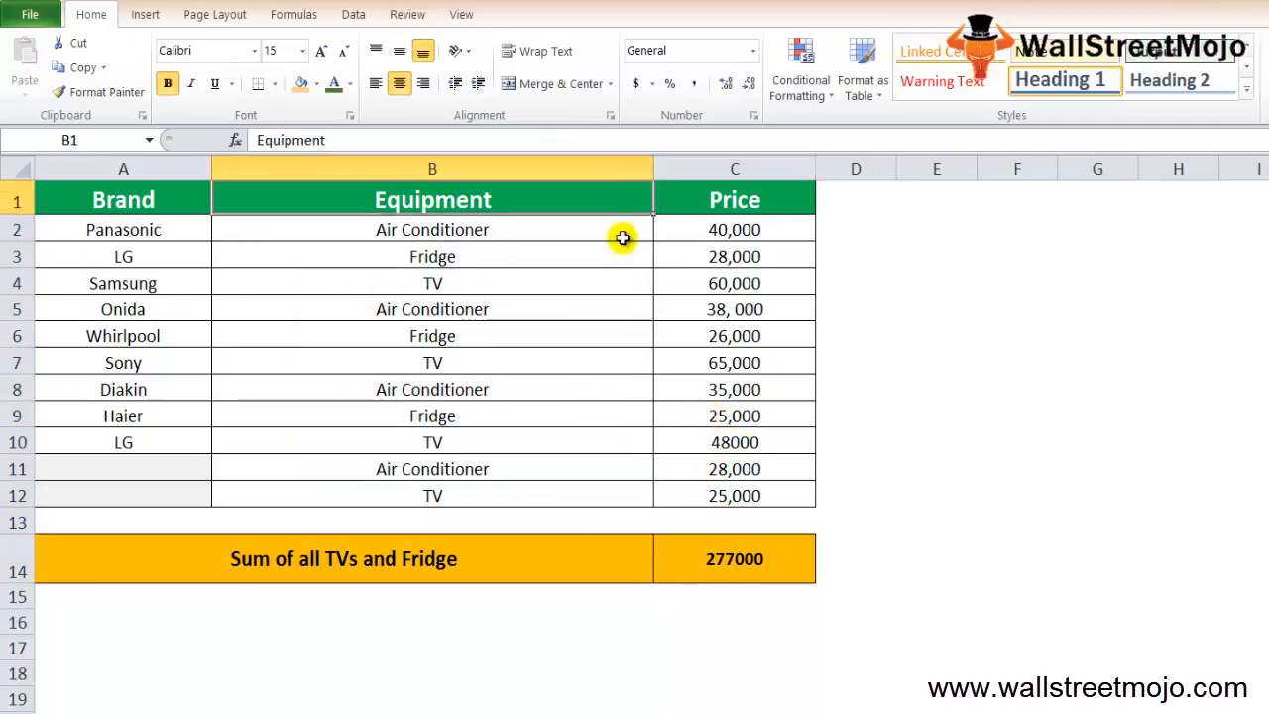
left_click(734, 198)
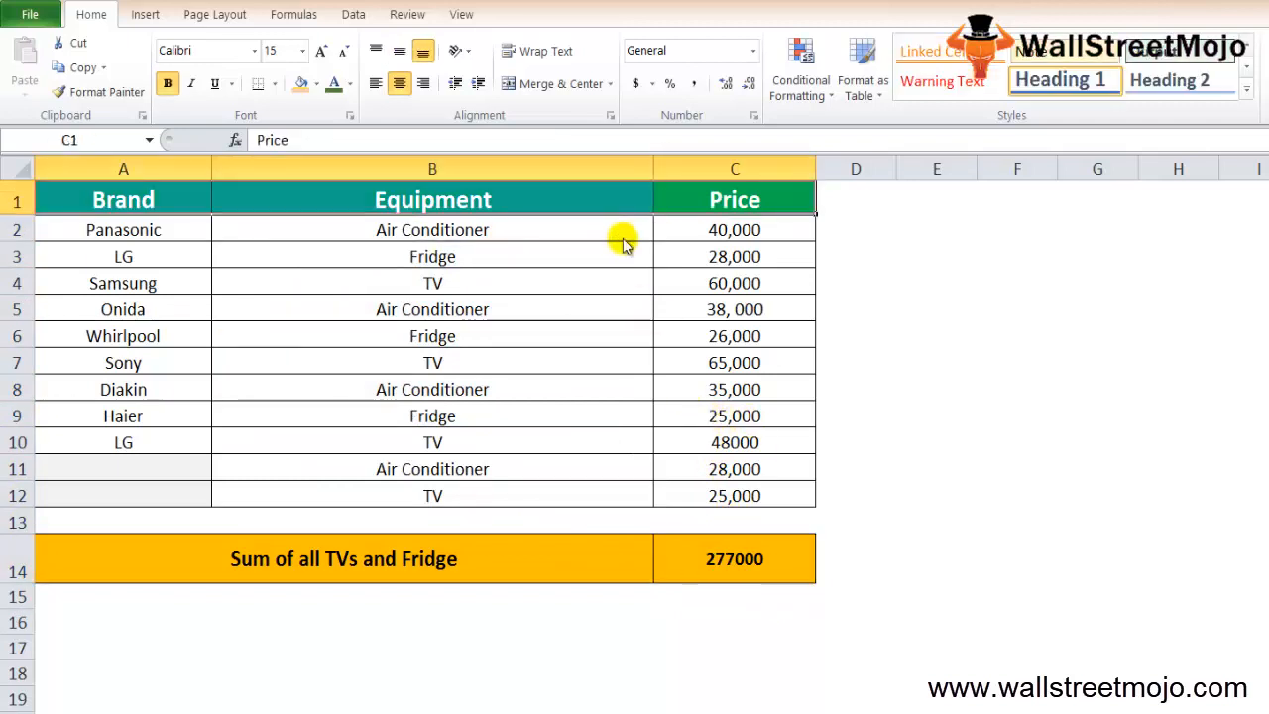
left_click(643, 198)
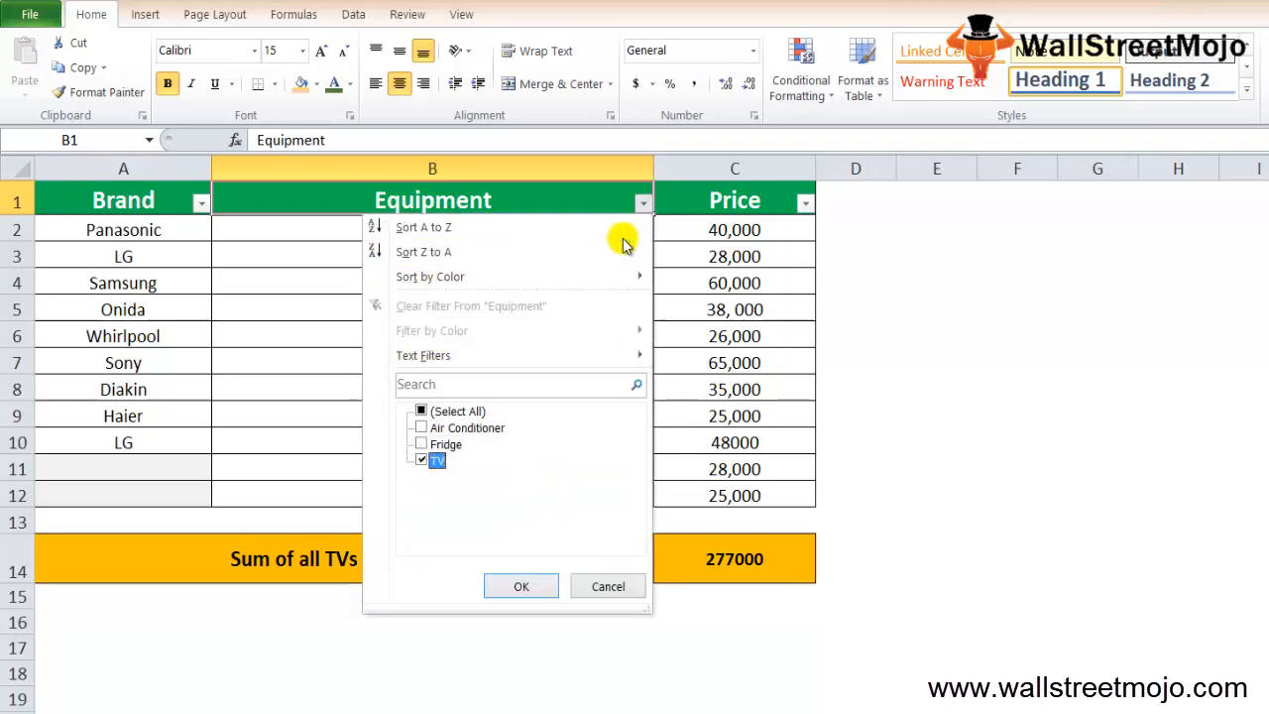
left_click(520, 585)
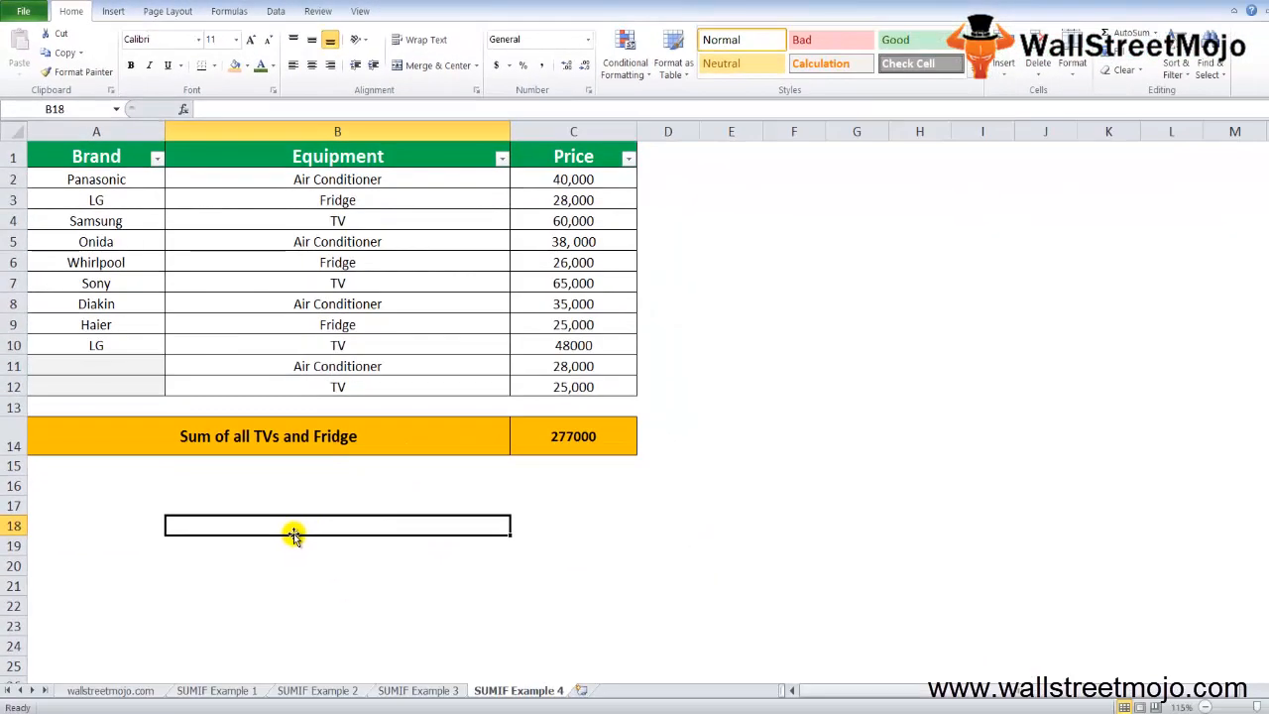
Step: Add notes '1. Range Parameter', '2. Numeric Critteria' and '3.""' below the total
type("1.")
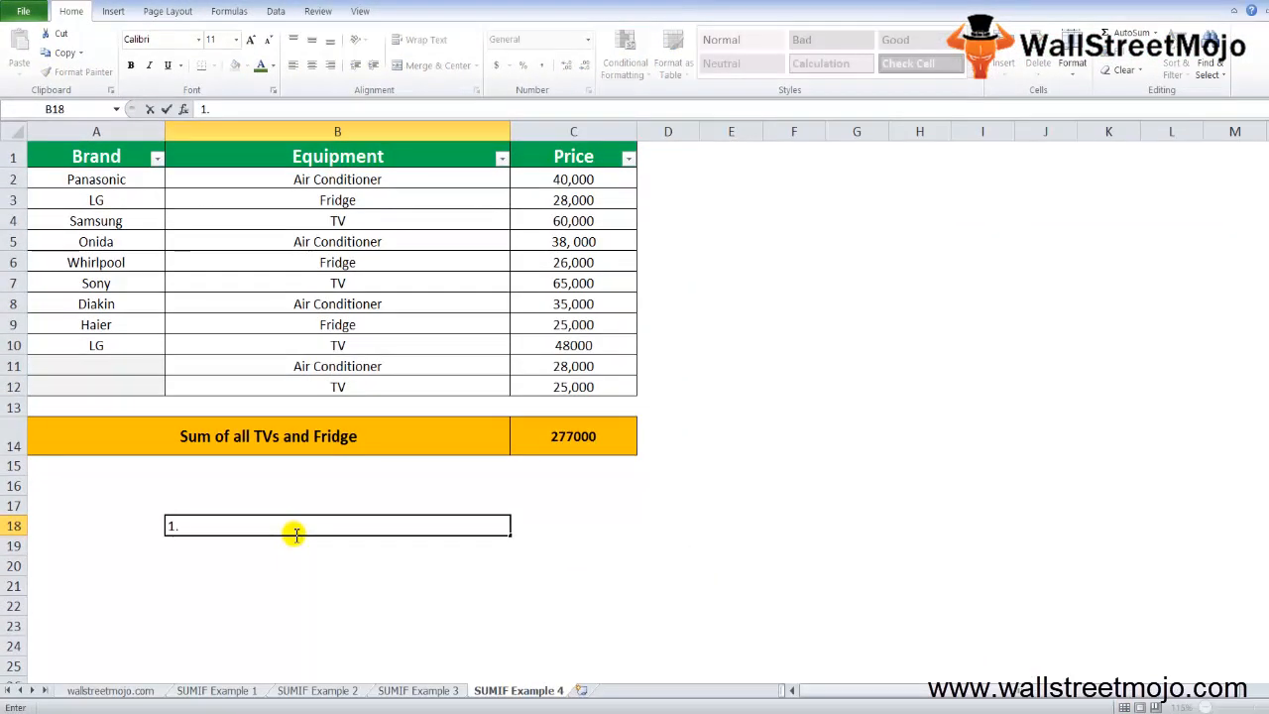
type("Range Pa")
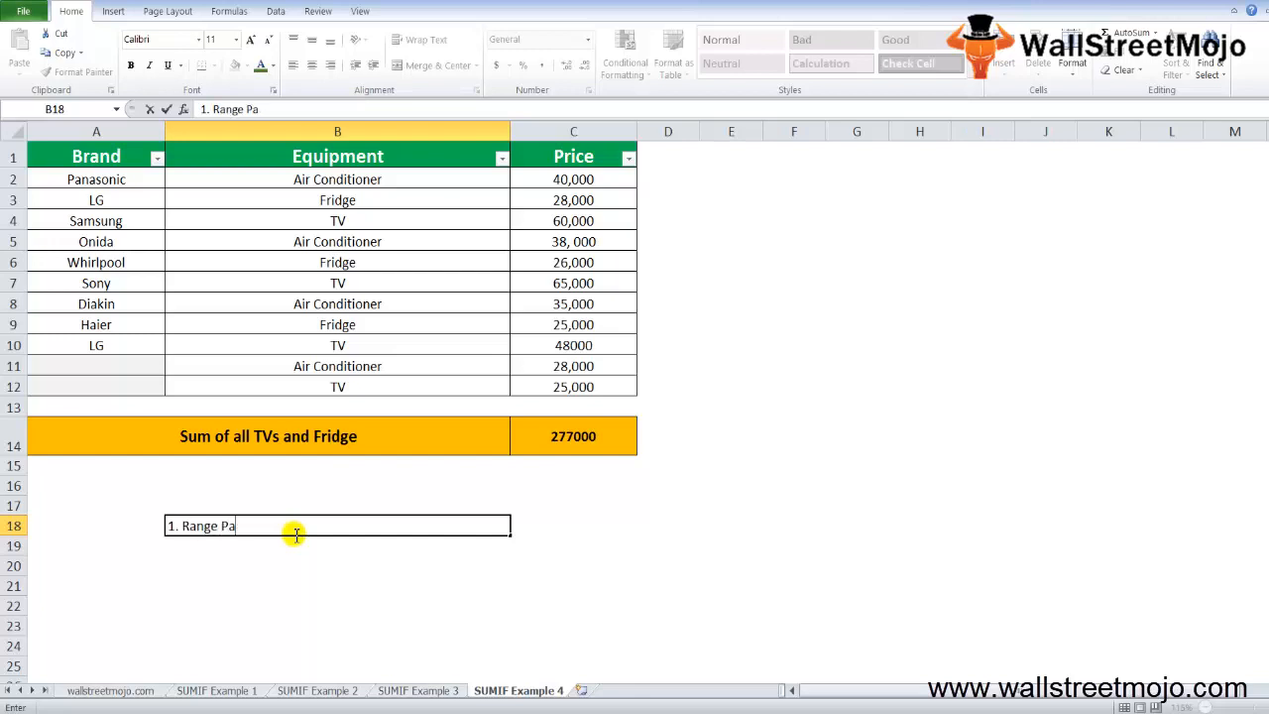
type("rameter")
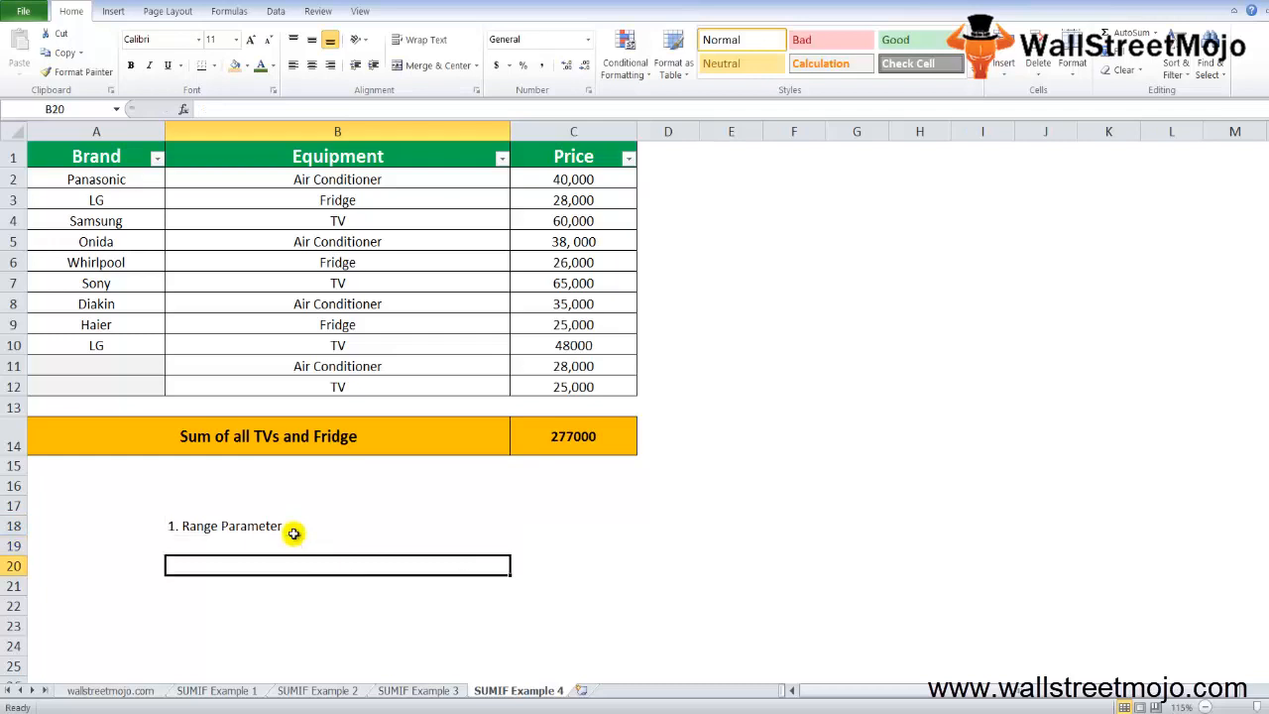
type("2. N")
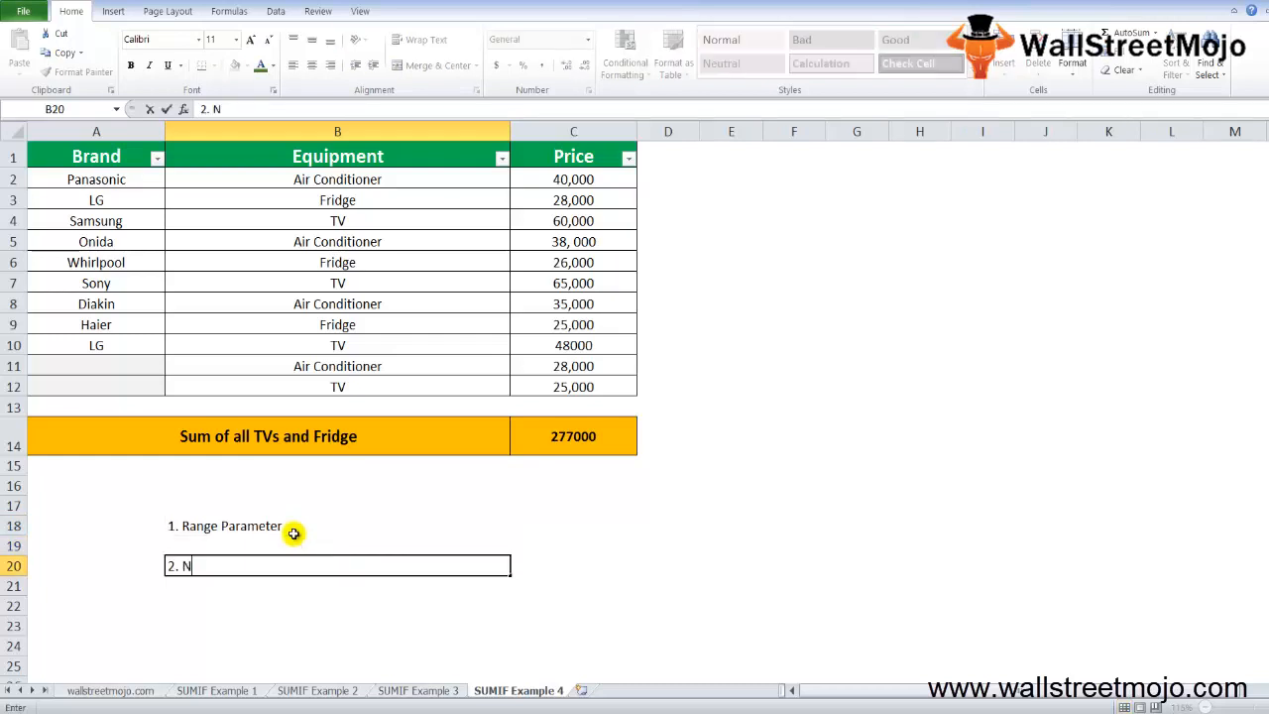
type("umeric Cr")
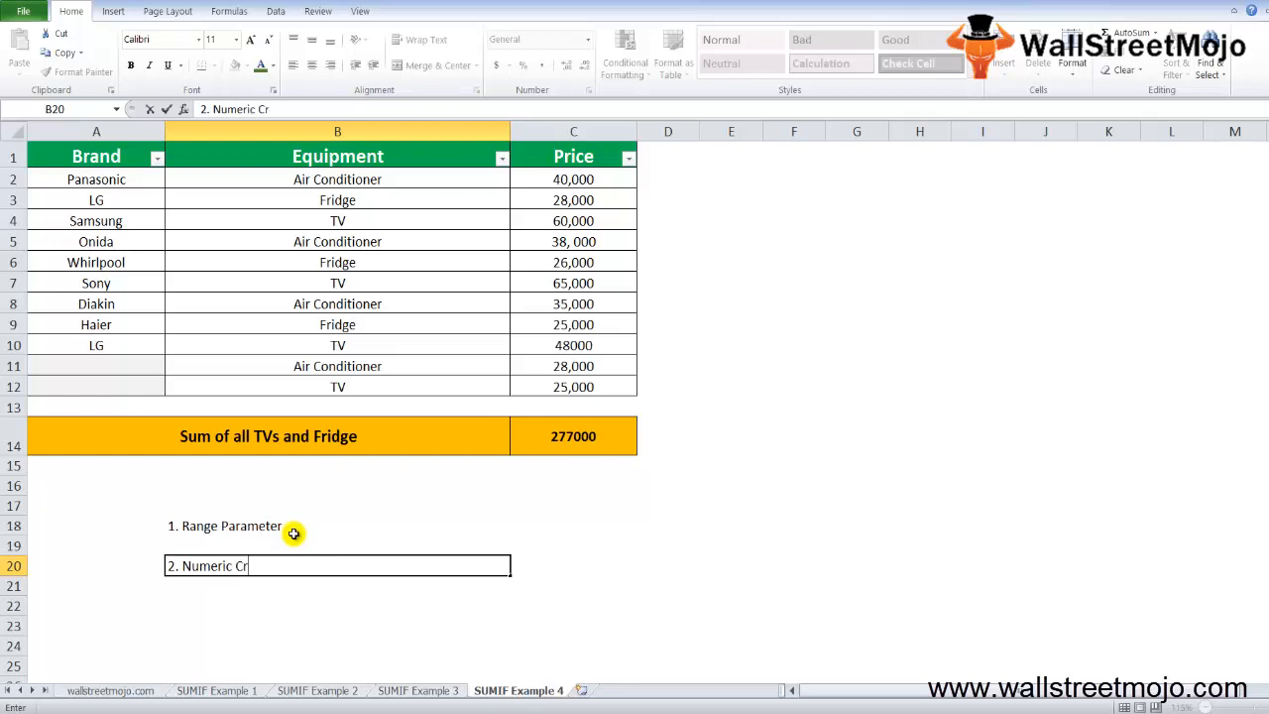
type("it")
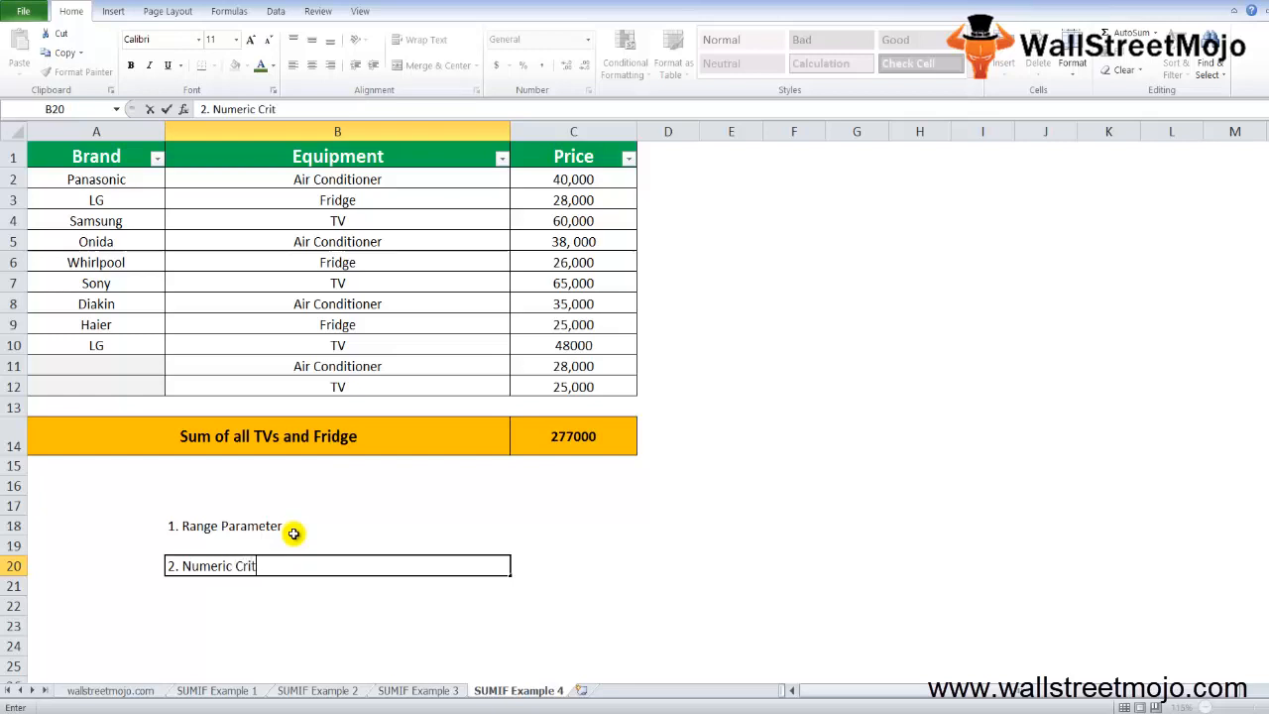
type("teria")
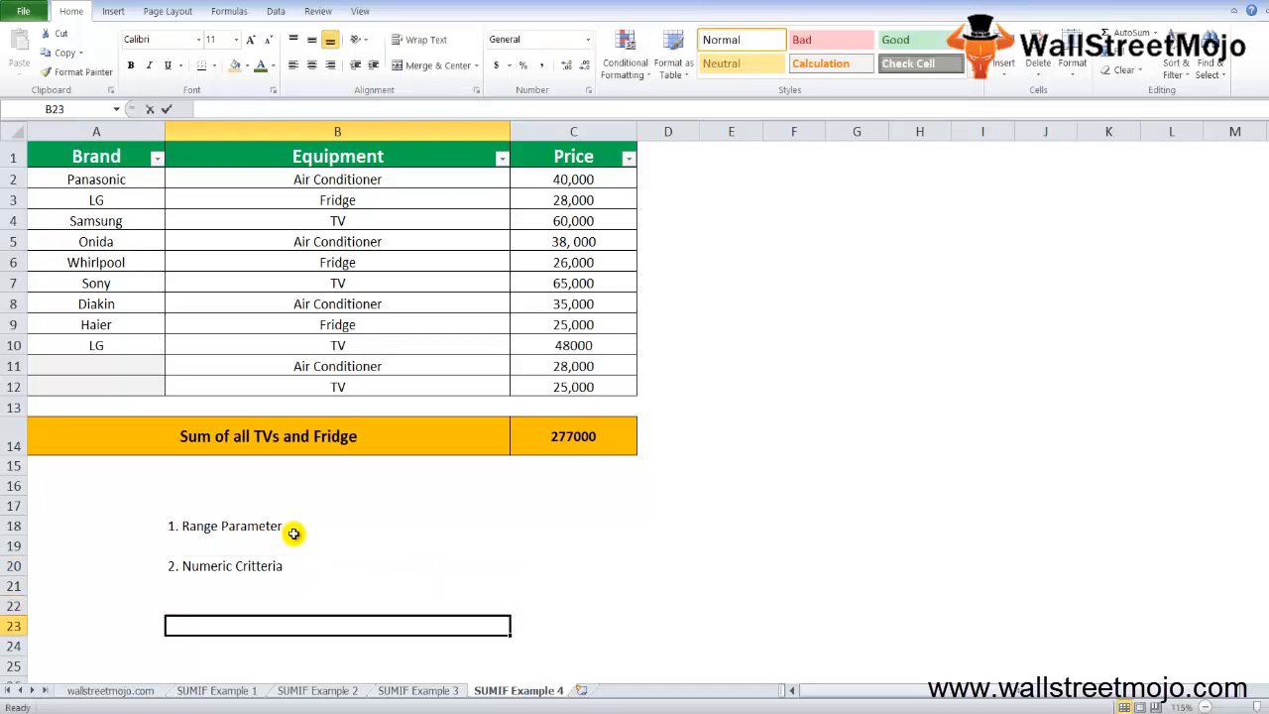
type("3.")
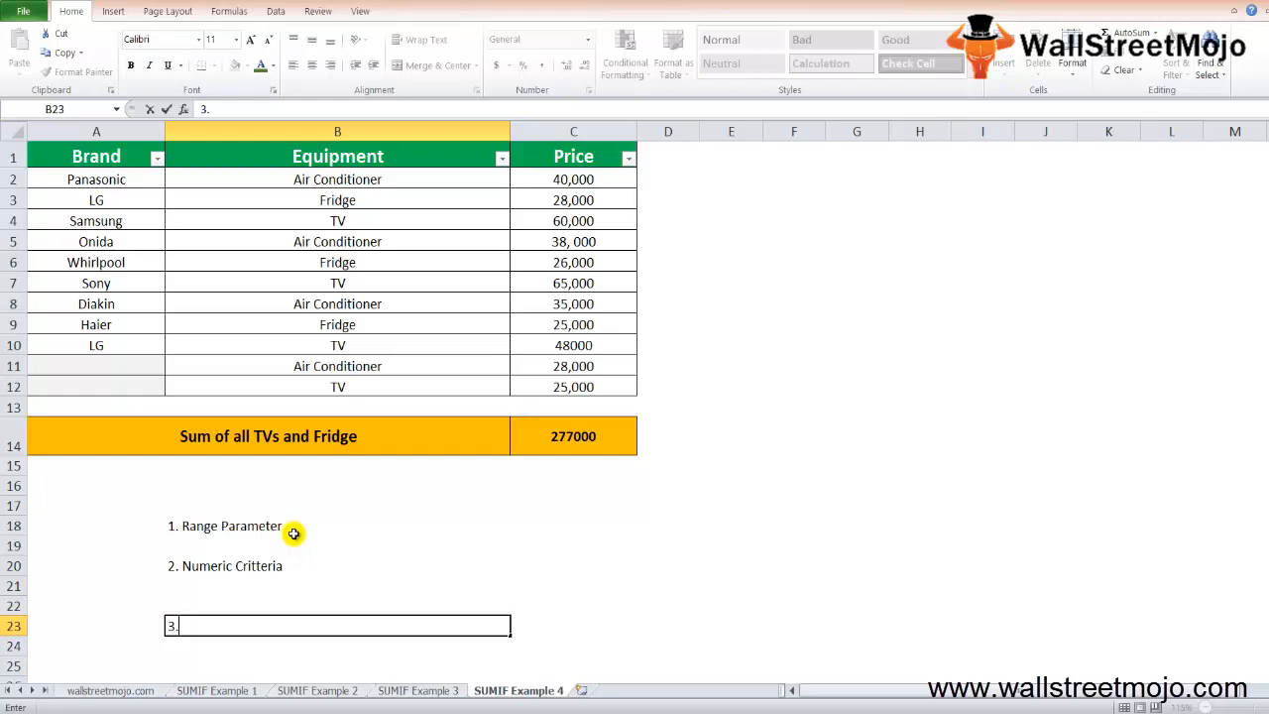
type("\"")
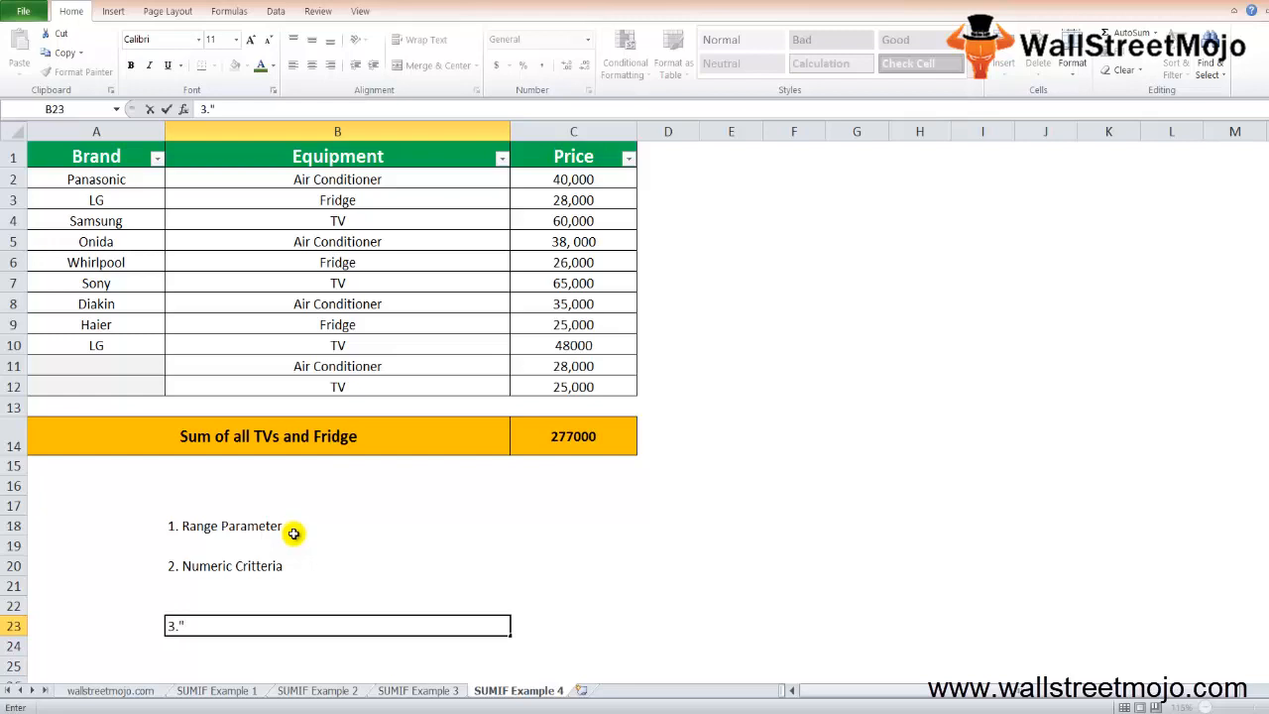
key("Enter")
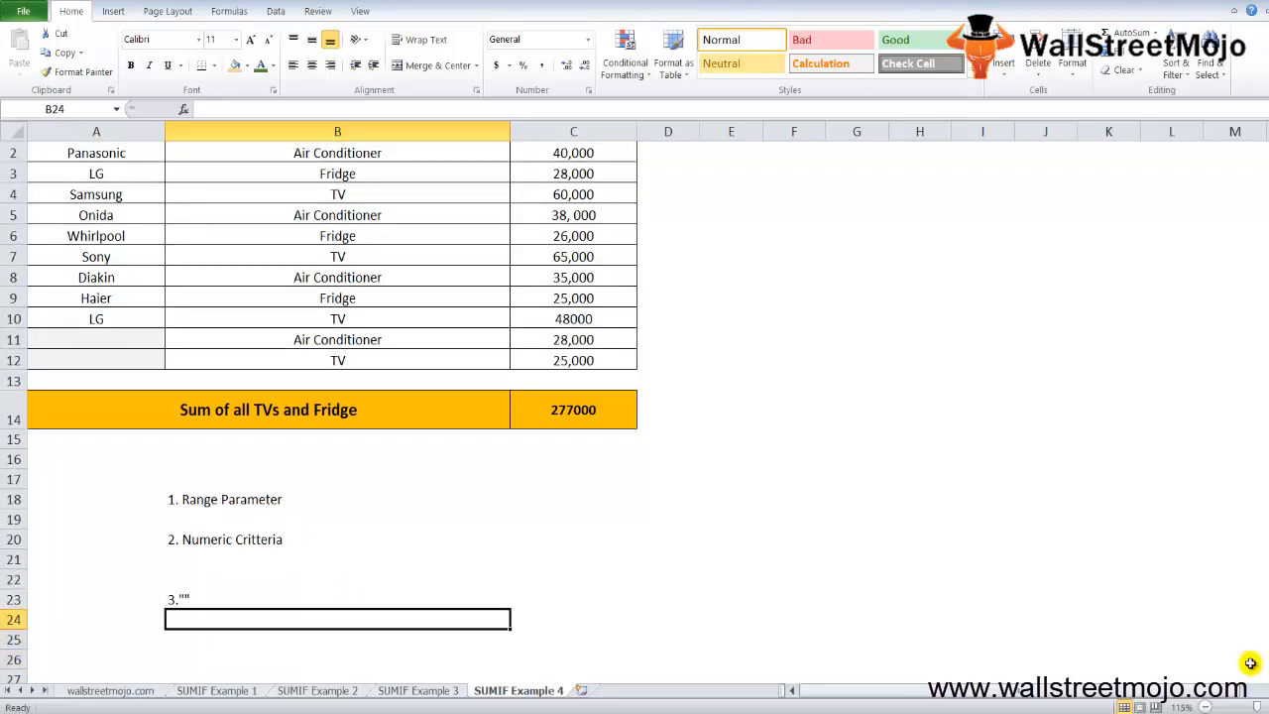
Step: Enter note '4. ? *' listing the wildcards, then start note '5.' beneath it
type("4.")
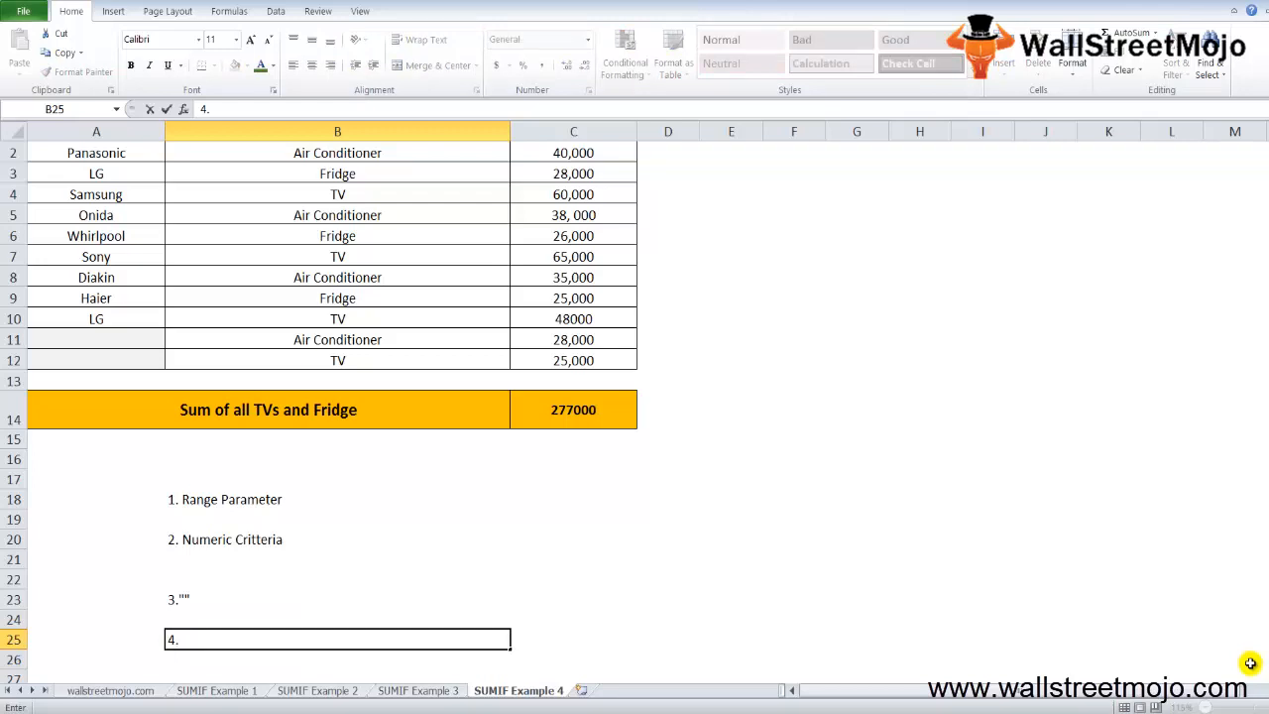
type("?")
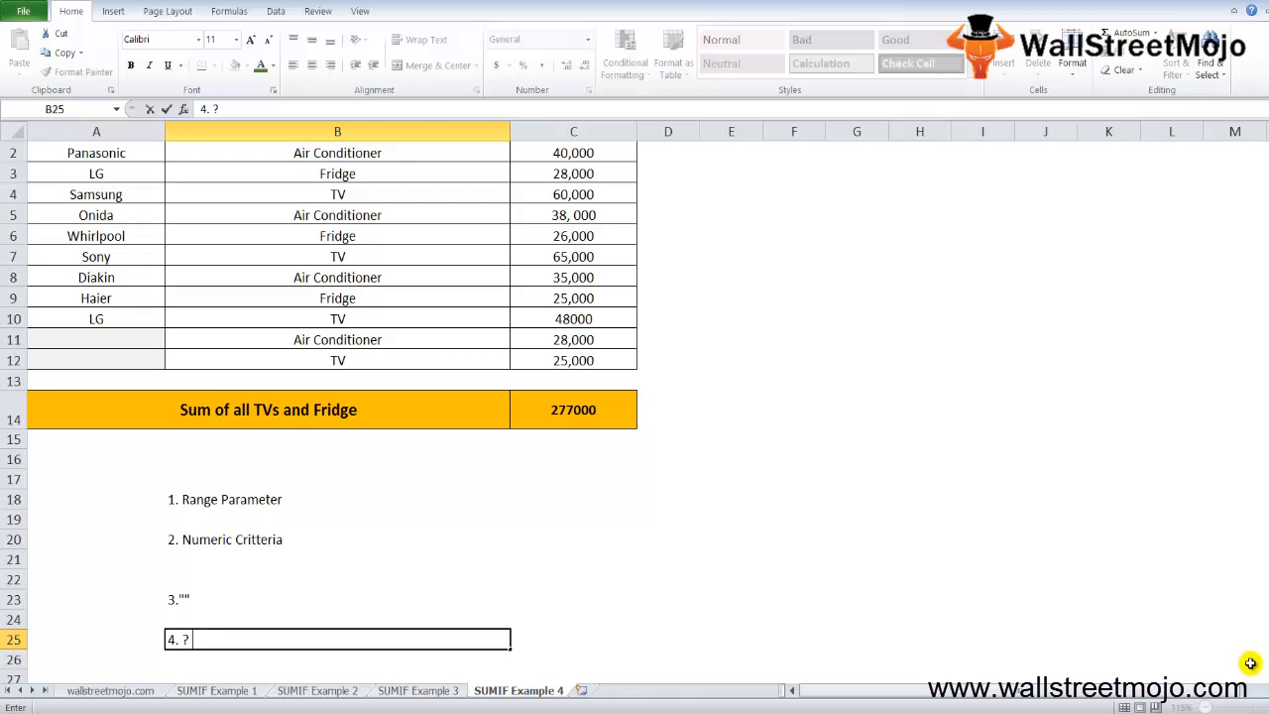
type("*")
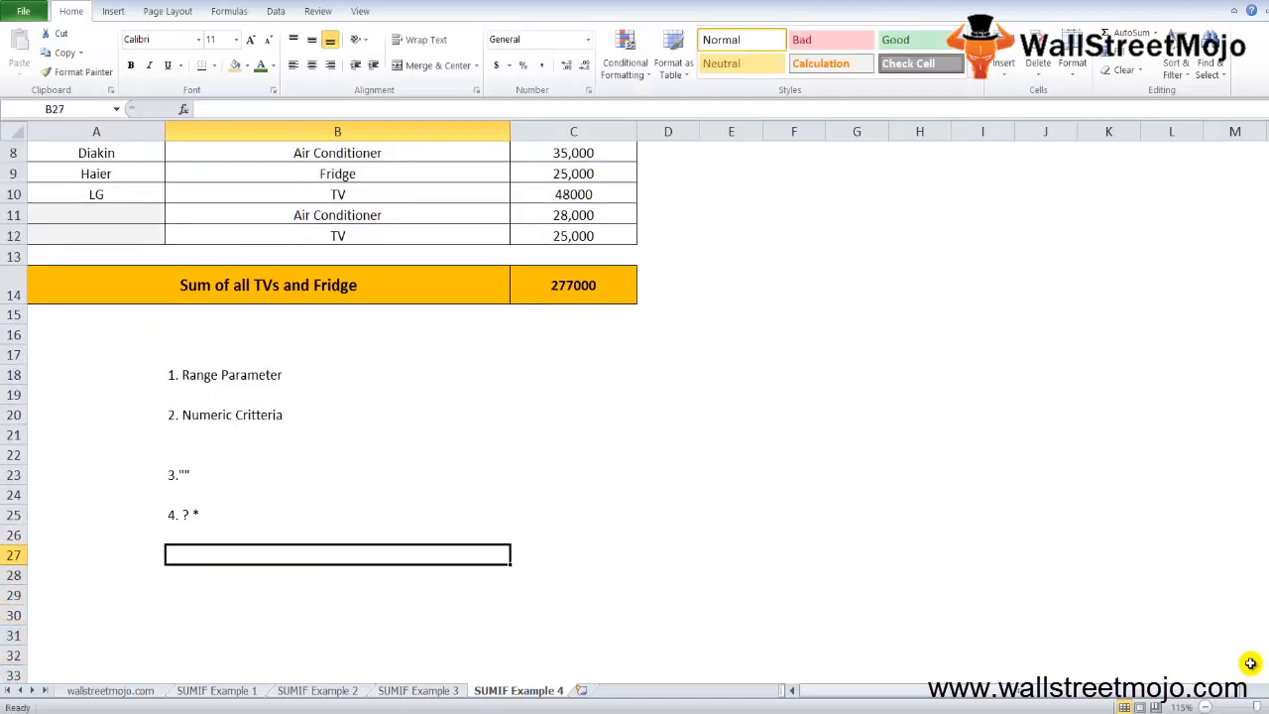
type("5.")
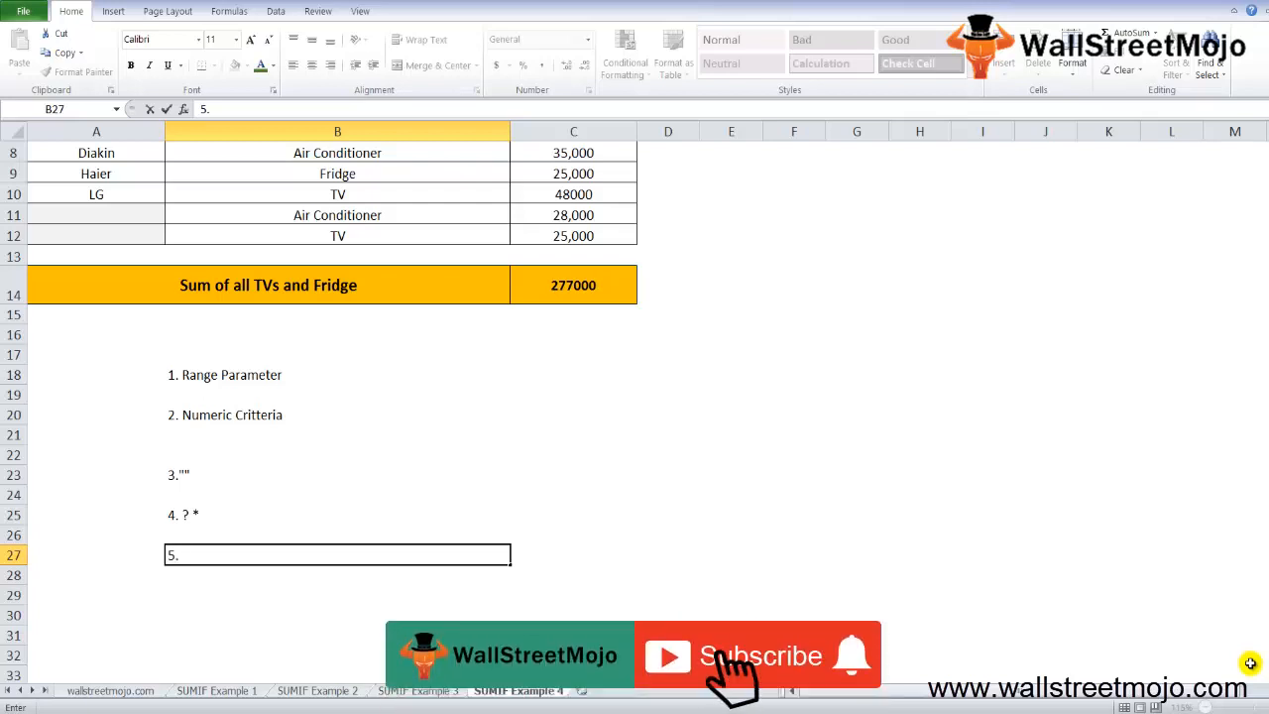
left_click(758, 656)
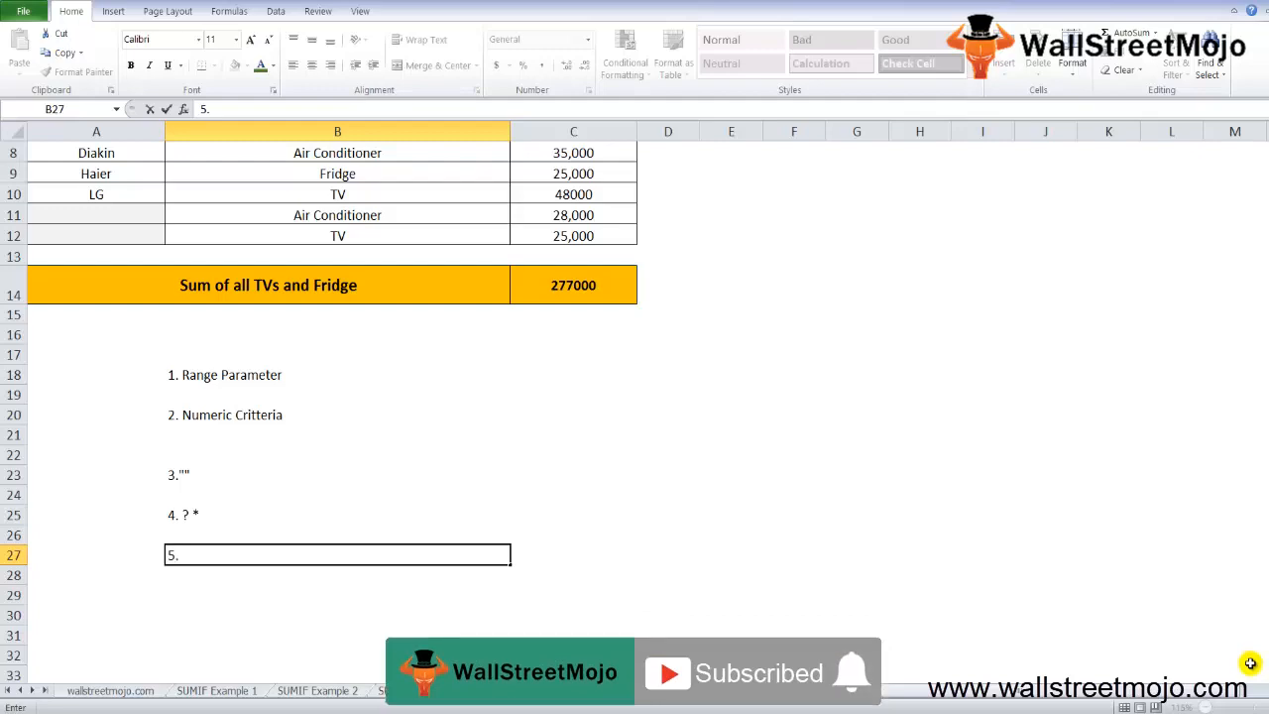